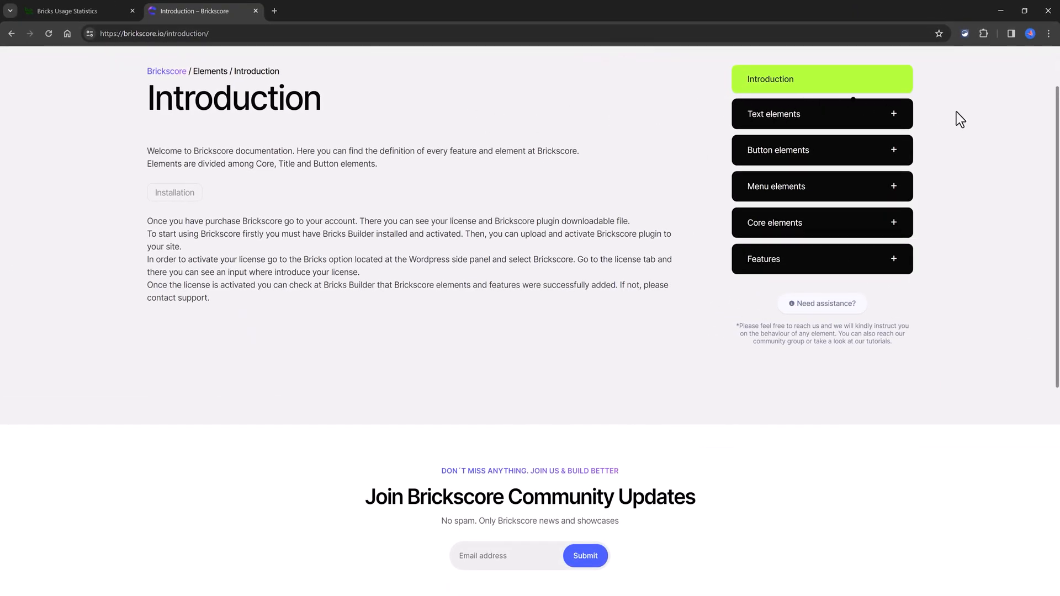
Step: Expand the sidebar Features list and open the Core Animator documentation page
scroll(down, 3)
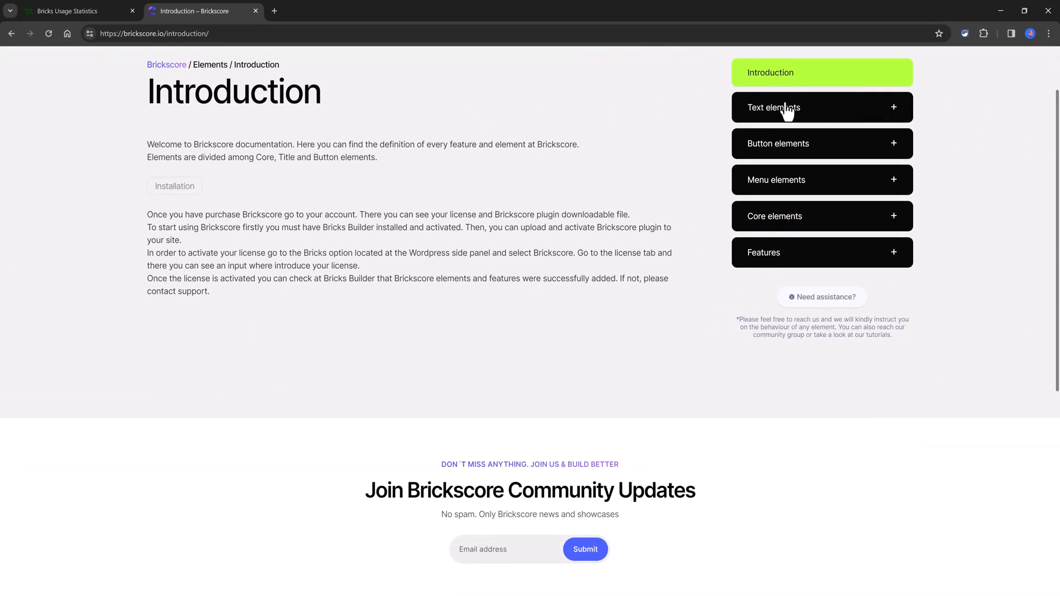
mouse_move(804, 115)
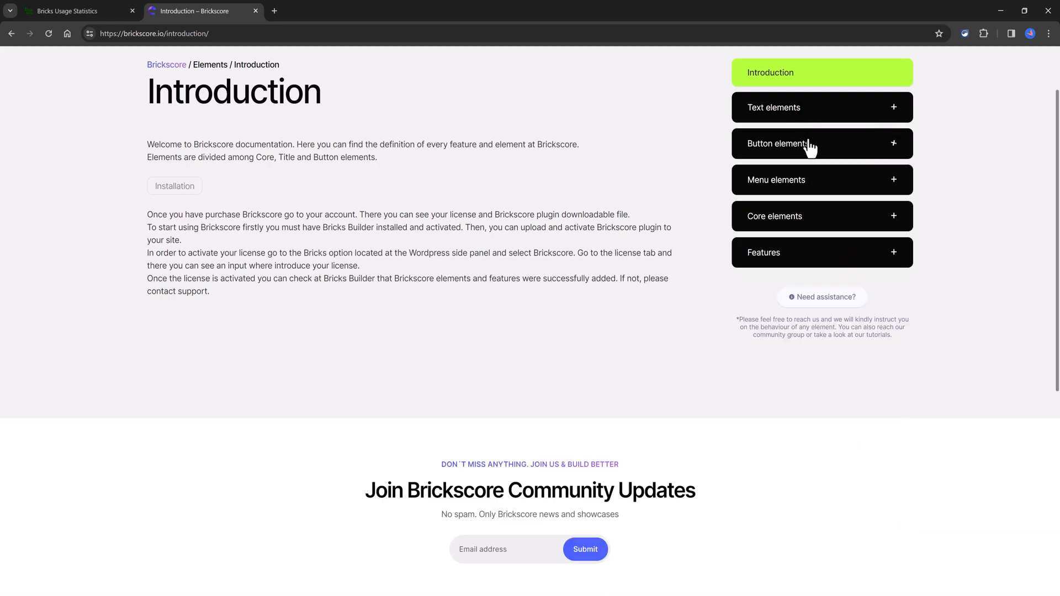
scroll(down, 3)
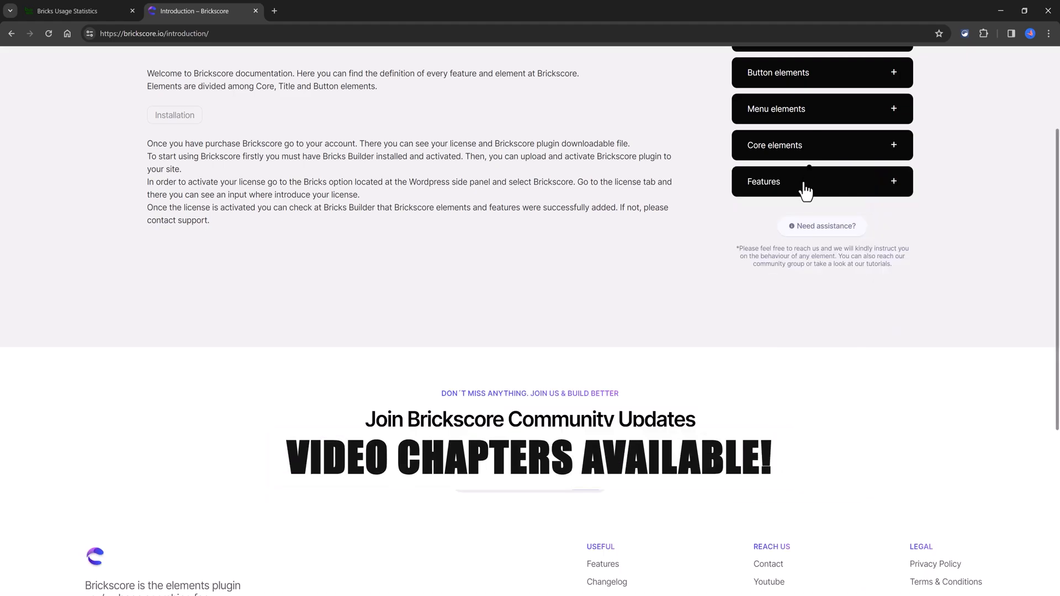
click(821, 181)
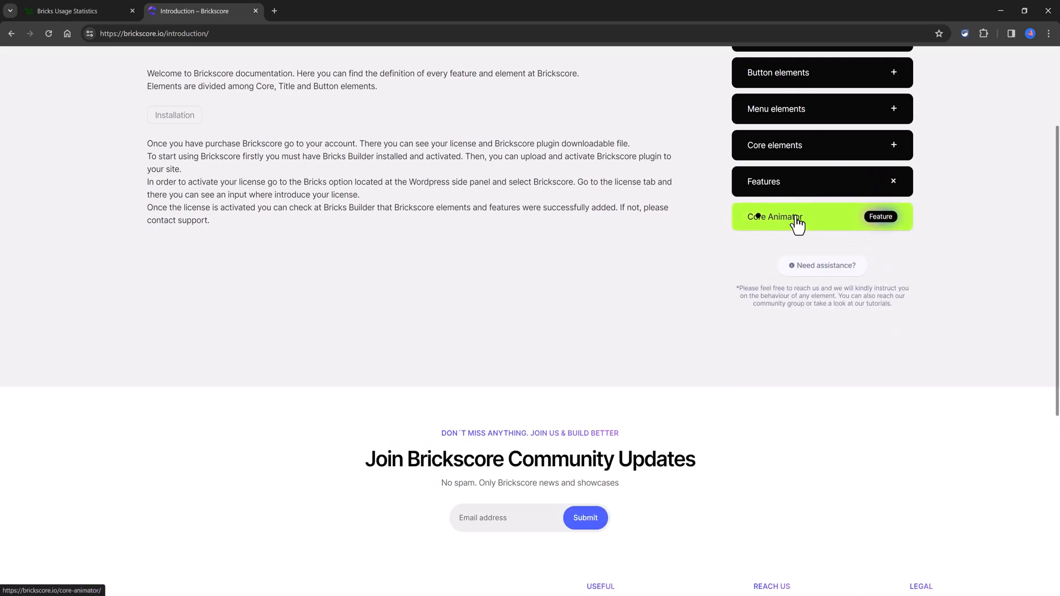
click(774, 217)
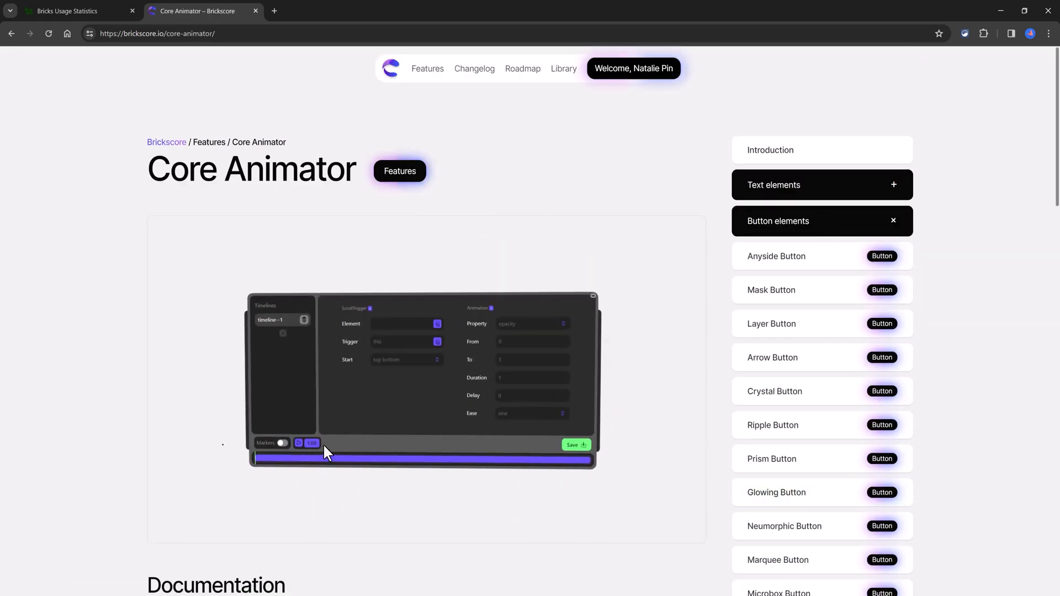
scroll(down, 3)
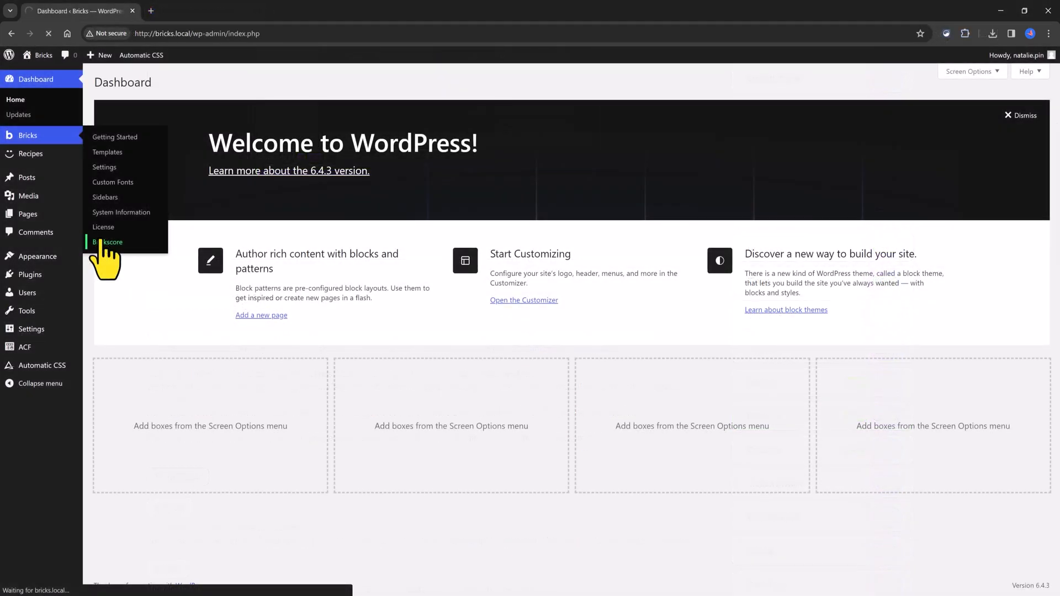
Step: Open Brickscore settings, go to Features and list the Core Animator theme options
click(113, 241)
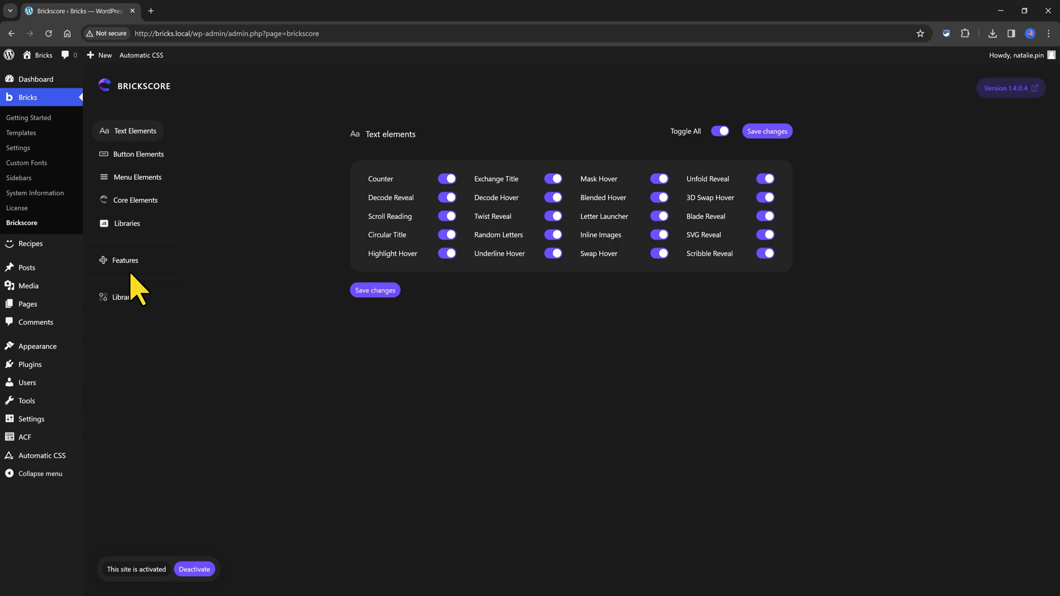
mouse_move(139, 300)
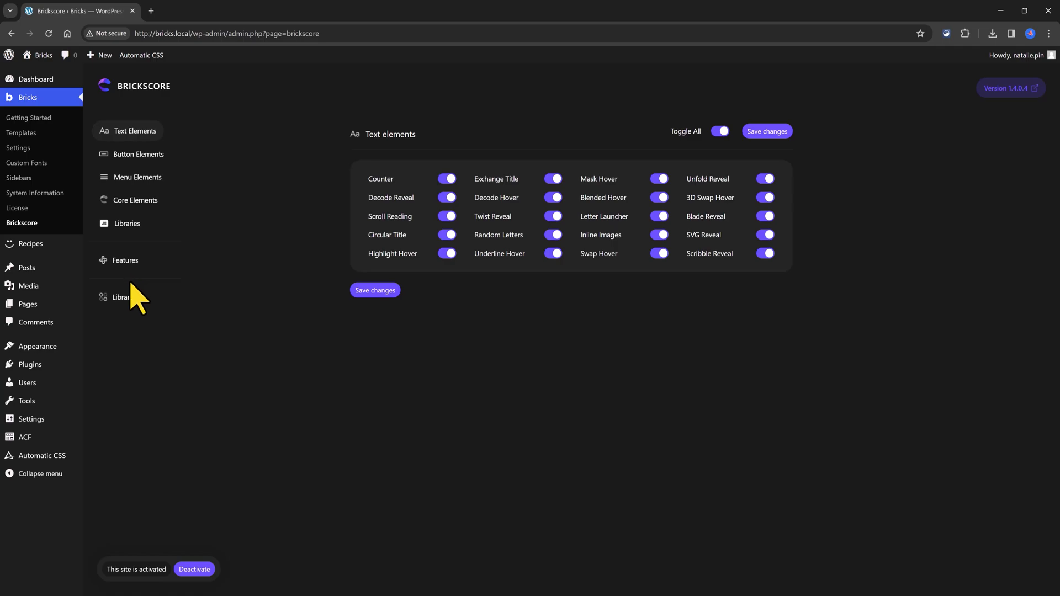
mouse_move(139, 229)
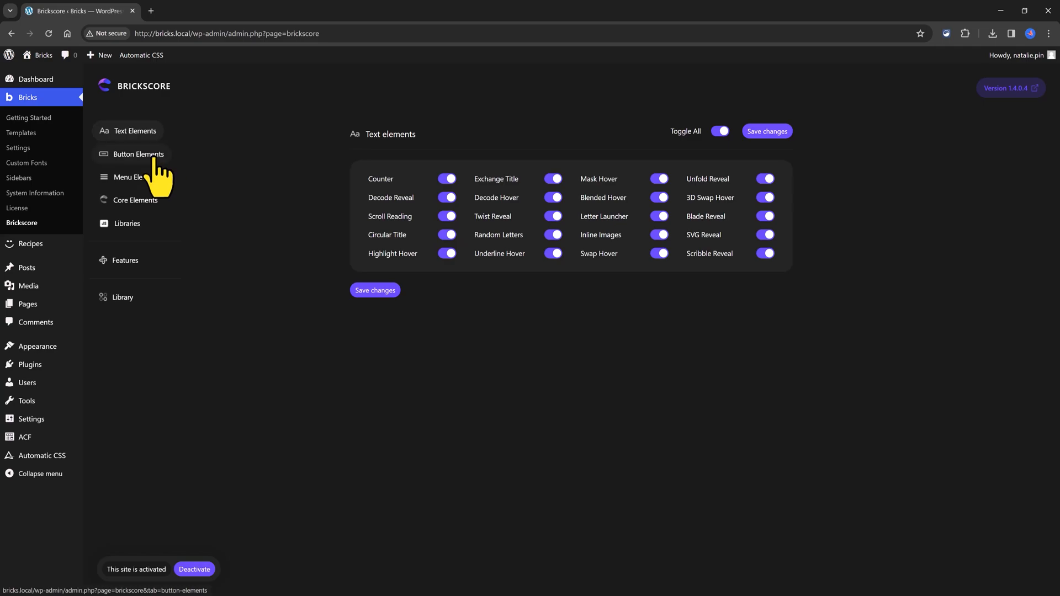
mouse_move(147, 186)
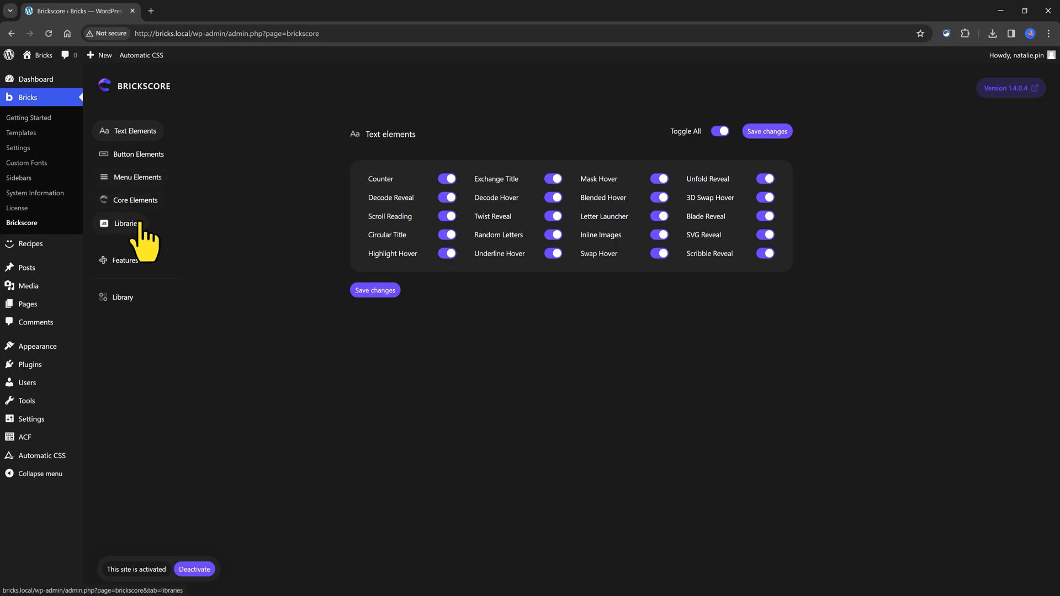
mouse_move(101, 304)
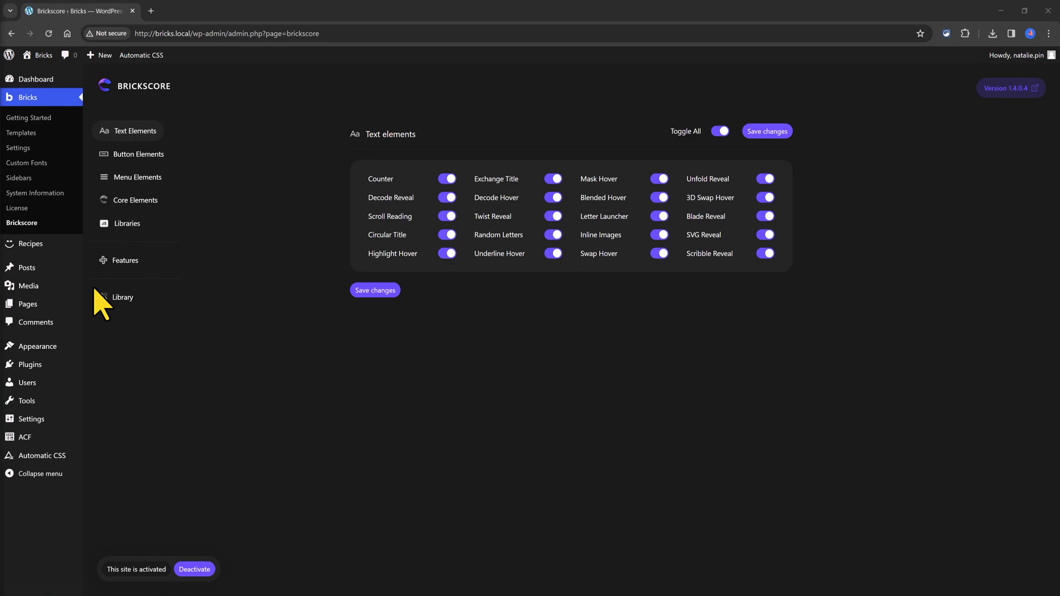
mouse_move(619, 166)
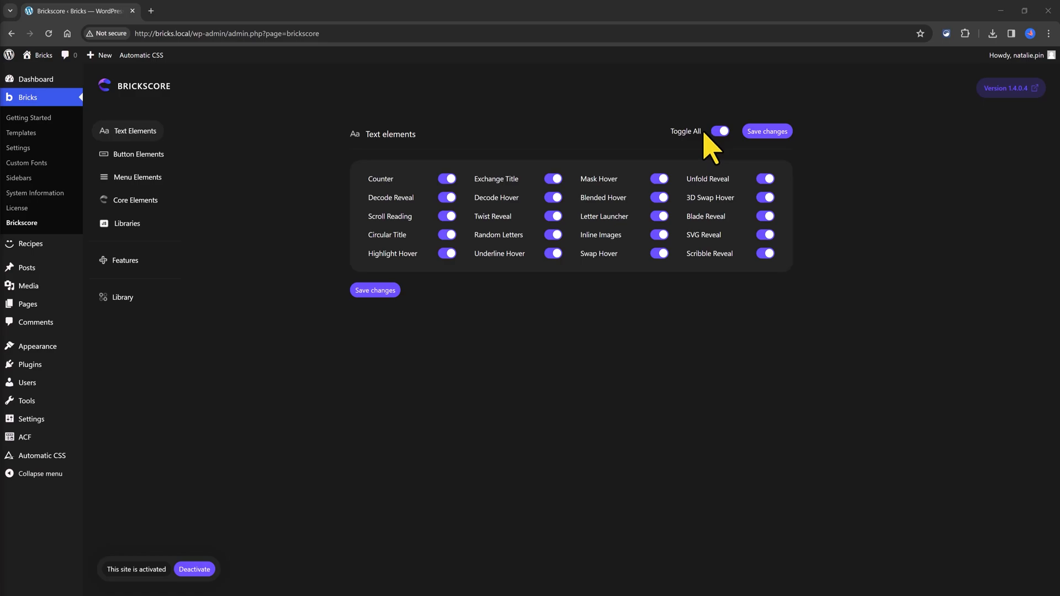
mouse_move(639, 197)
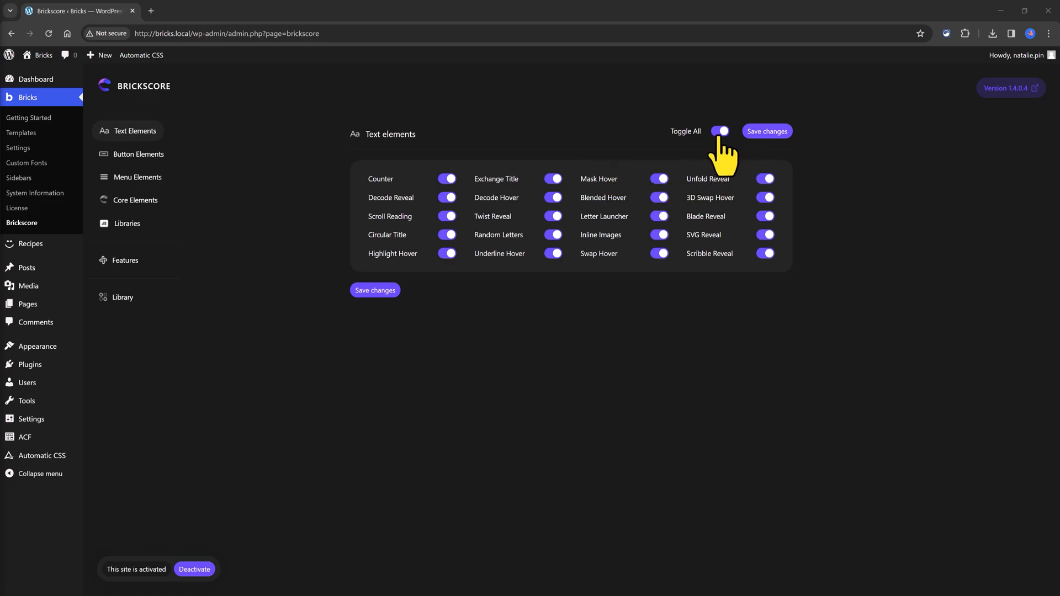
click(125, 260)
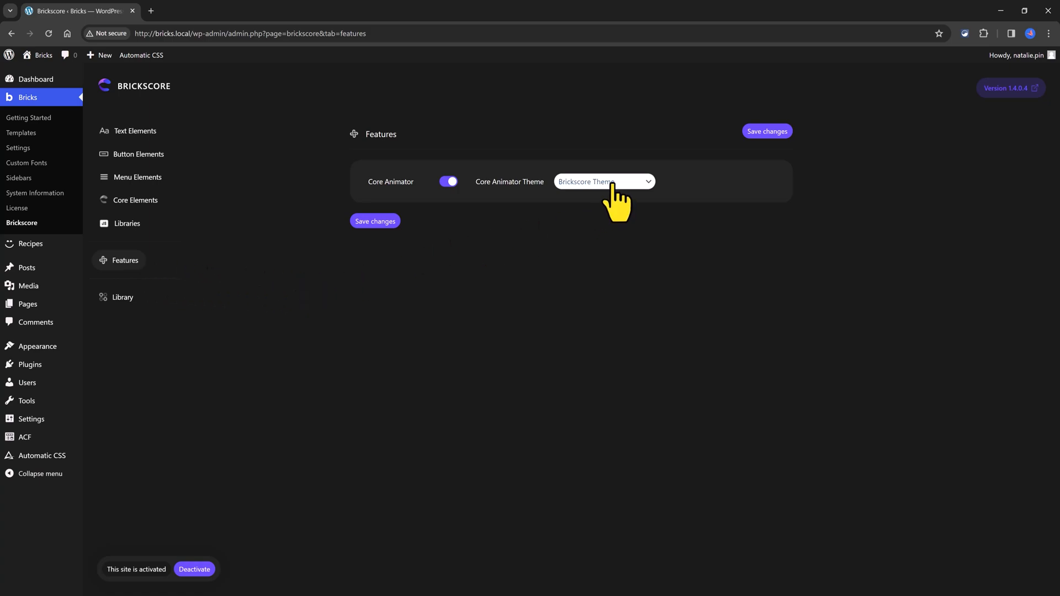
click(602, 182)
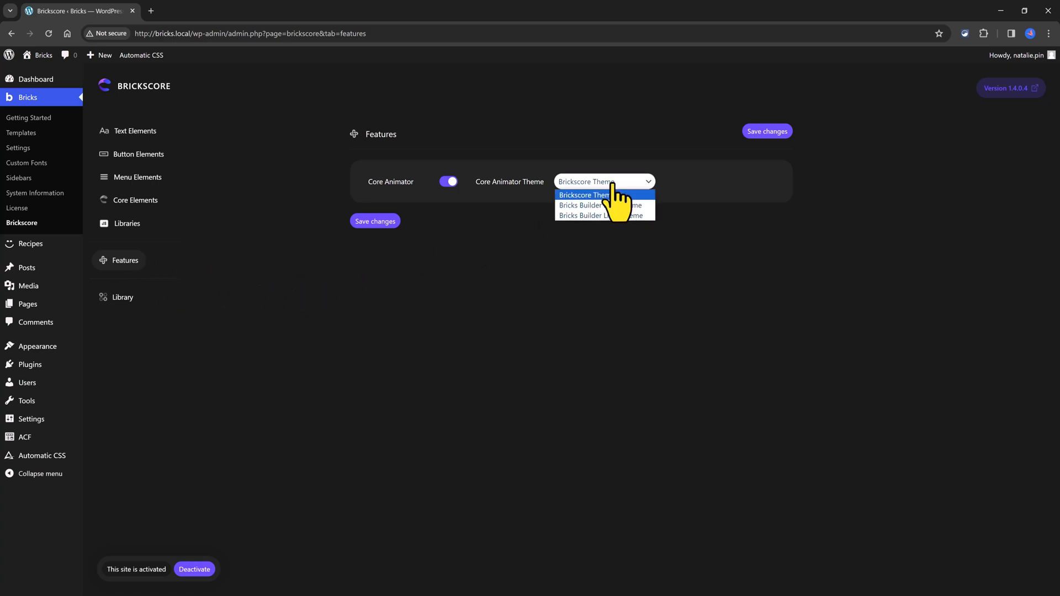
mouse_move(604, 205)
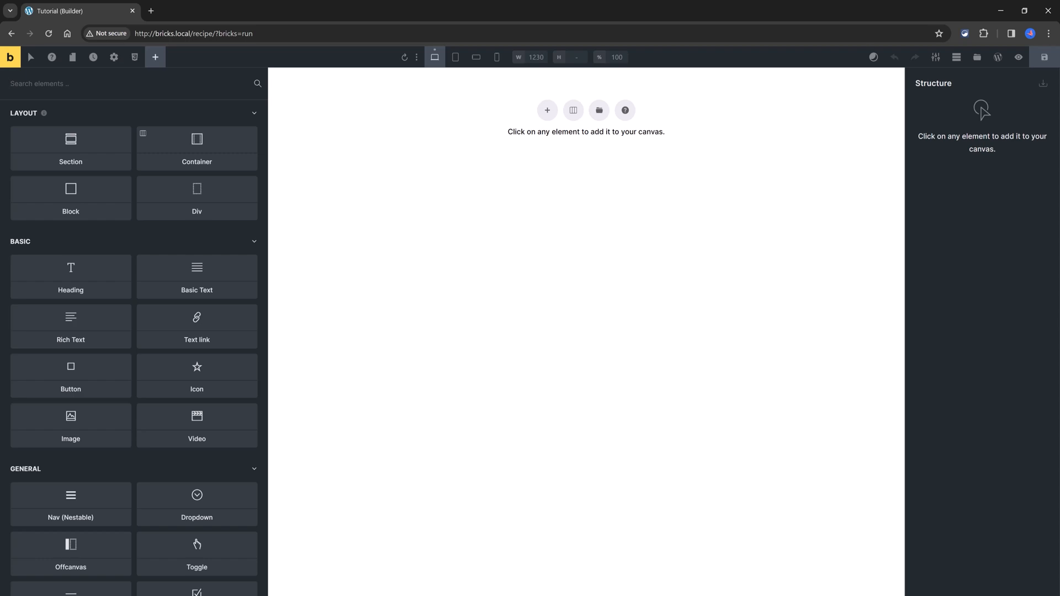
mouse_move(935, 56)
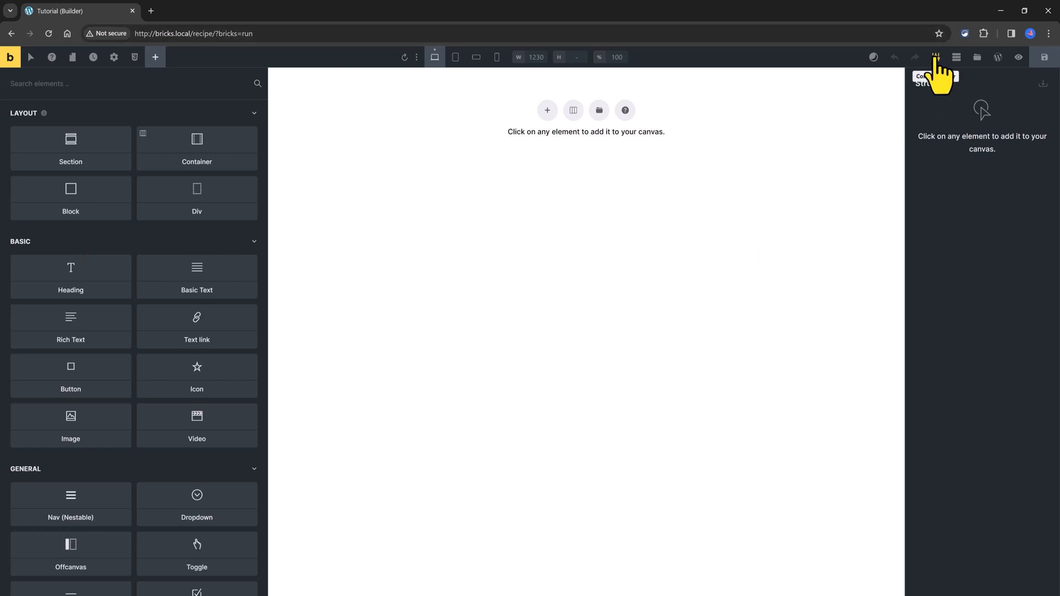
Step: Open the Core Animator timeline editor from the toolbar and drag it larger
click(935, 56)
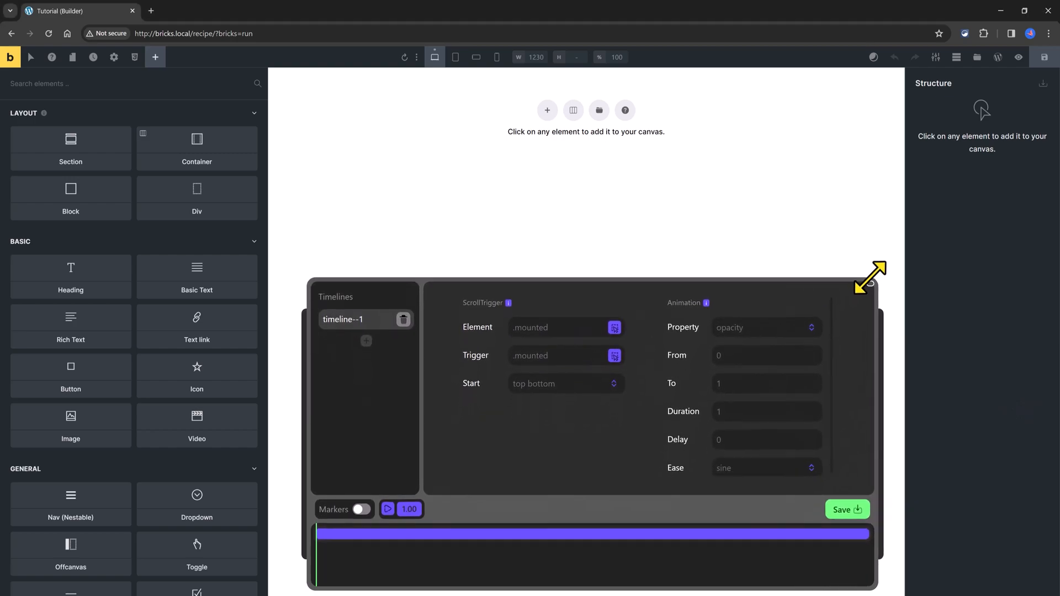
drag(870, 276, 892, 154)
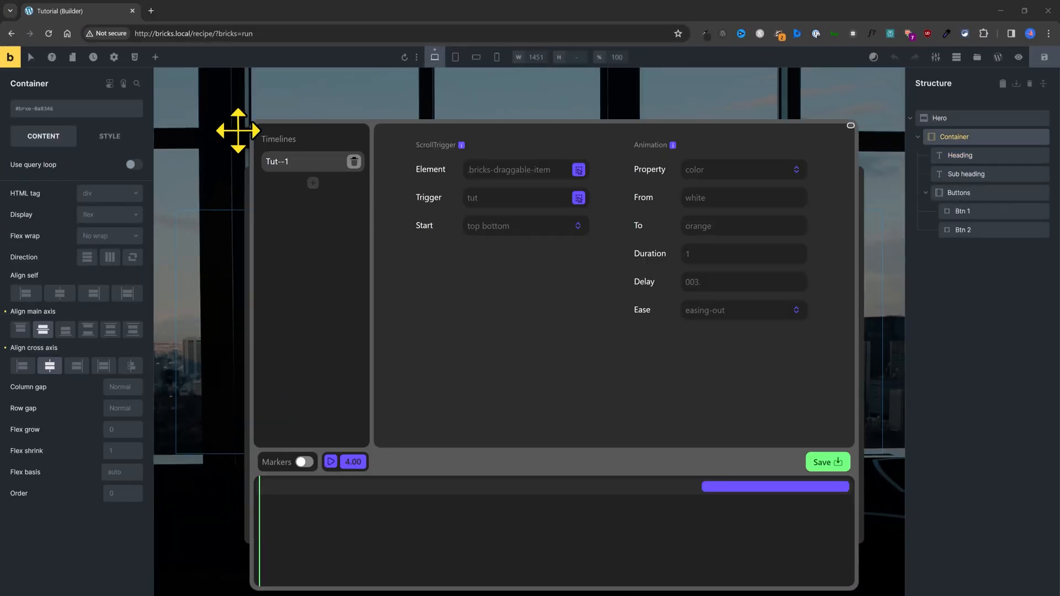
Step: Pick the target element and trigger for Tut--1, set the scroll start position and enter 'pur'
click(521, 170)
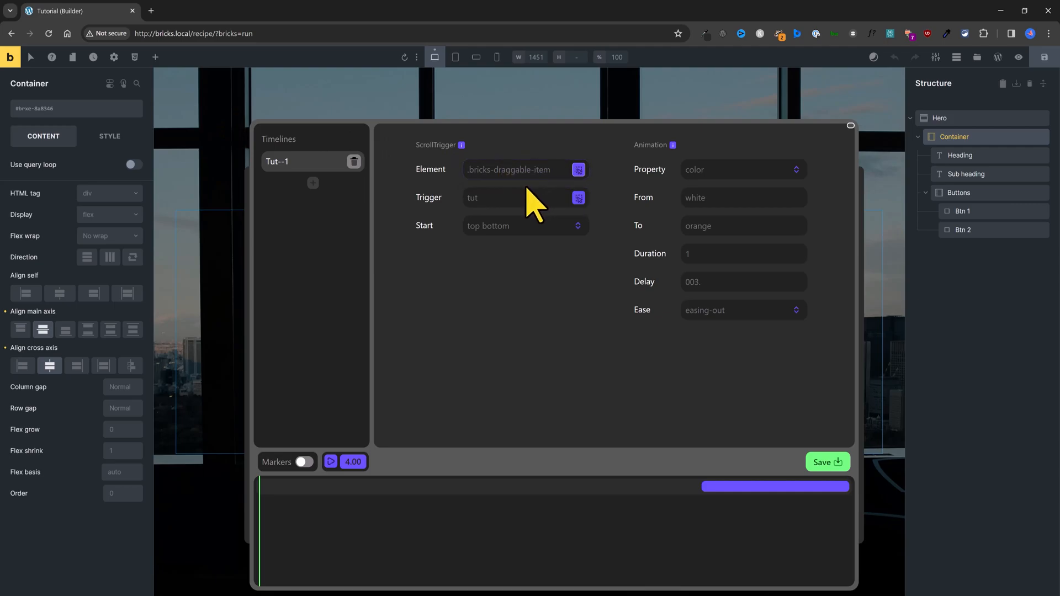
click(960, 155)
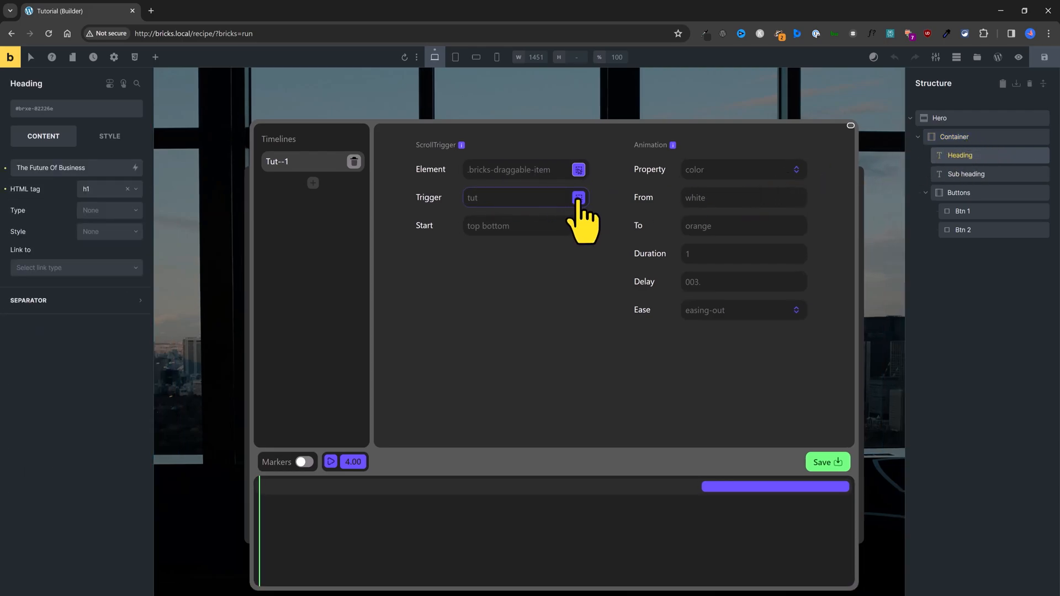
click(520, 198)
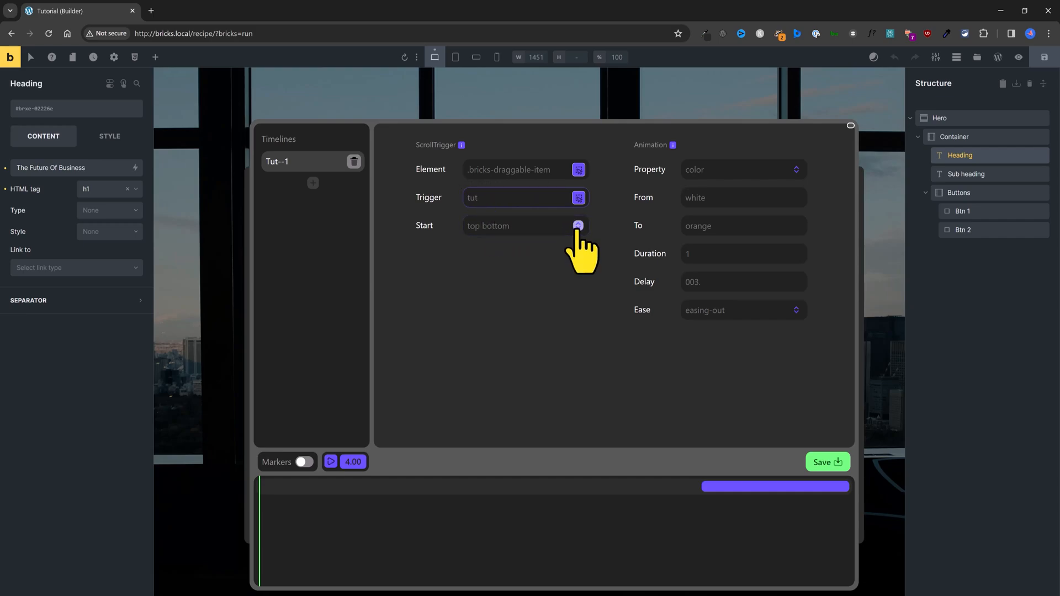
click(577, 225)
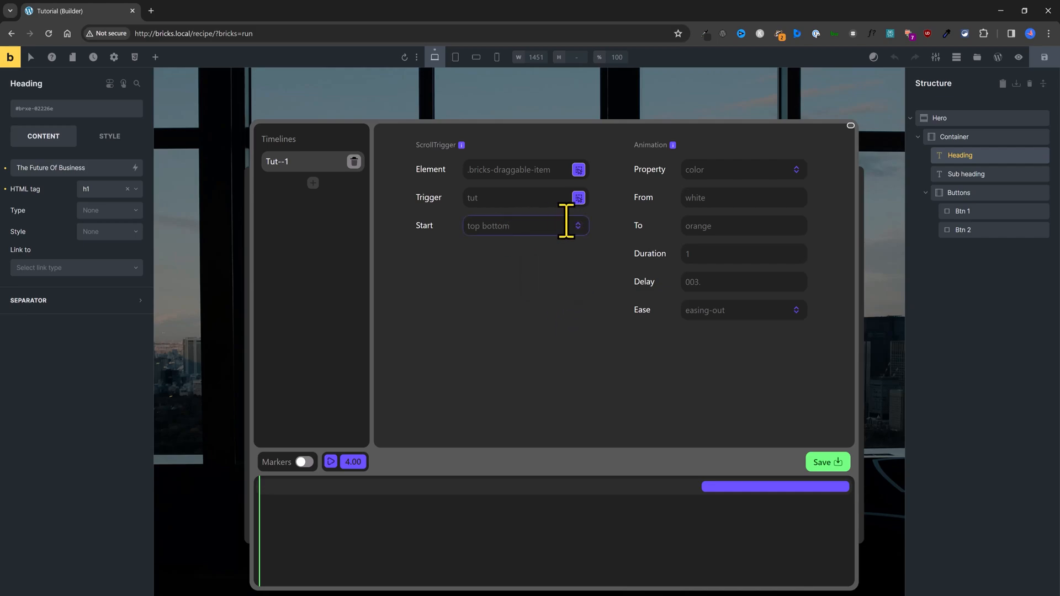
click(743, 198)
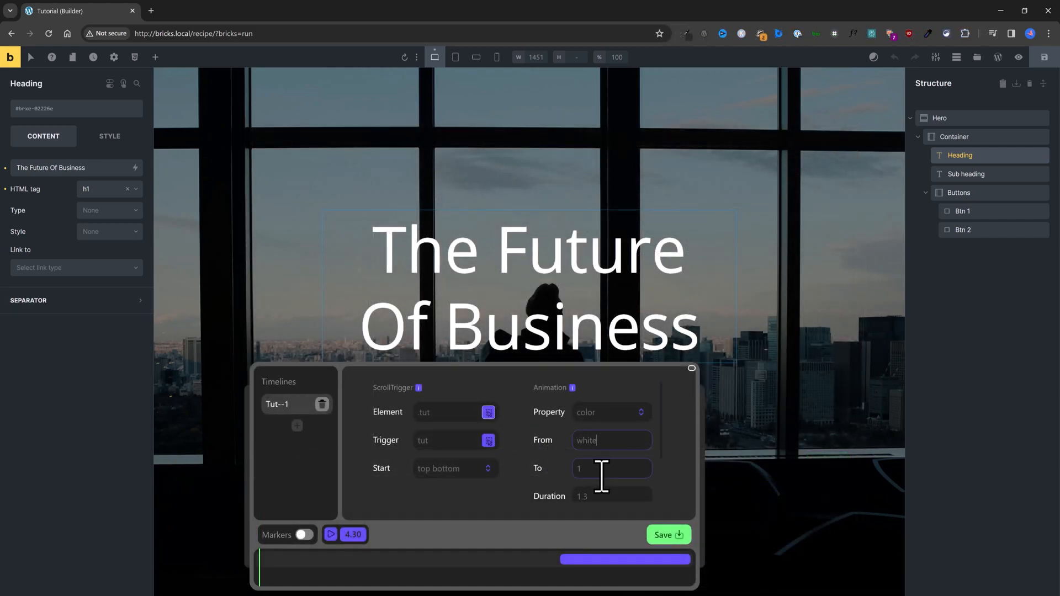
text(pur)
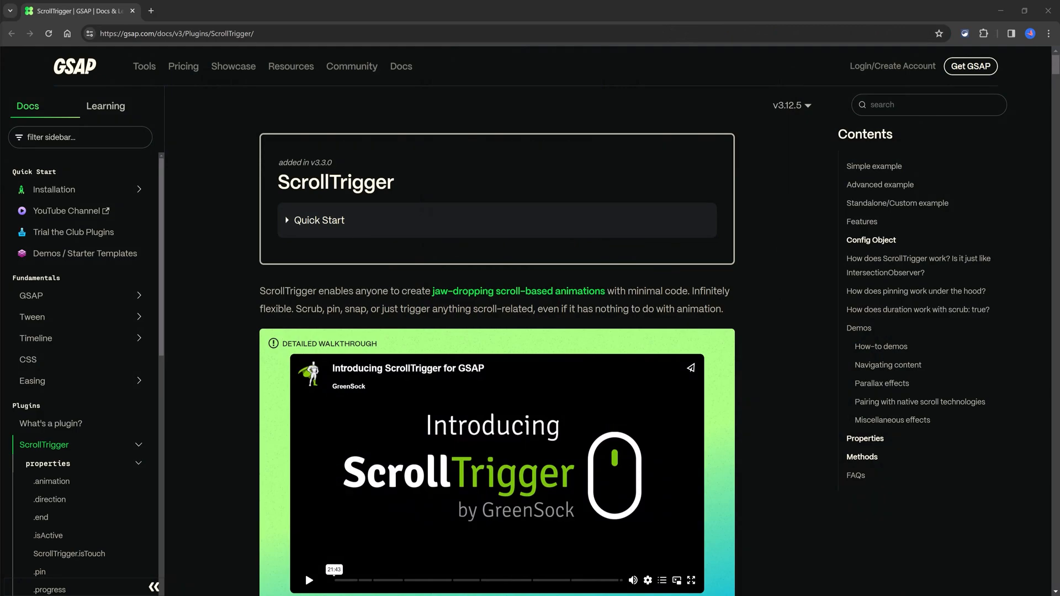
Step: Scroll through the GSAP ScrollTrigger documentation intro
scroll(down, 3)
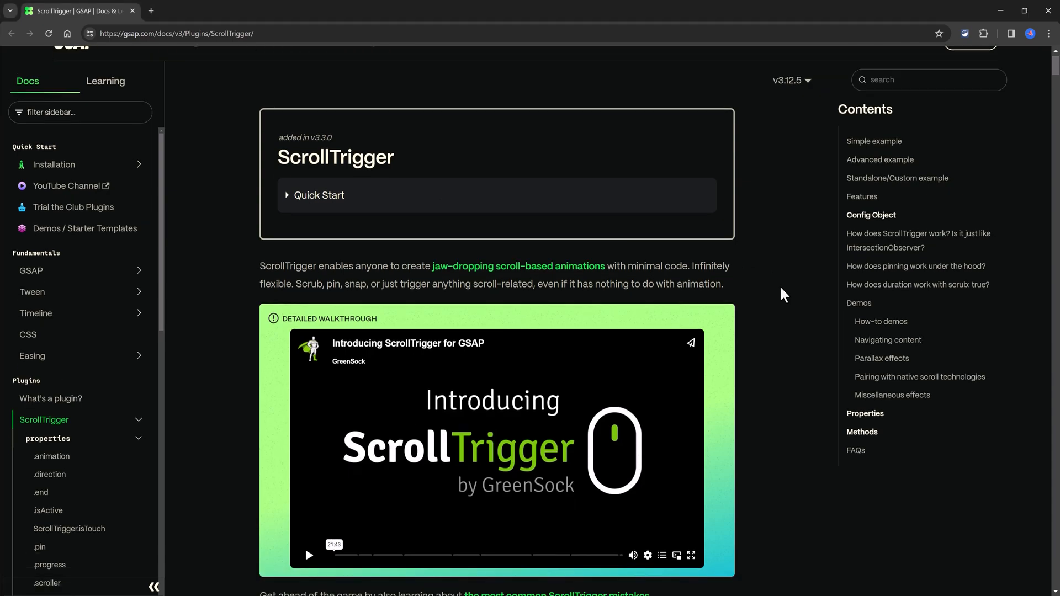
scroll(down, 3)
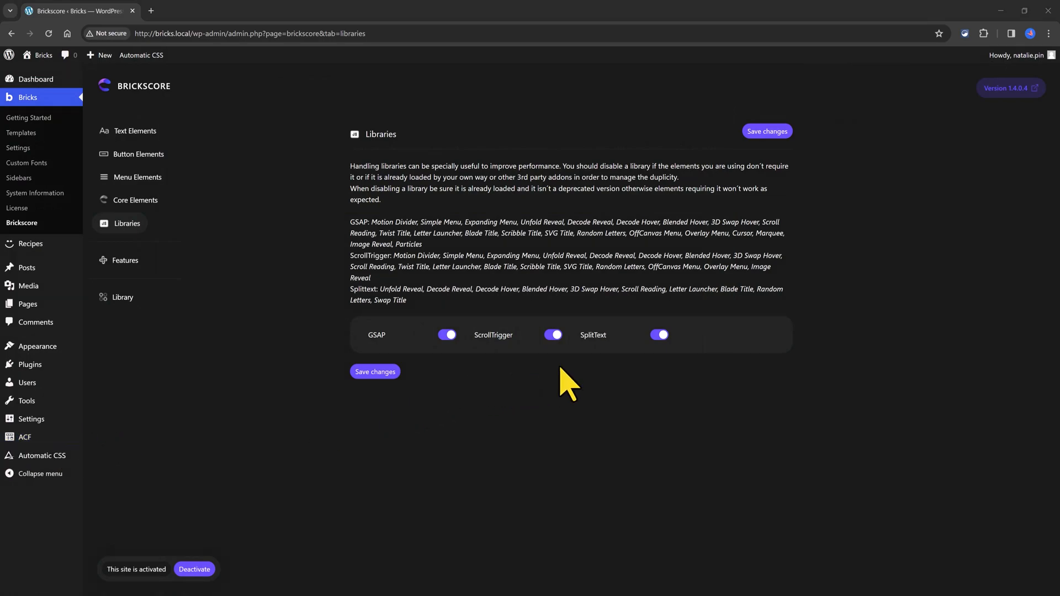
mouse_move(608, 369)
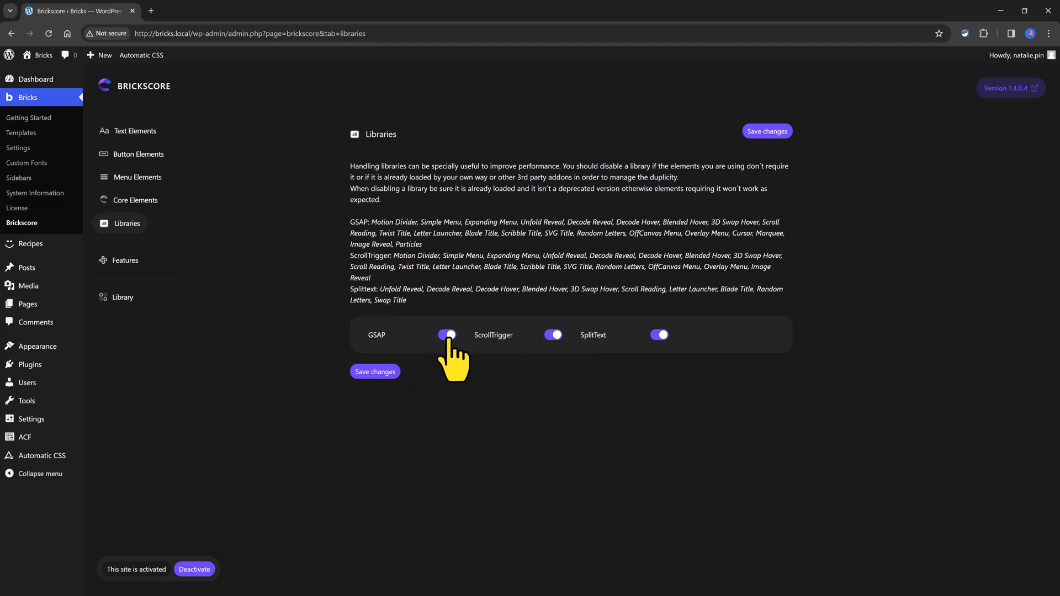
Step: Toggle the GSAP library off and back on, then save the library settings
click(446, 334)
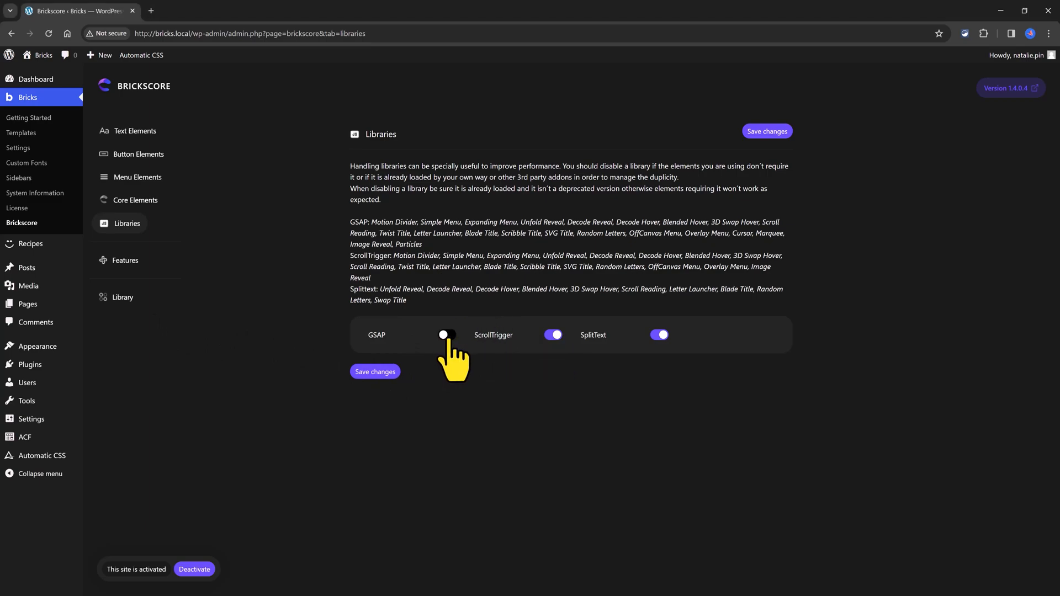
click(445, 334)
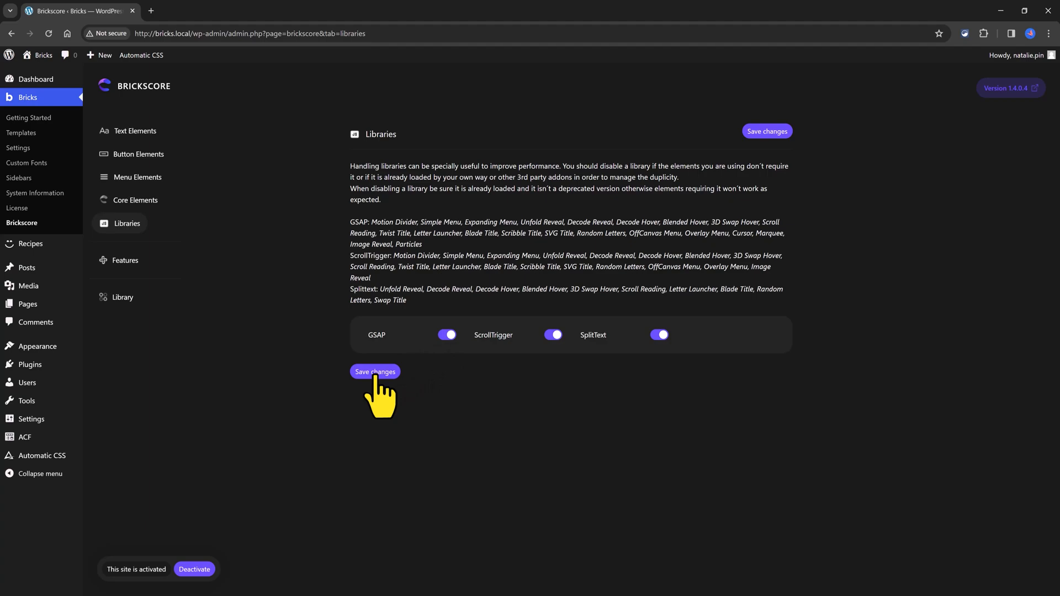
click(374, 371)
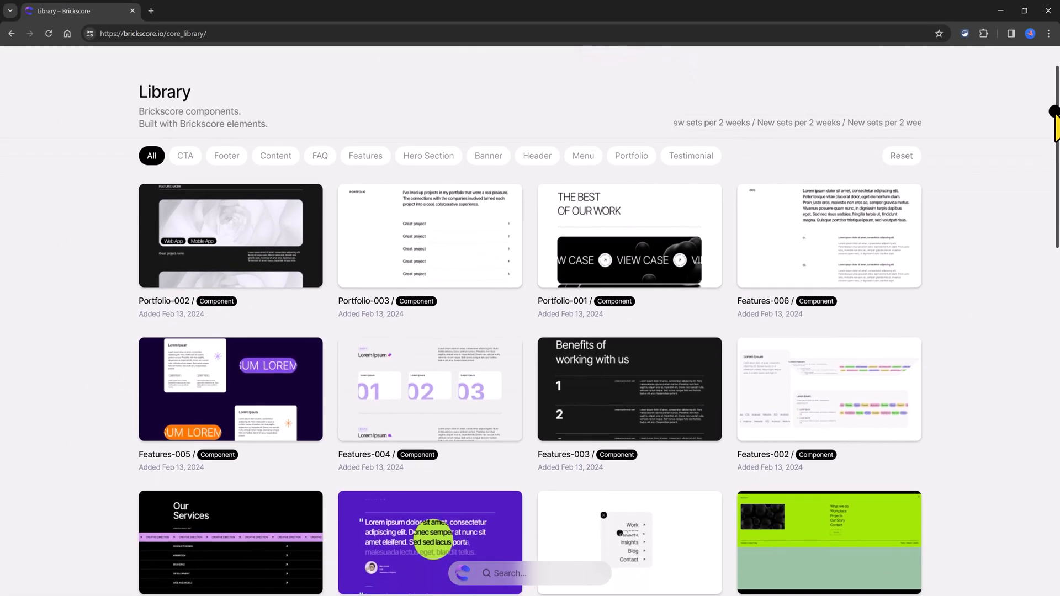
Step: Filter the component library to CTA, Content and FAQ components
scroll(down, 3)
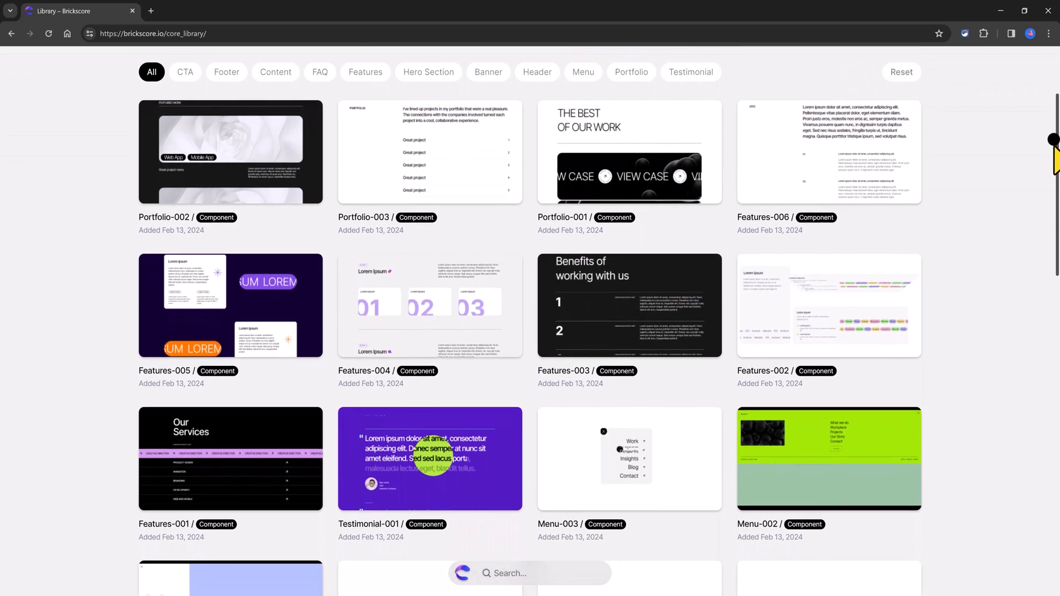
scroll(down, 3)
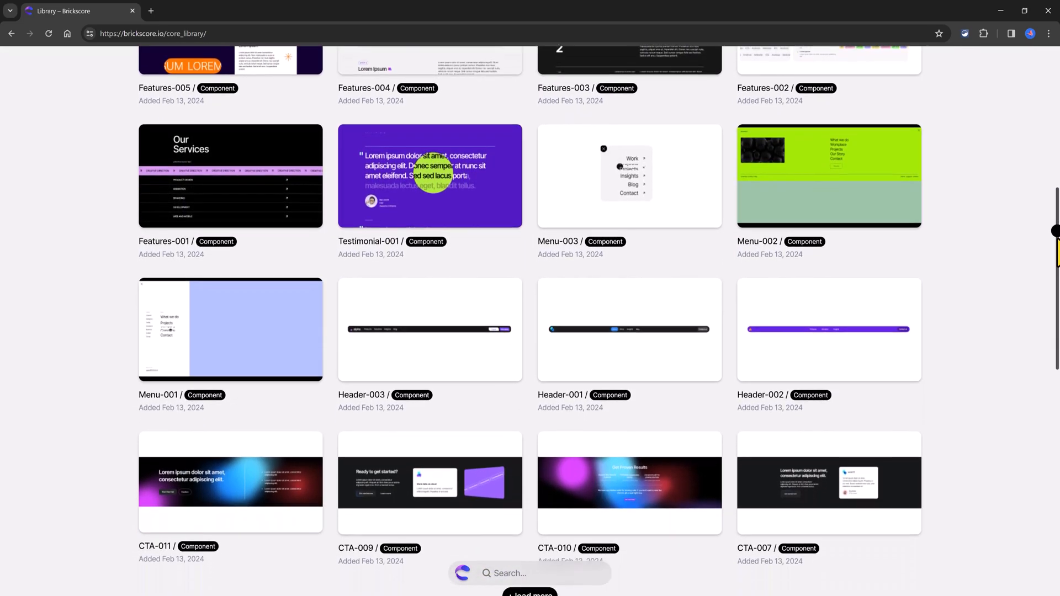
scroll(down, 3)
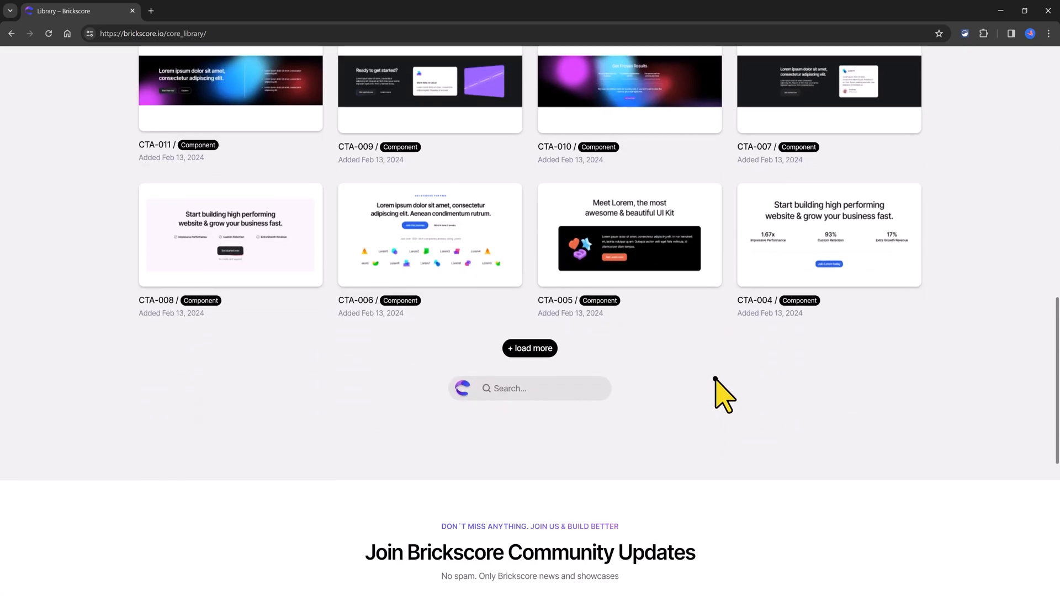
click(185, 211)
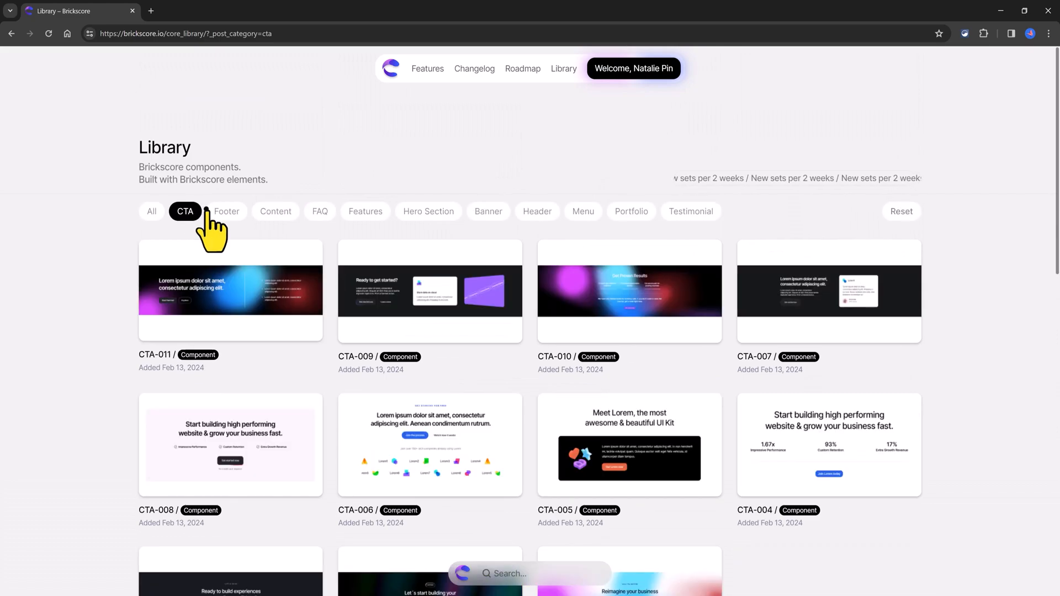
mouse_move(276, 233)
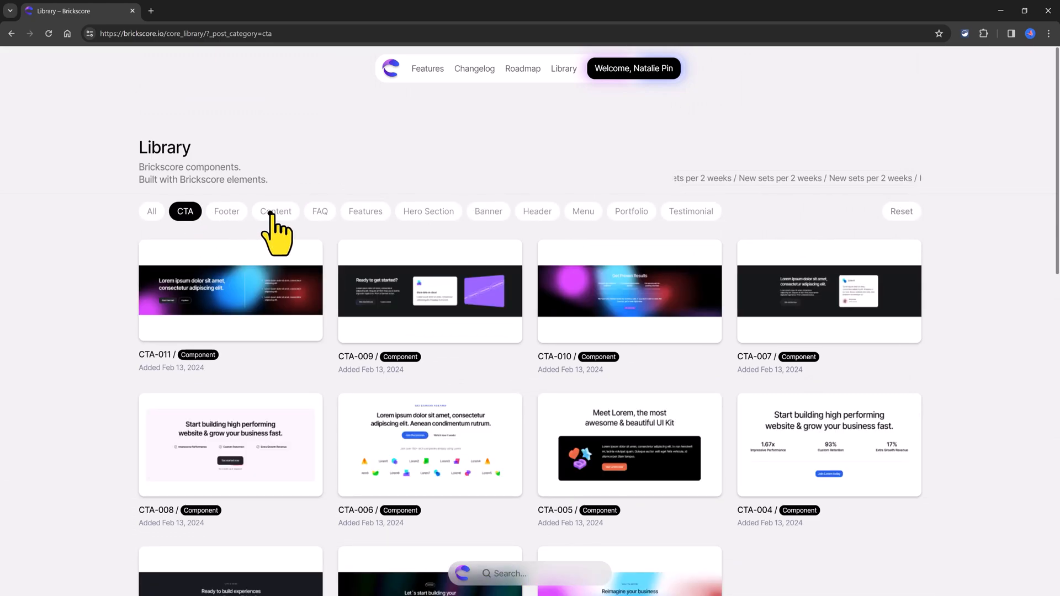
click(275, 211)
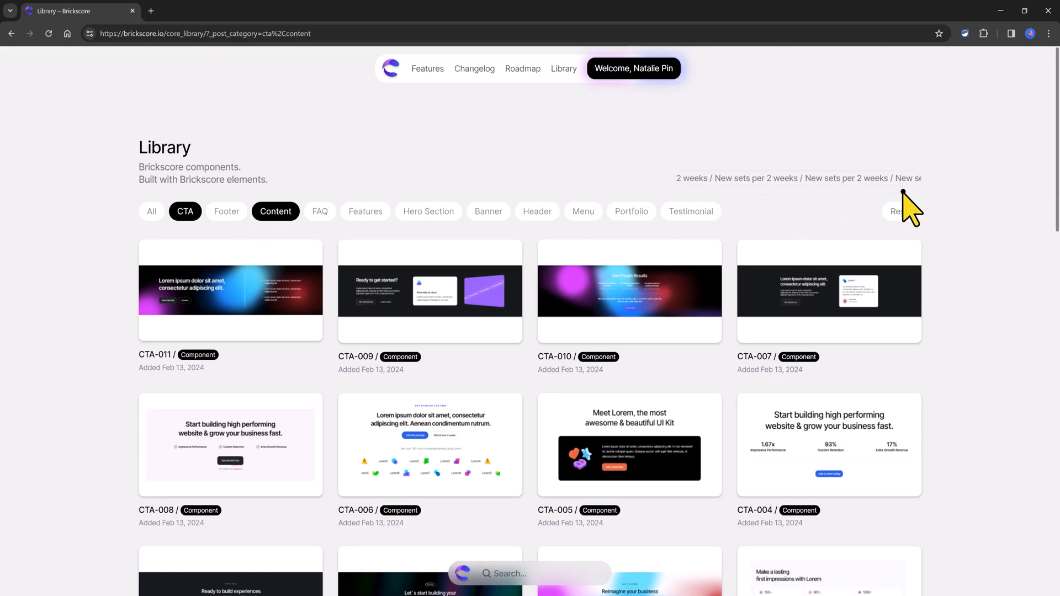
click(319, 211)
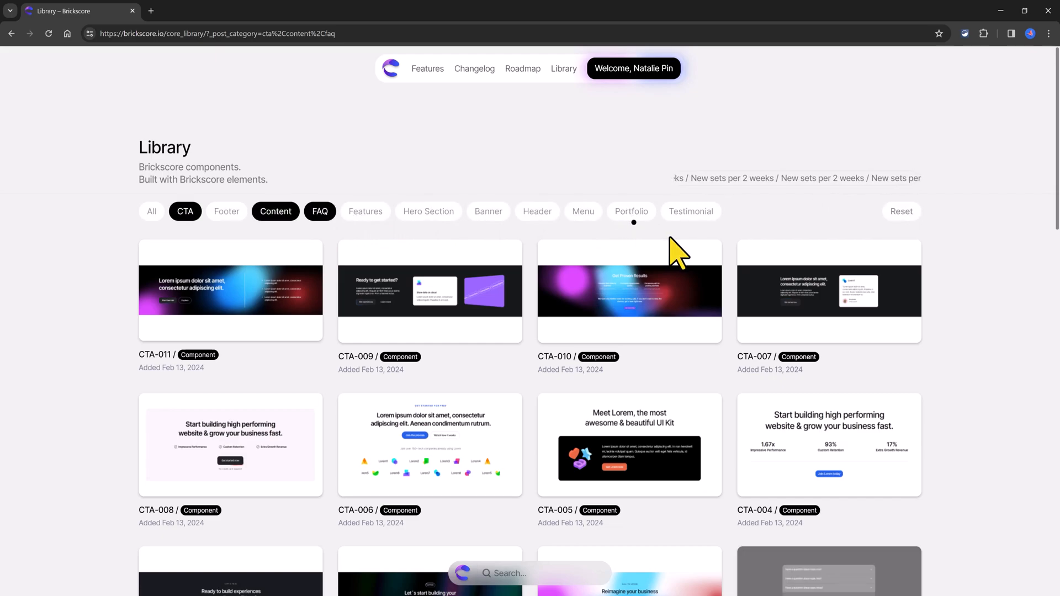
Step: Copy the CTA-001 component from the filtered library
scroll(down, 3)
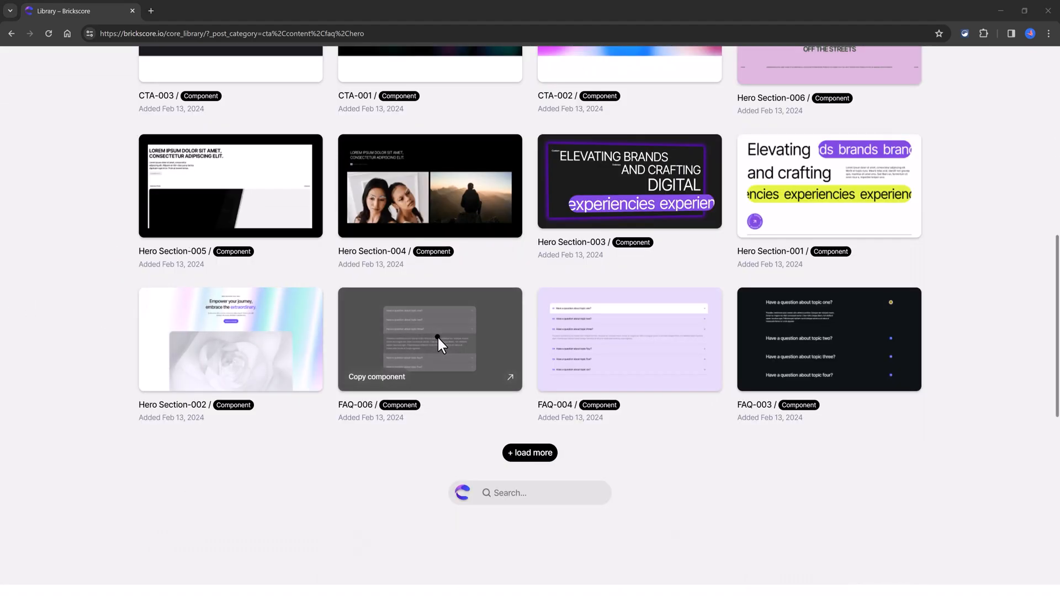
mouse_move(198, 391)
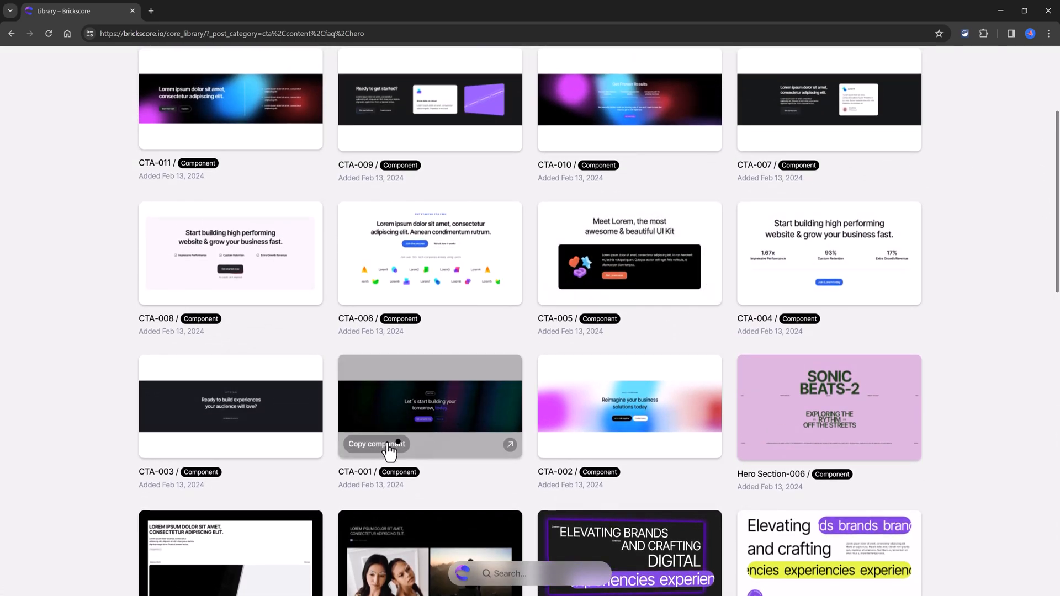
mouse_move(453, 443)
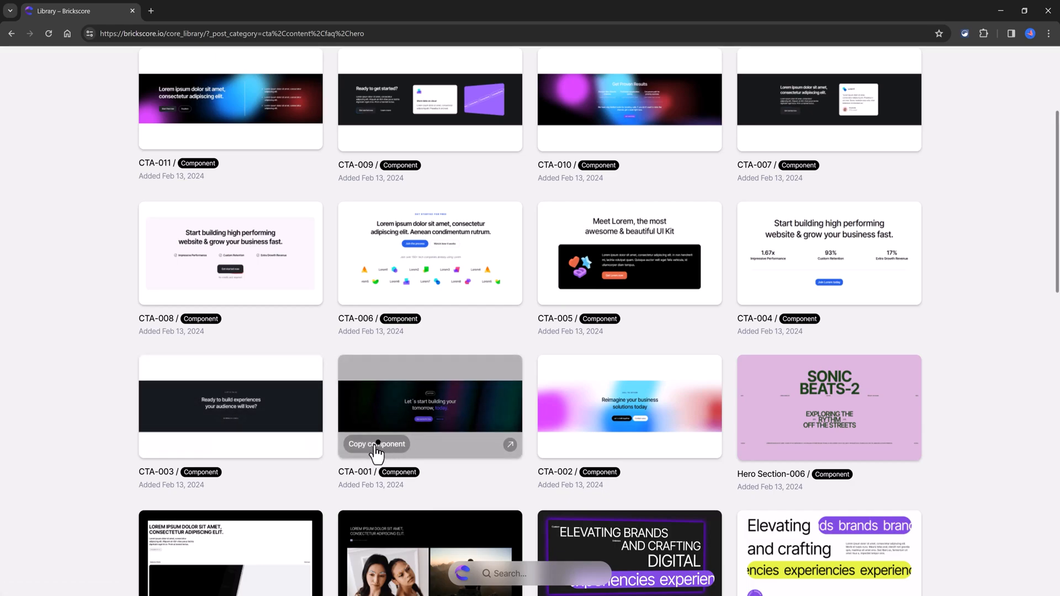
click(376, 444)
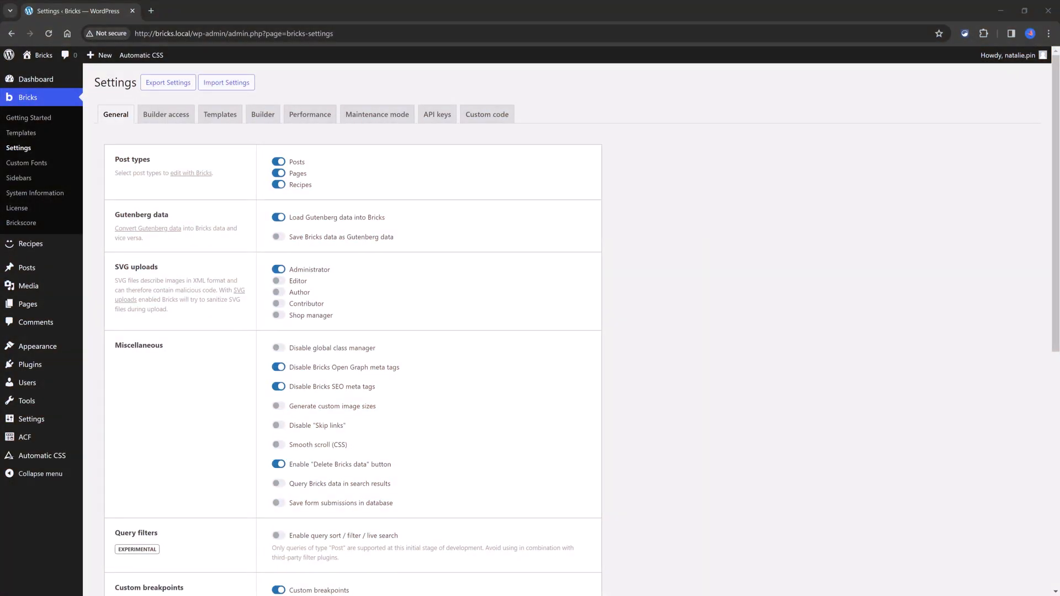
mouse_move(27, 163)
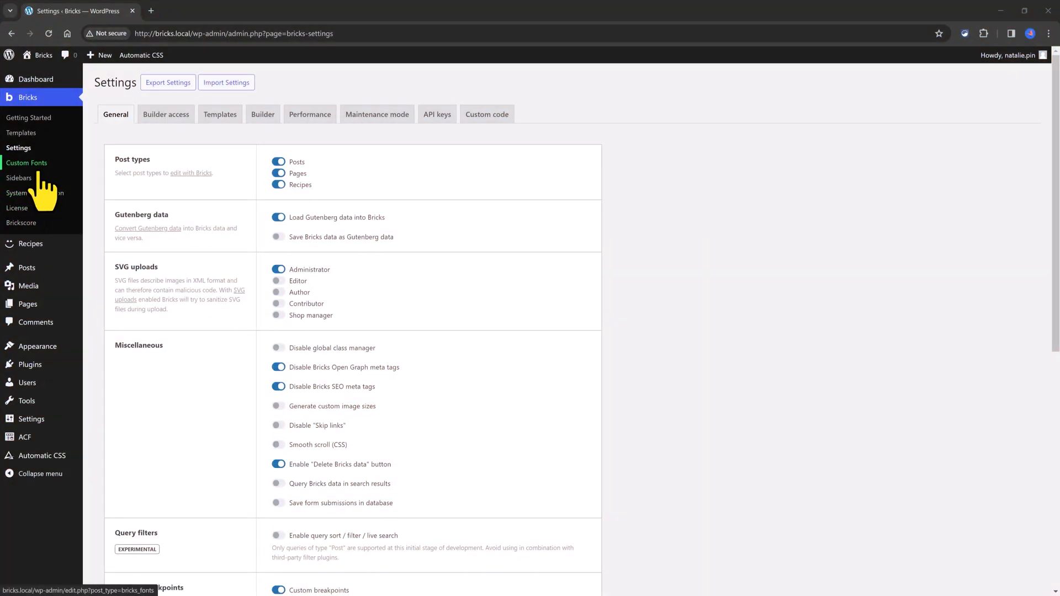
click(220, 114)
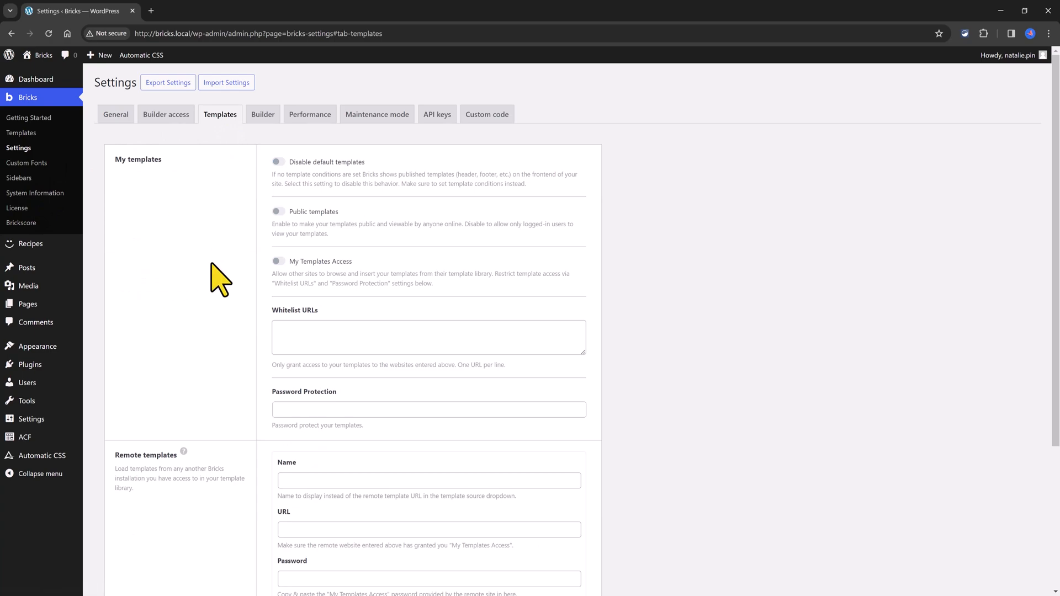
scroll(down, 3)
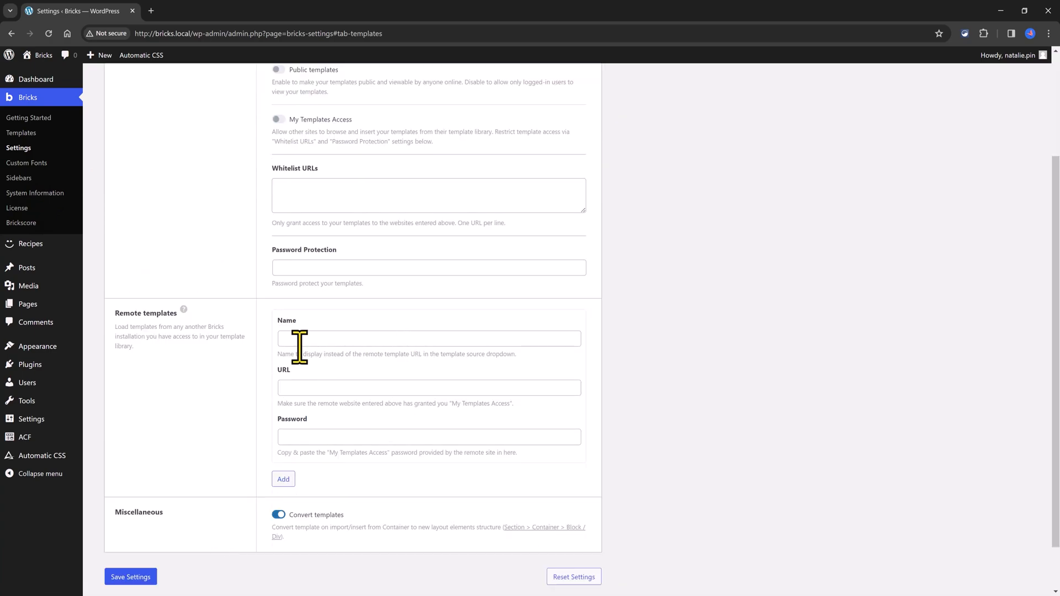
click(428, 338)
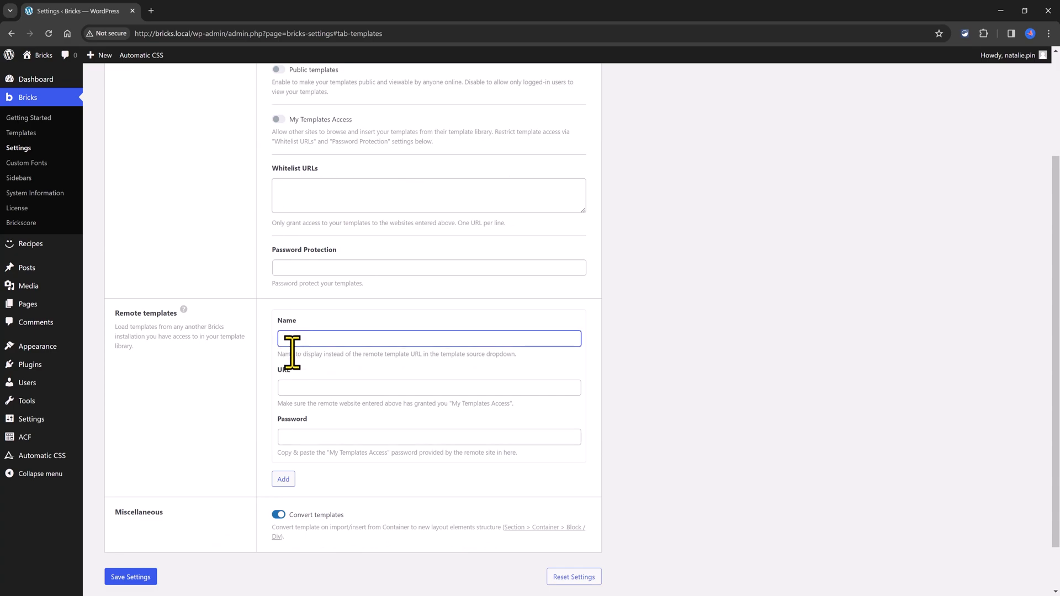
text(Sites with Natalie)
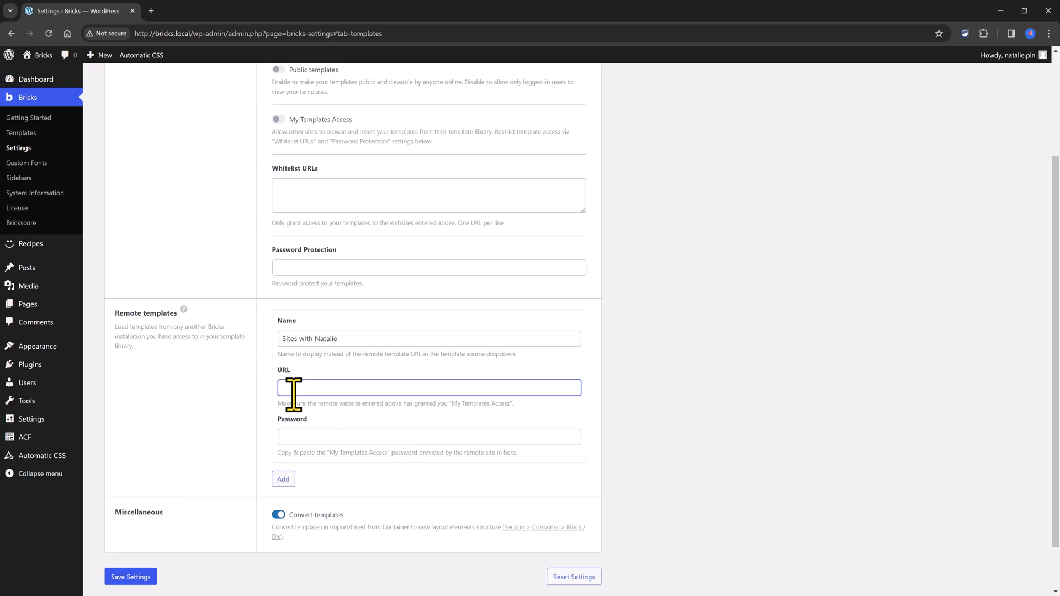
text(https://library.brickscore.io)
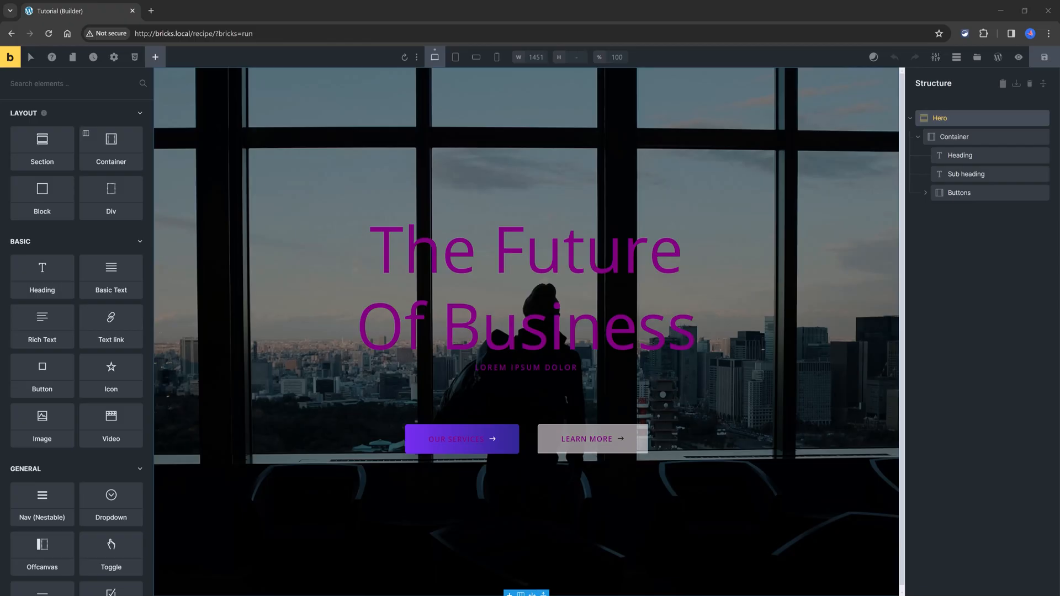
mouse_move(41, 375)
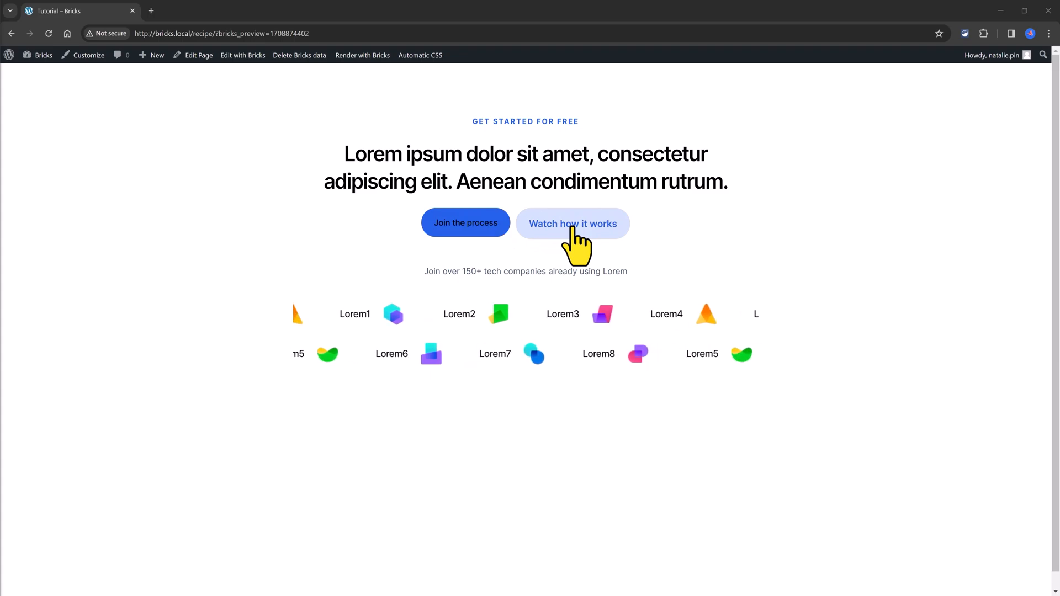
Step: Try the 'Watch how it works' call-to-action button on the live page
click(242, 55)
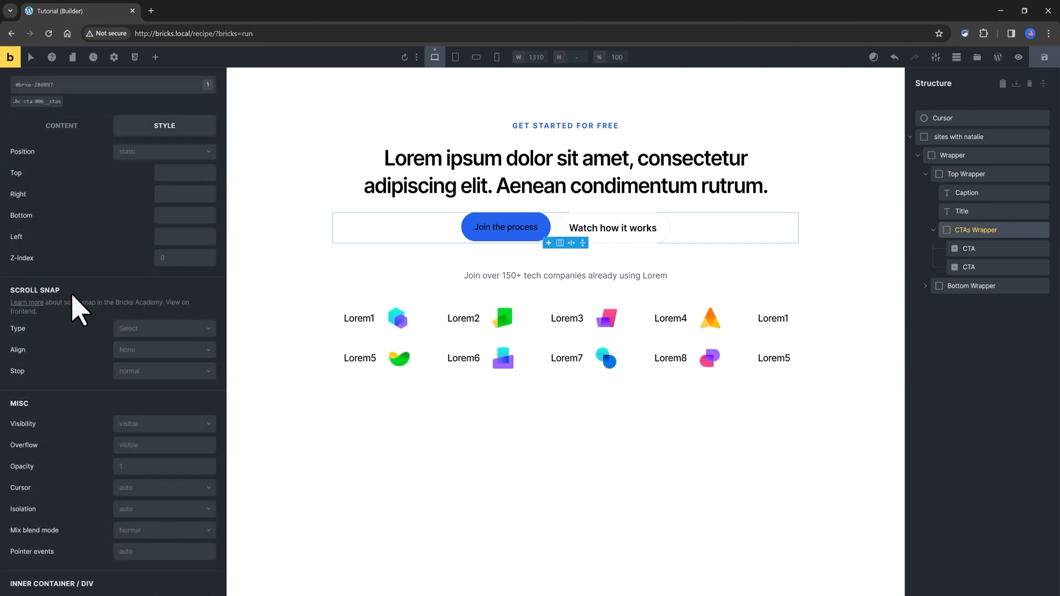
mouse_move(143, 328)
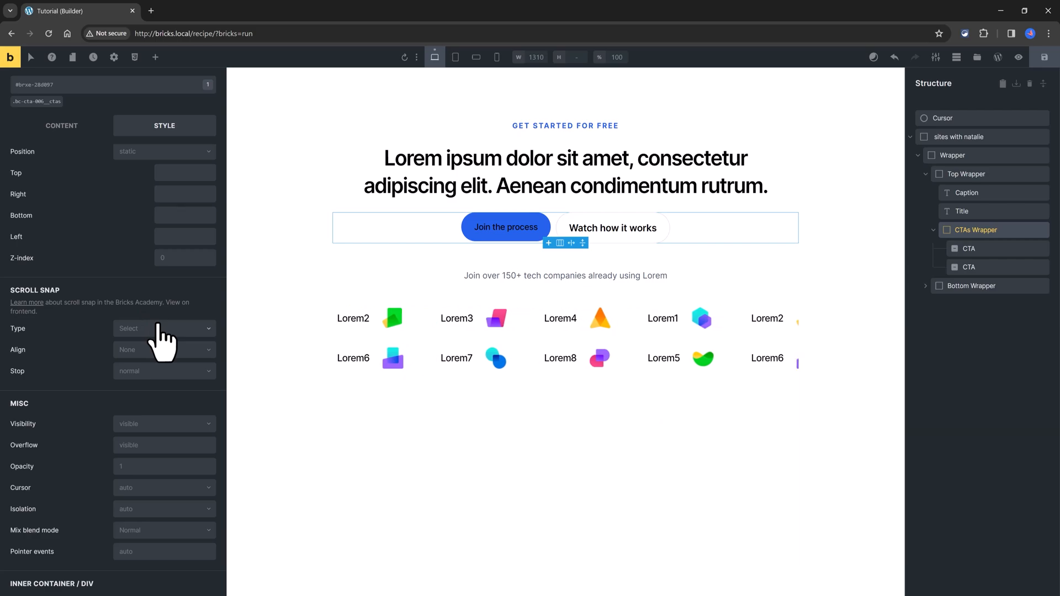
Step: Inspect the CTAs Wrapper's Scroll Snap Type, Align and Stop dropdown options
click(164, 328)
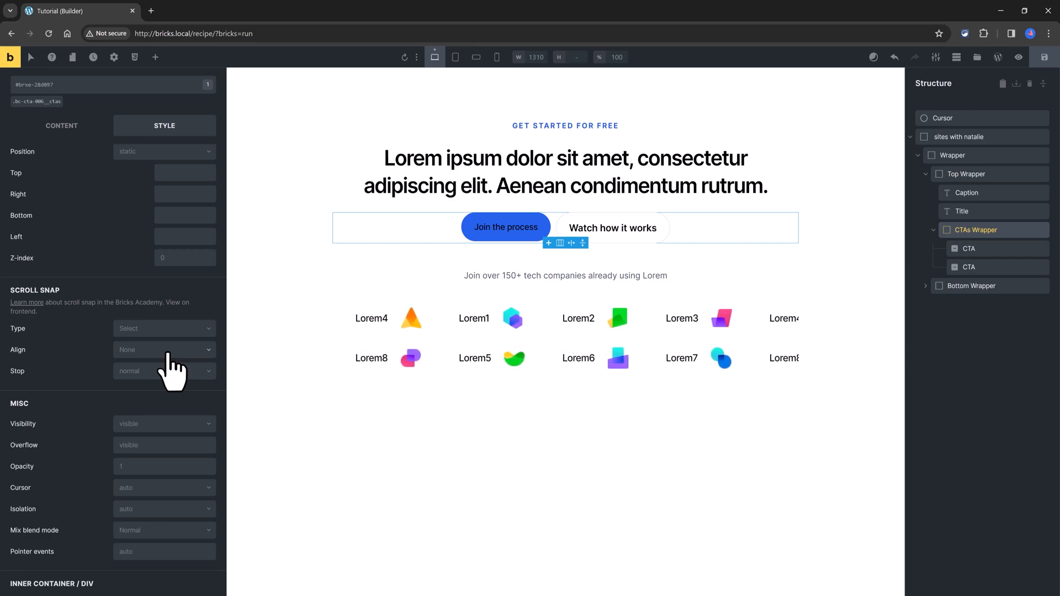
click(163, 350)
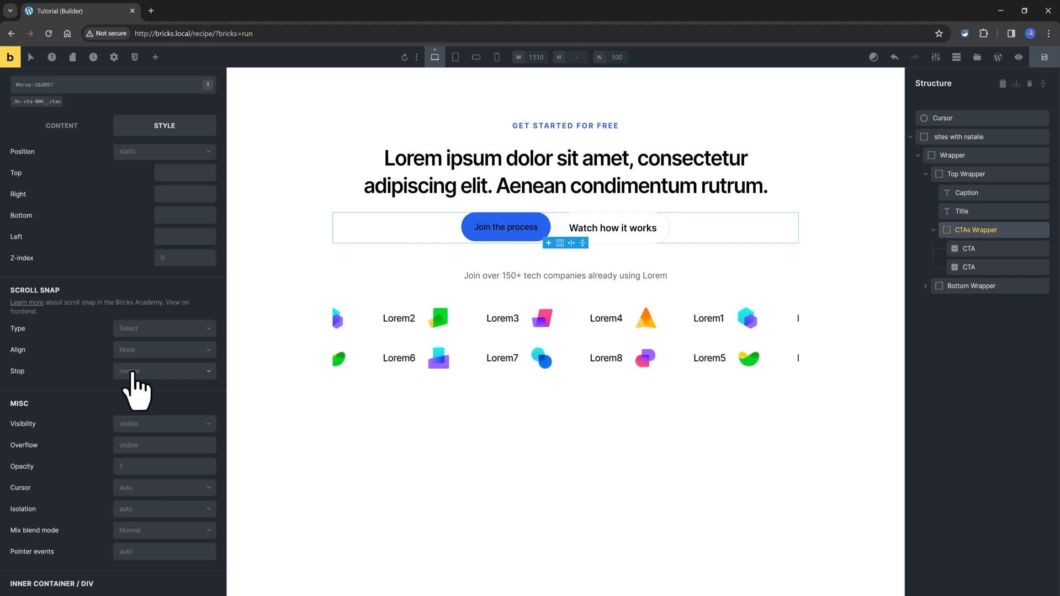
click(163, 371)
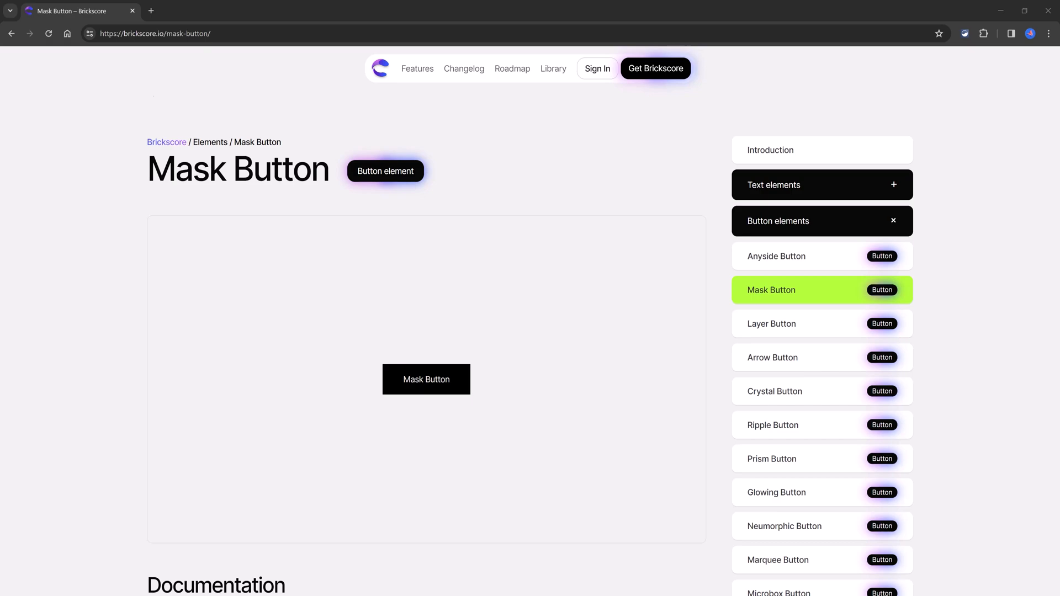
mouse_move(454, 233)
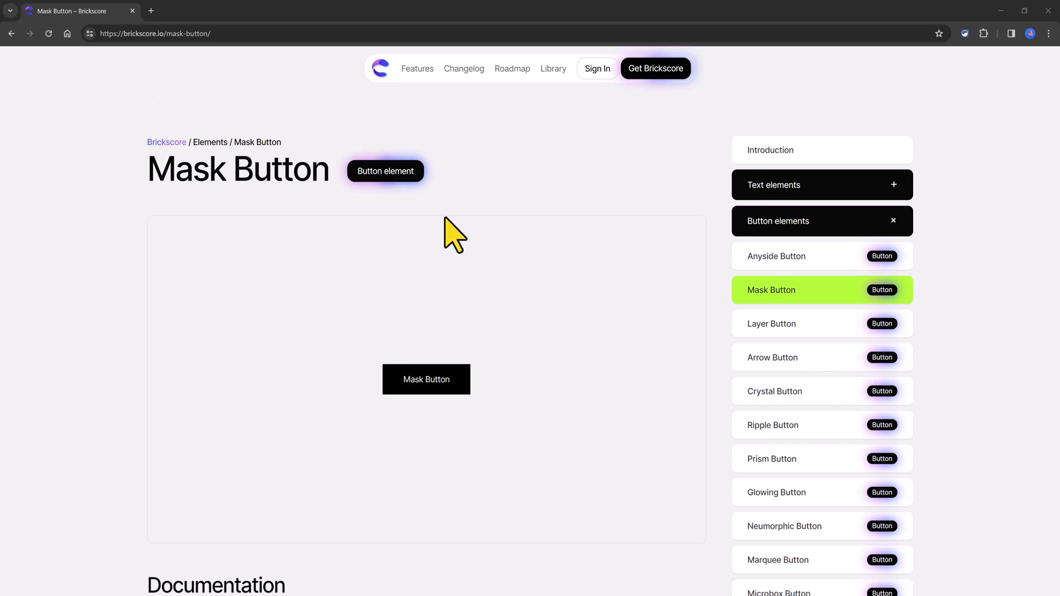
Step: Browse the Layer, Crystal, Prism and Glowing Button element demos from the sidebar
click(771, 324)
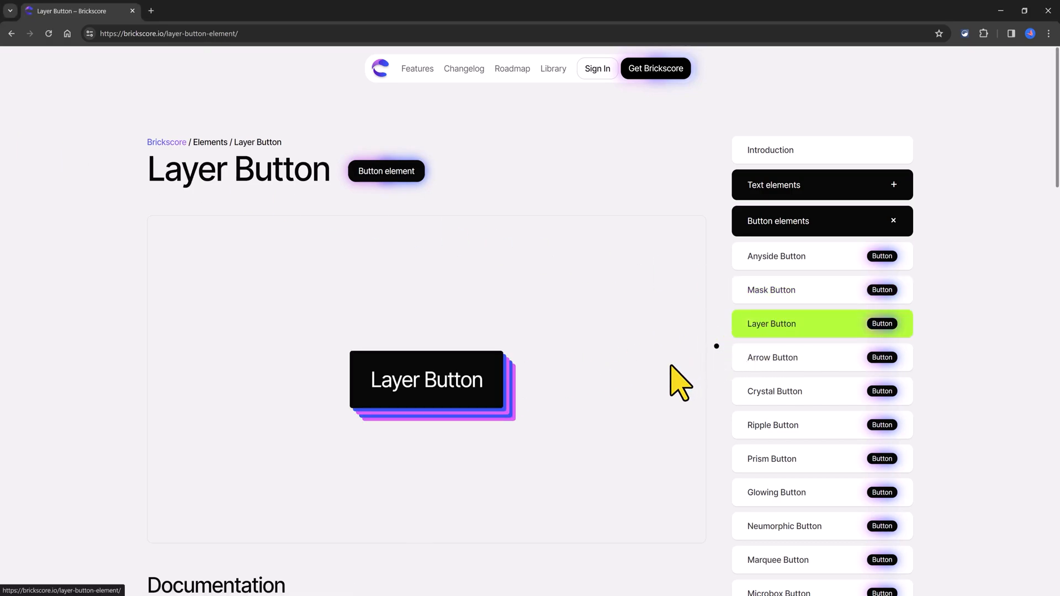
mouse_move(673, 382)
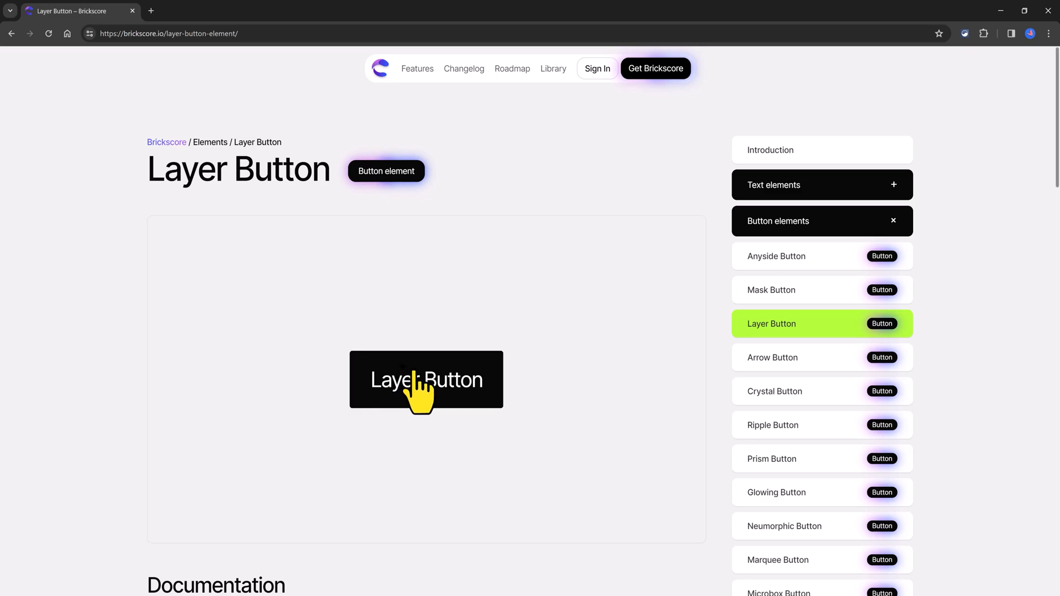
mouse_move(366, 399)
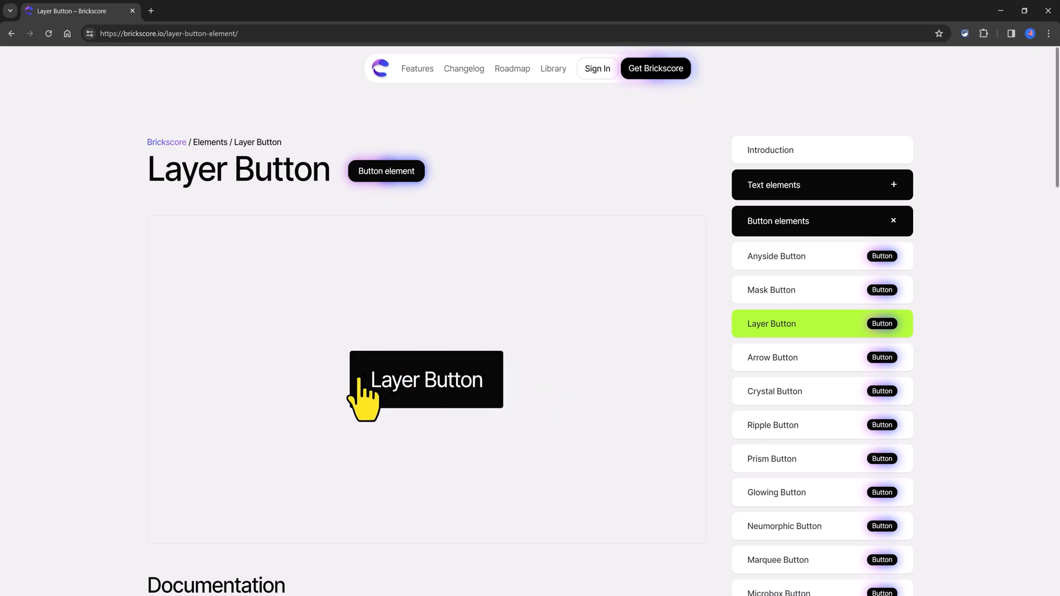
mouse_move(582, 392)
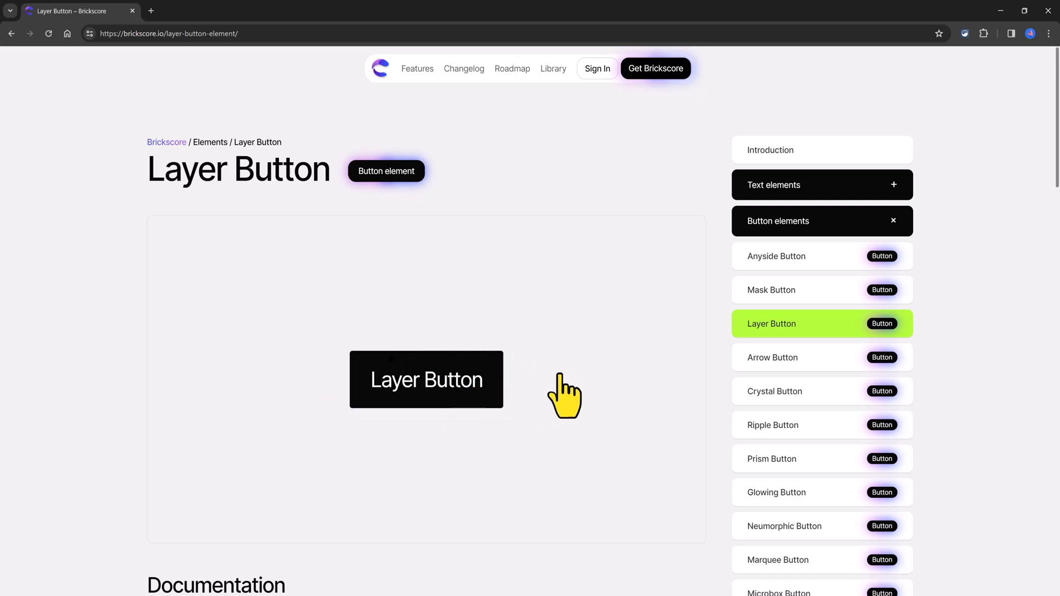
click(775, 390)
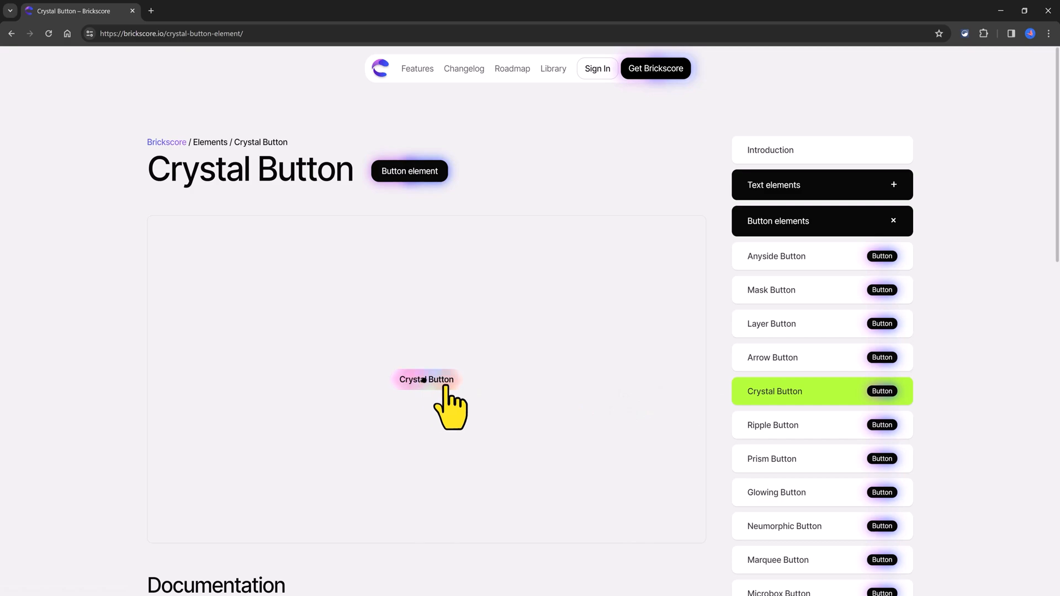
mouse_move(484, 409)
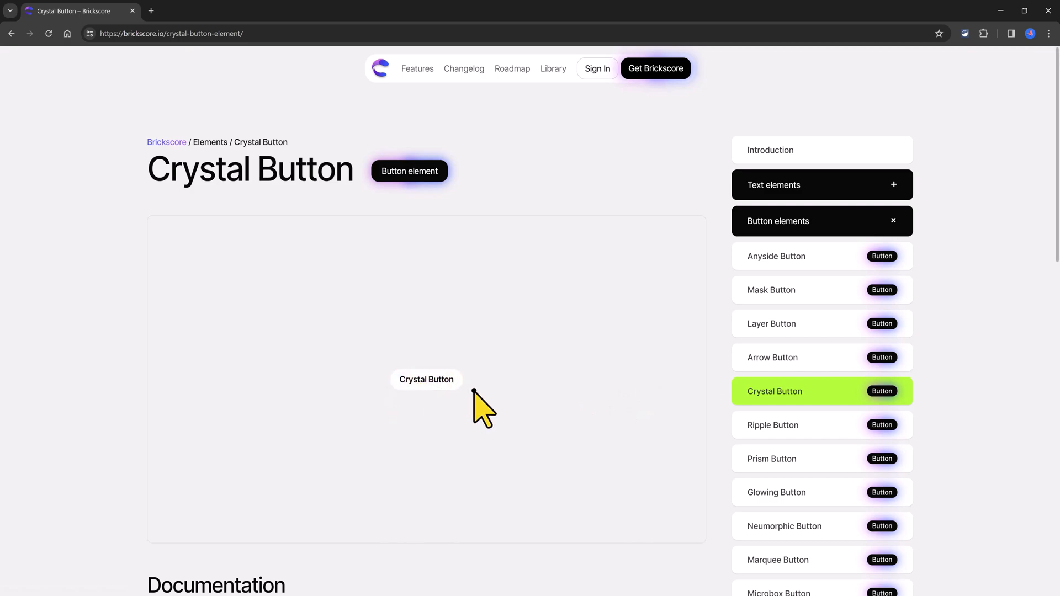
click(772, 458)
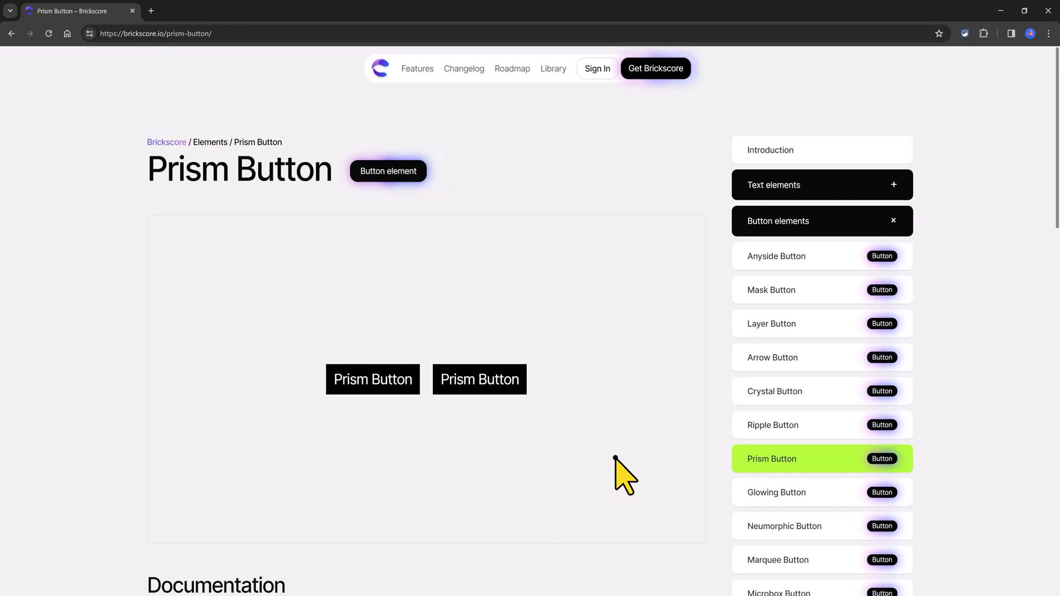
mouse_move(623, 477)
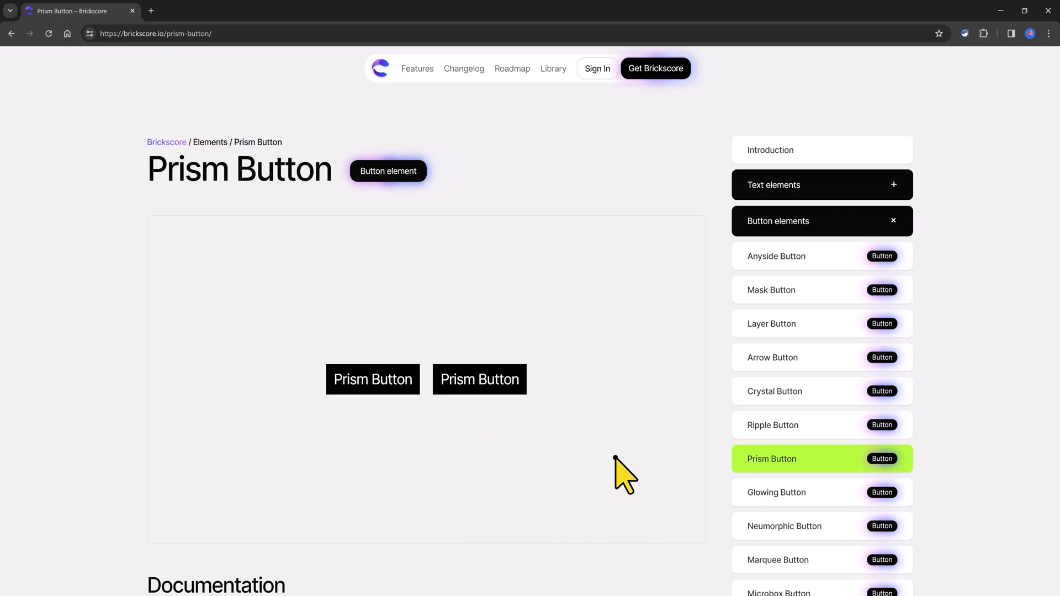
mouse_move(372, 379)
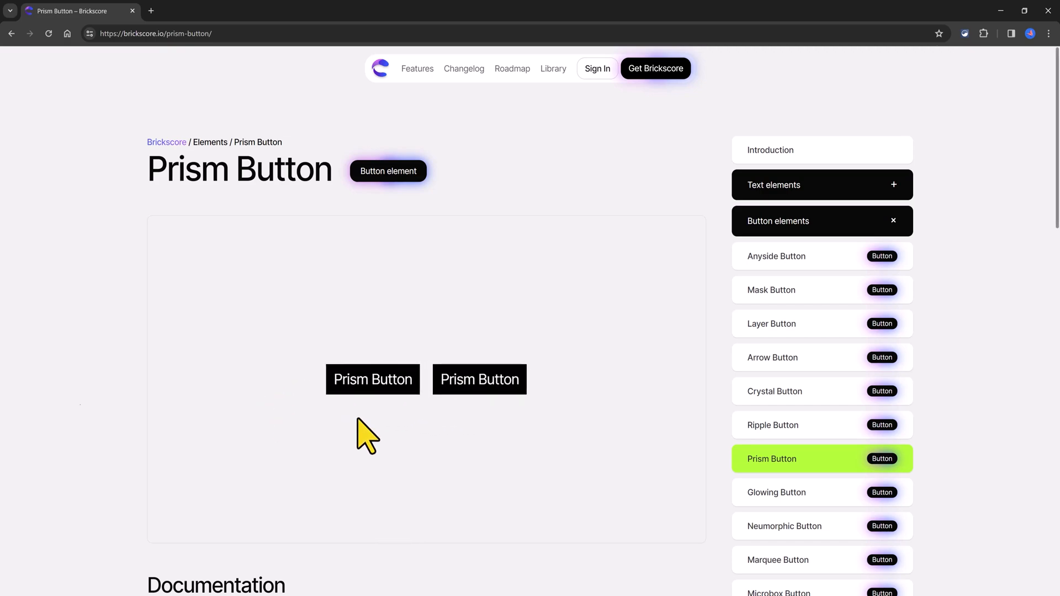
click(775, 492)
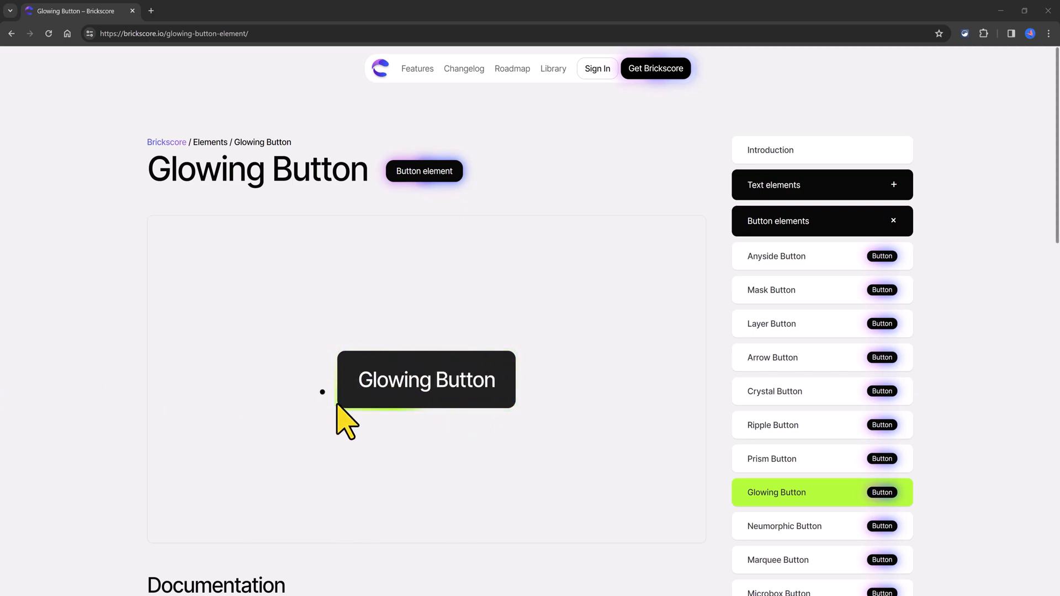
mouse_move(442, 429)
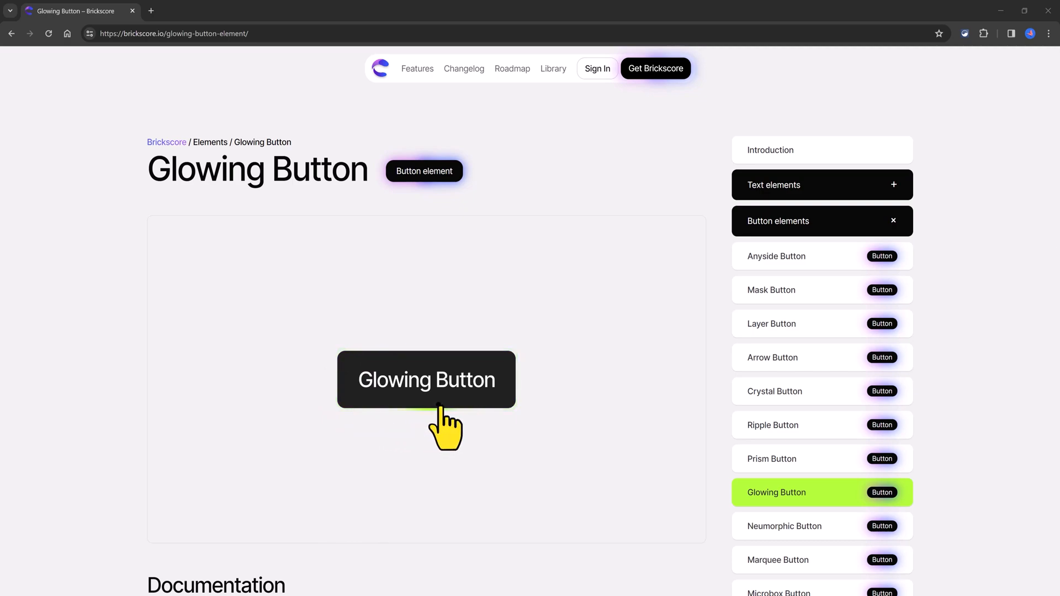
Step: View the Neumorphic Button demo, then trigger the left ripple effect on the Ripple Button demo
click(784, 526)
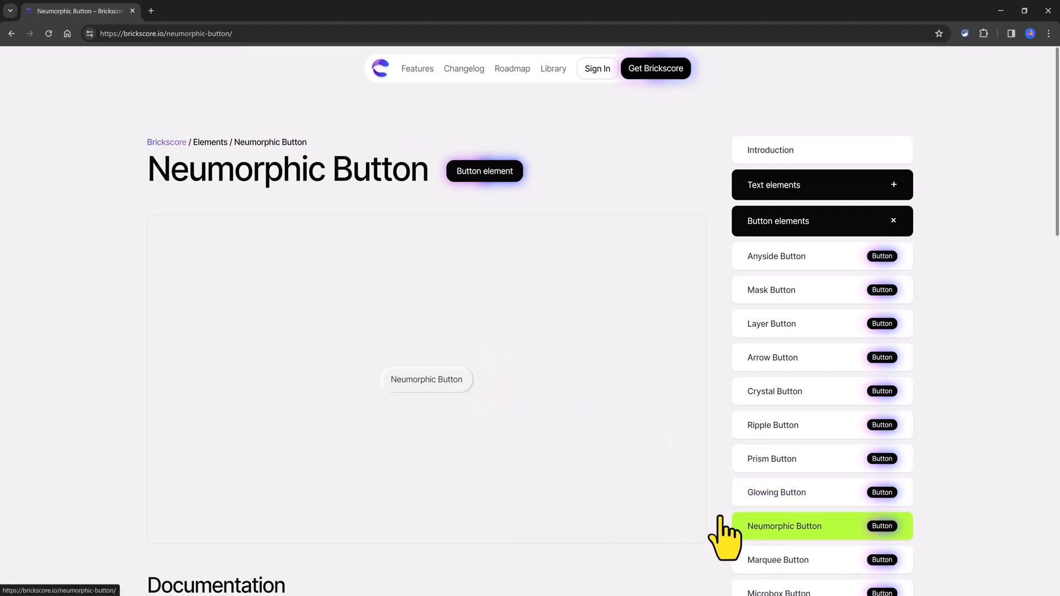
mouse_move(426, 399)
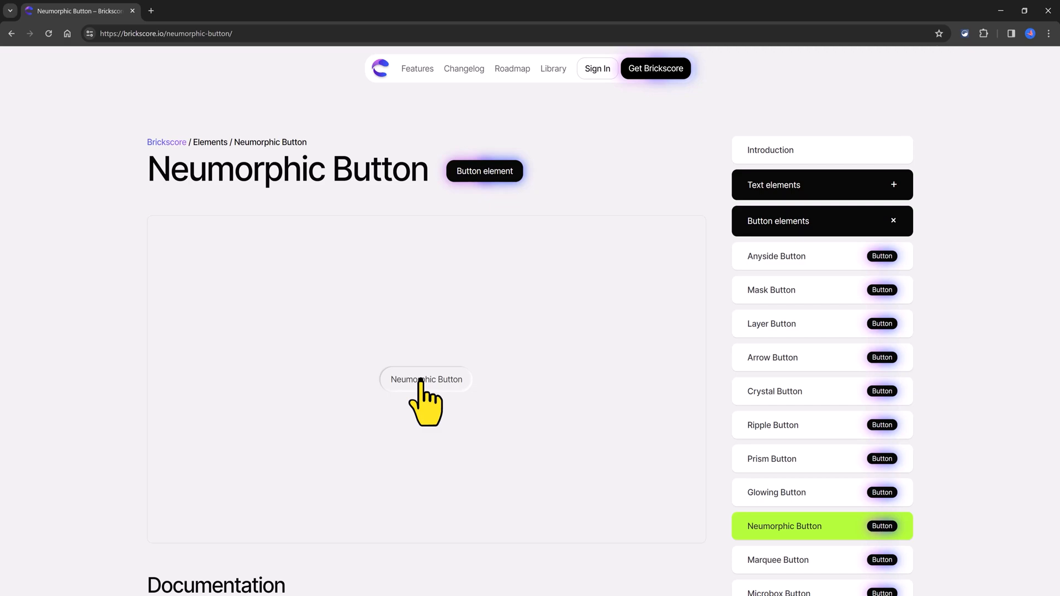
mouse_move(446, 405)
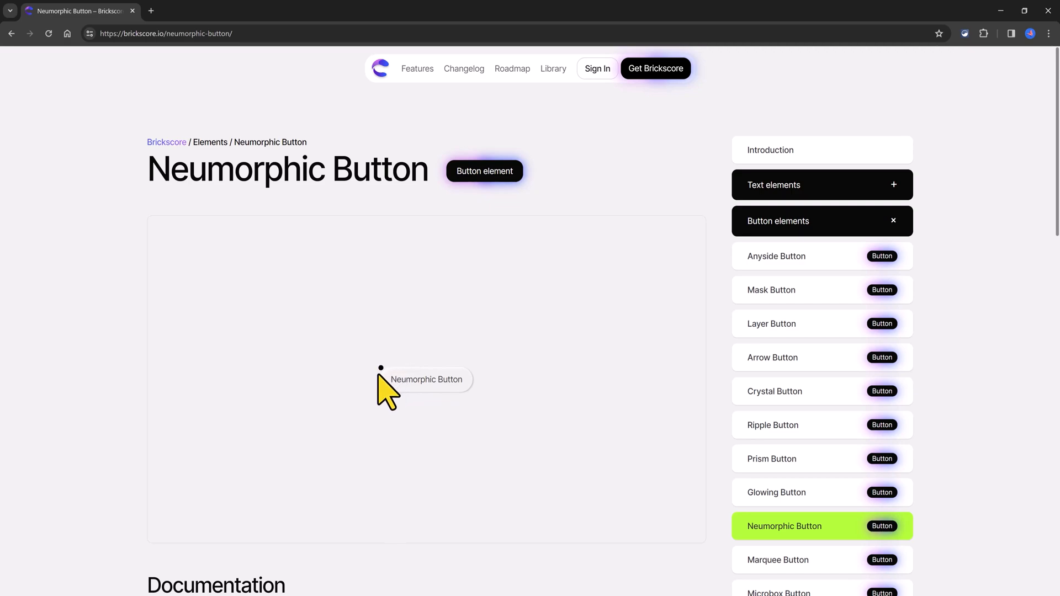
mouse_move(486, 398)
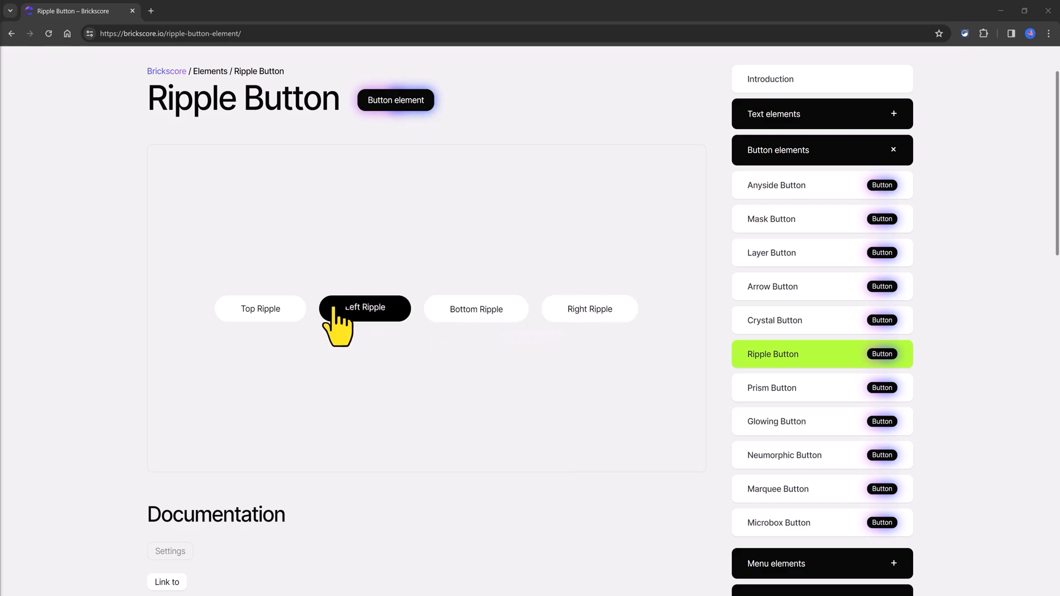
click(778, 522)
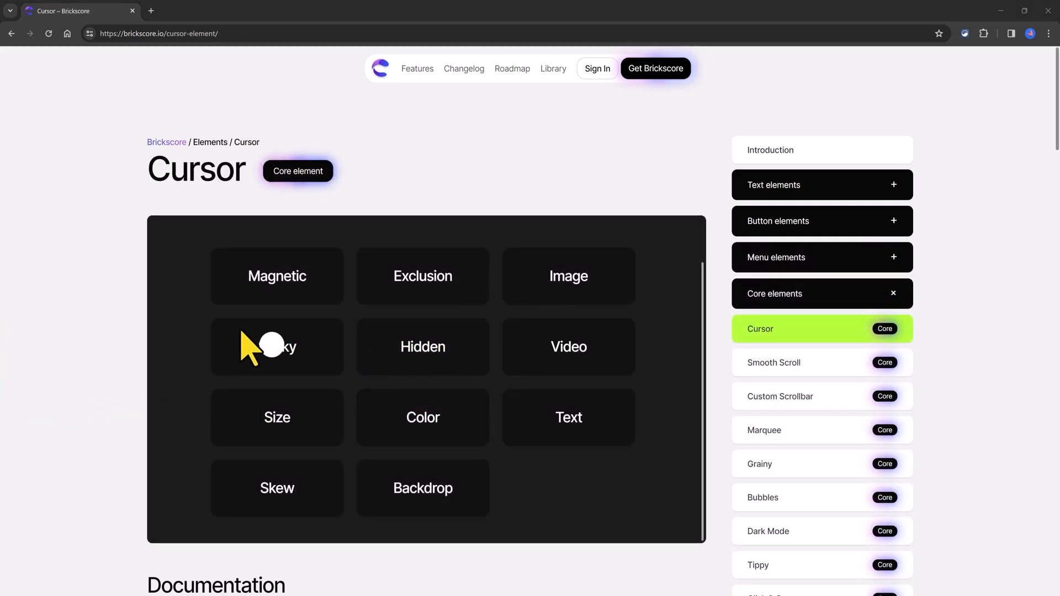
mouse_move(355, 305)
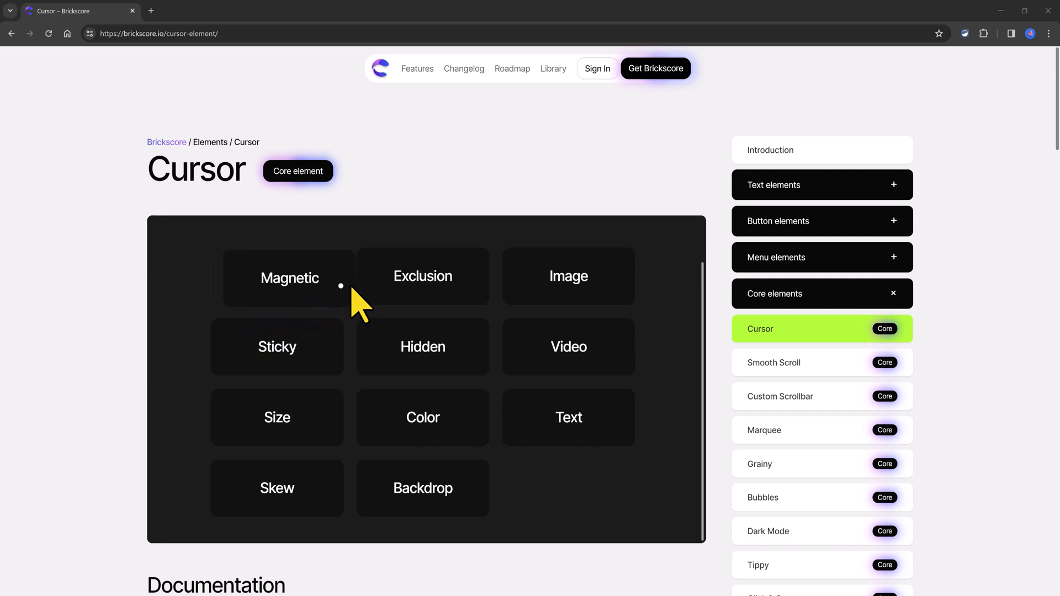
mouse_move(384, 294)
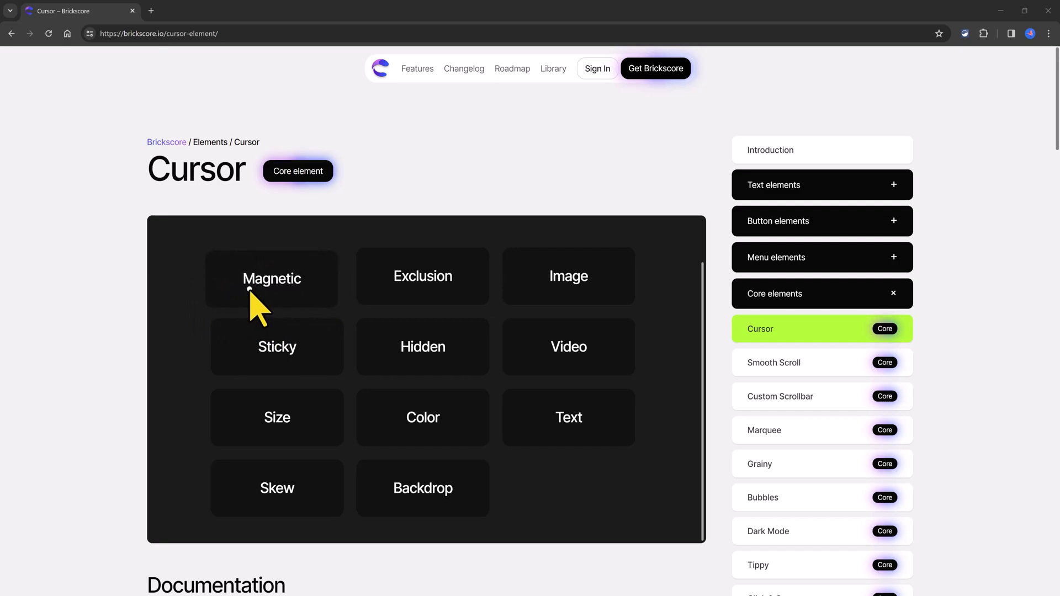
mouse_move(423, 276)
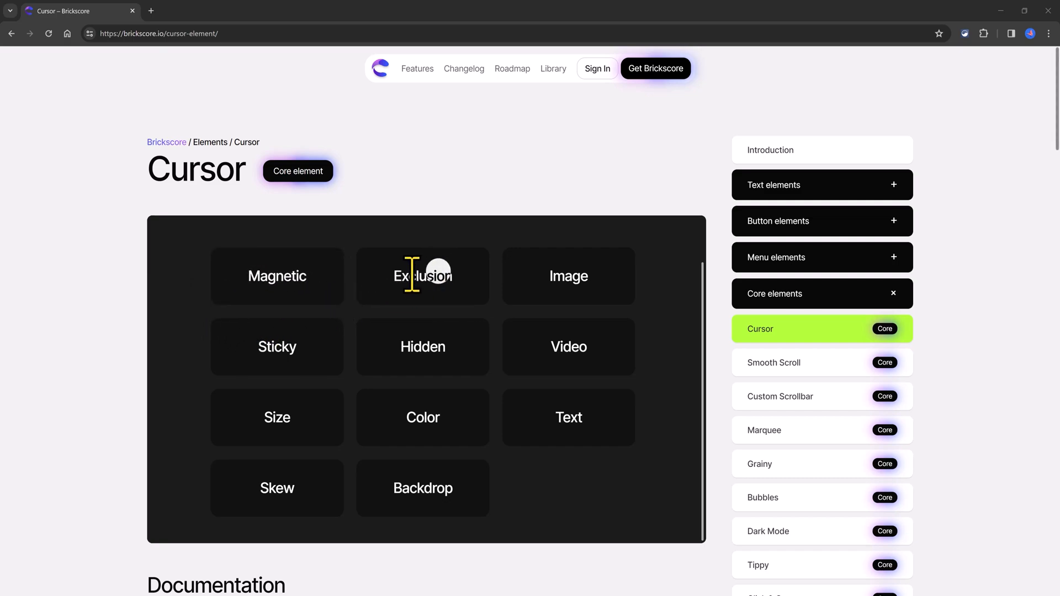
mouse_move(578, 287)
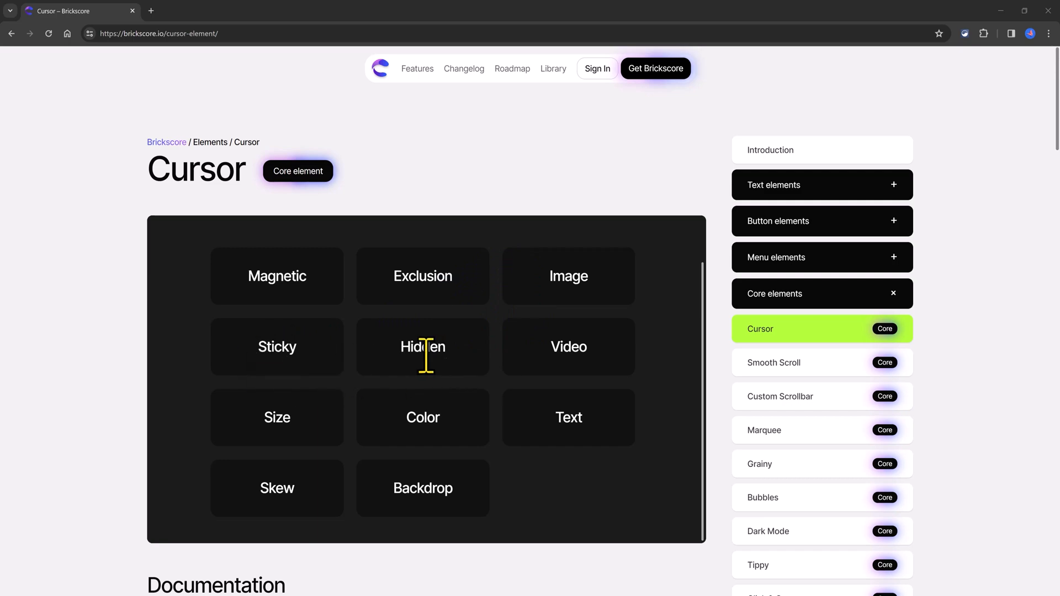
mouse_move(389, 369)
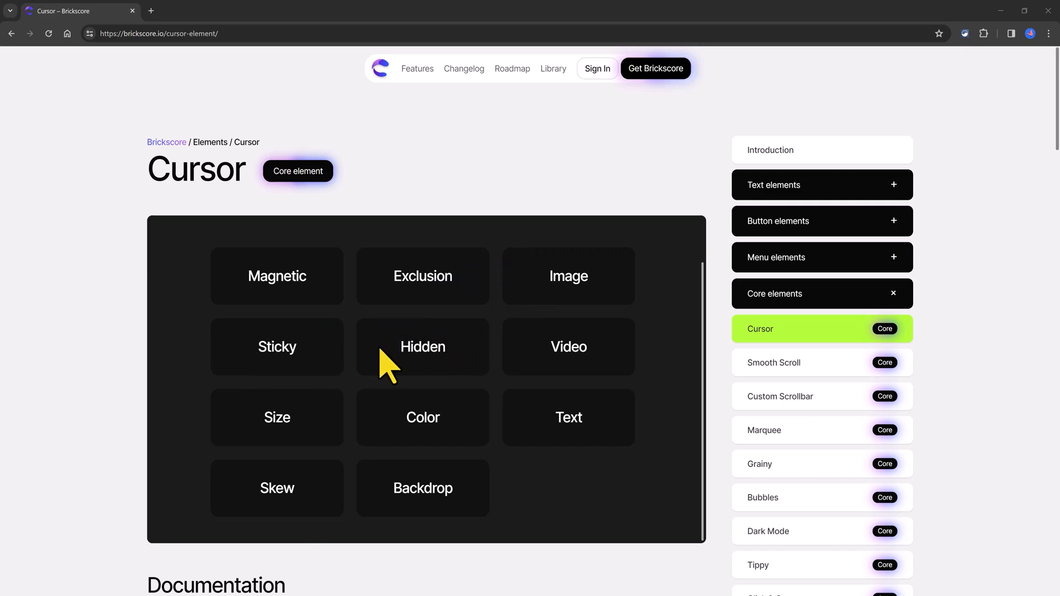
mouse_move(577, 357)
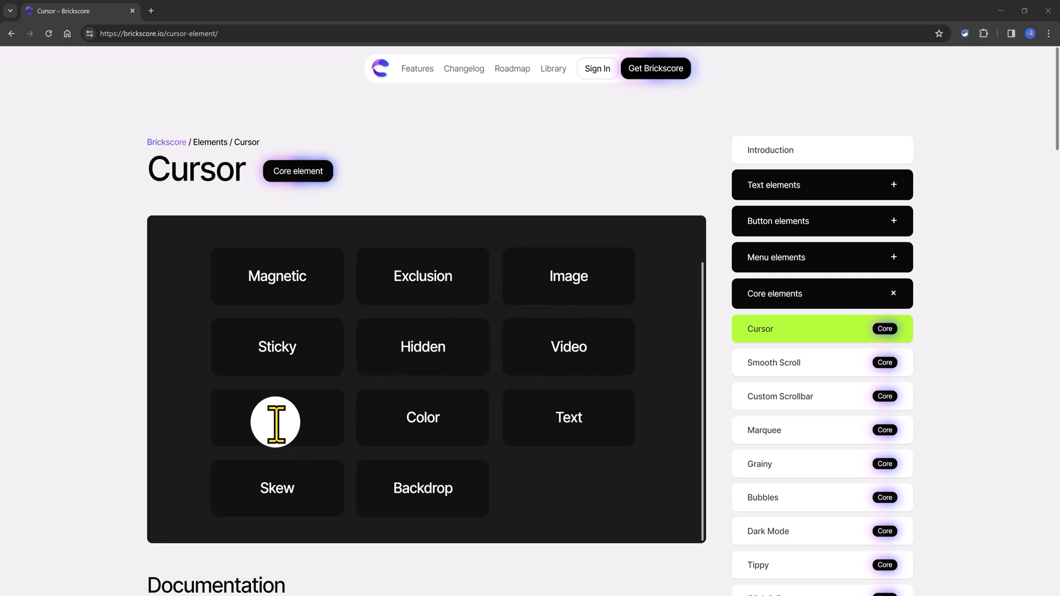
mouse_move(406, 426)
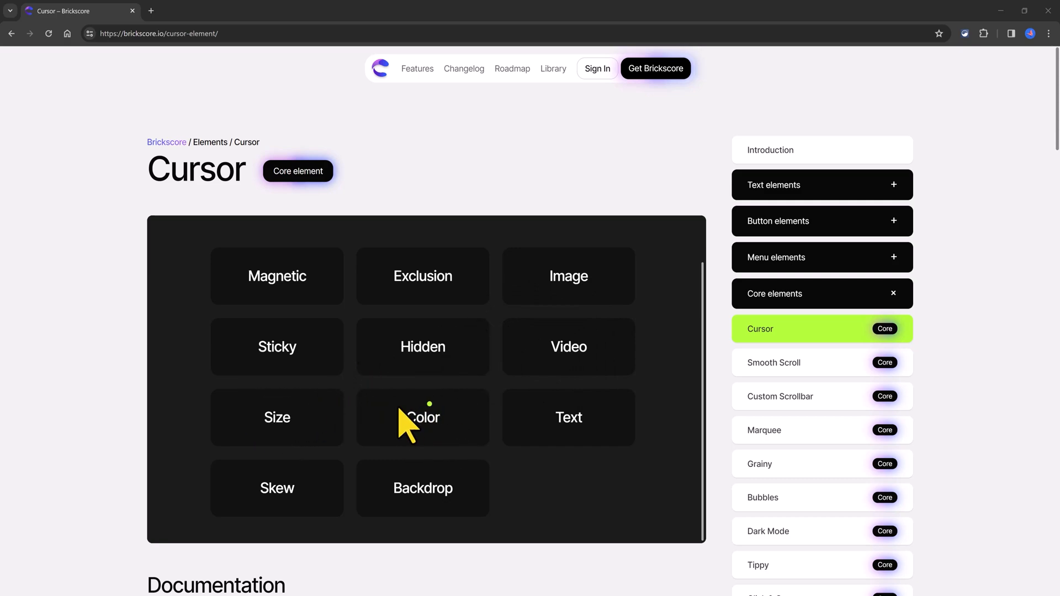
mouse_move(569, 417)
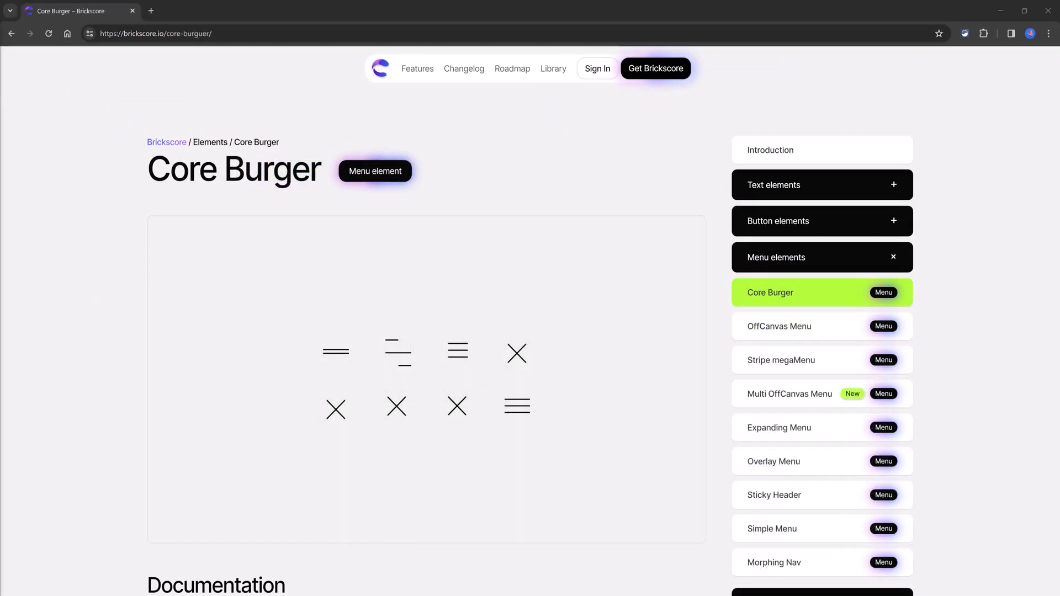
mouse_move(101, 361)
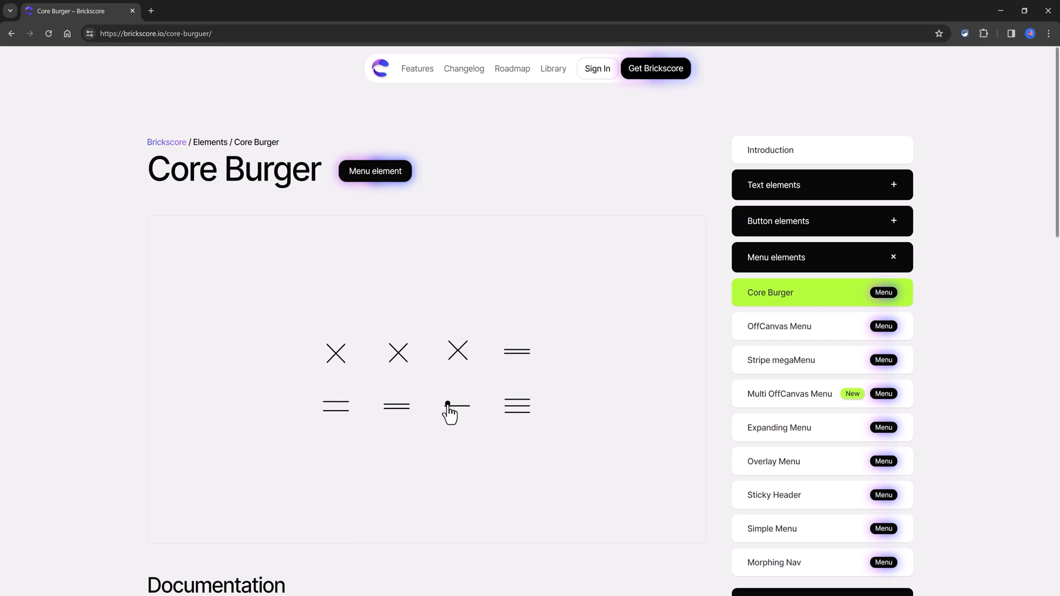
mouse_move(517, 411)
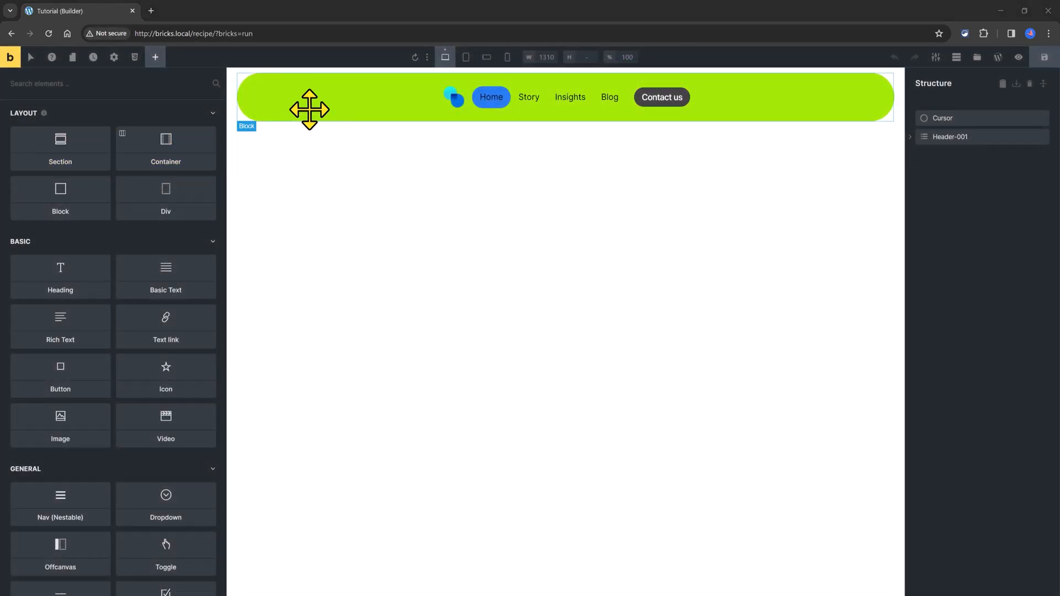
Step: Select the lime header block on the canvas to reach its Morphing Nav settings
click(950, 137)
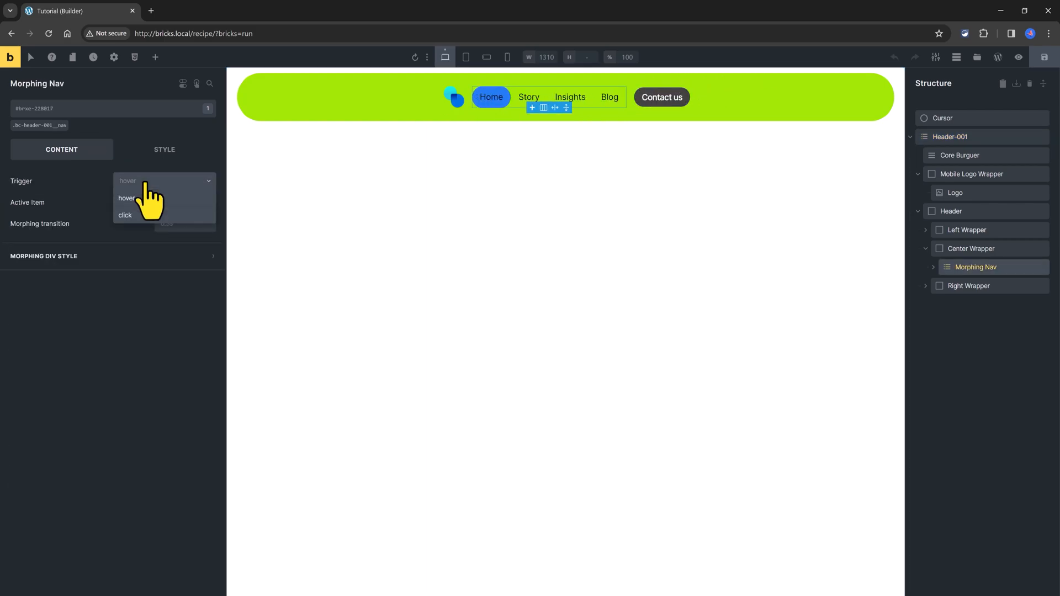
mouse_move(143, 198)
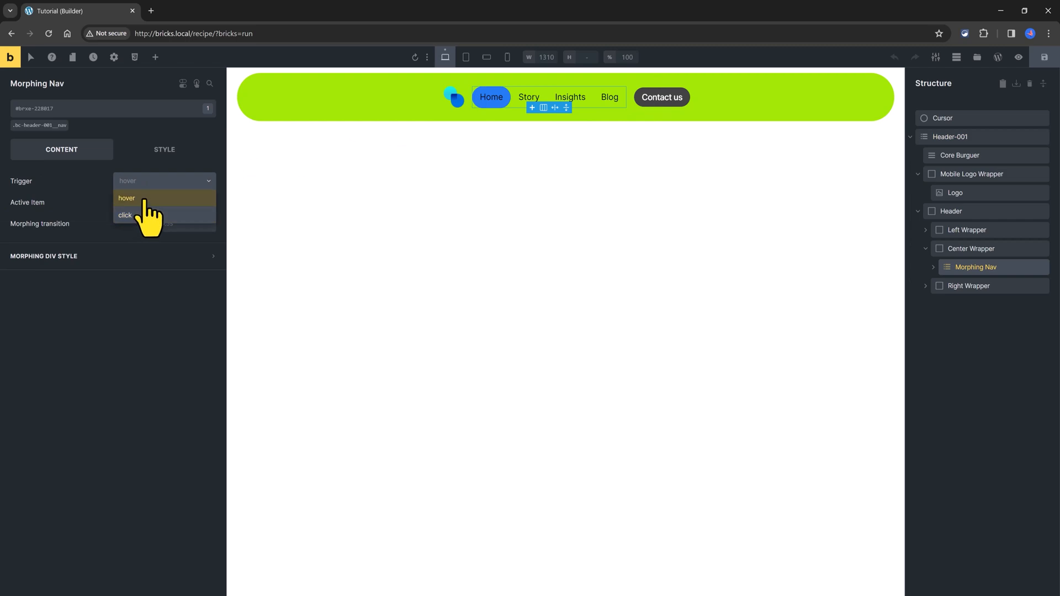
Step: Set the Morphing Nav trigger to hover and link the morphing div's four corner radii in Border
click(125, 198)
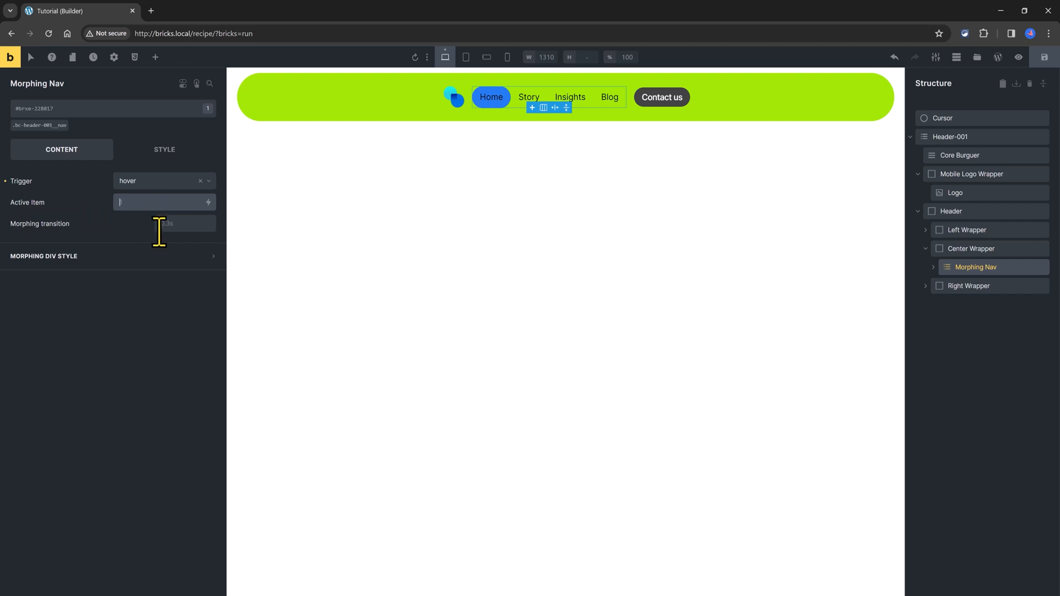
click(43, 255)
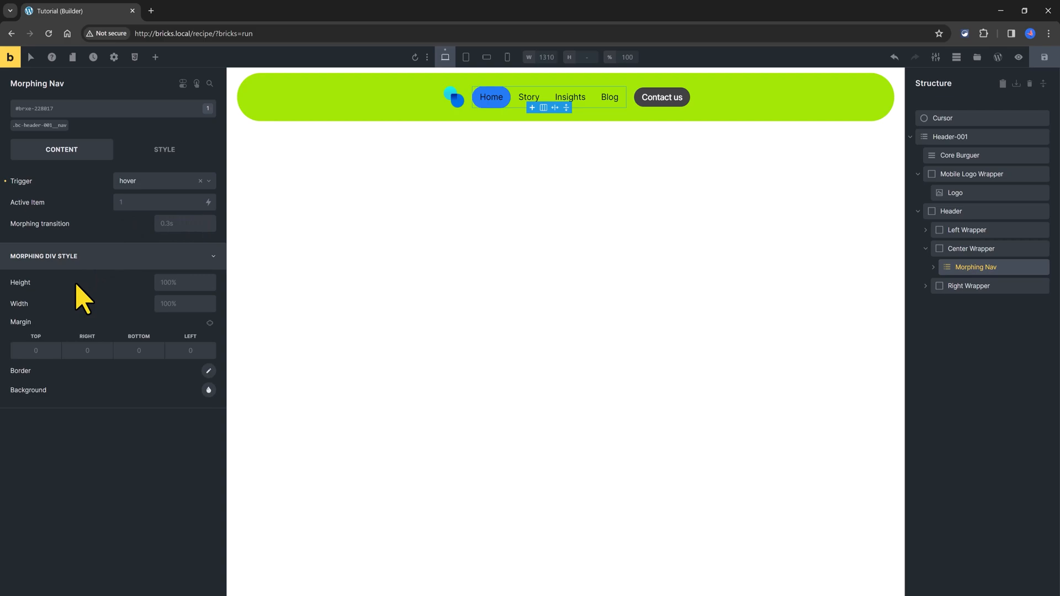
mouse_move(191, 381)
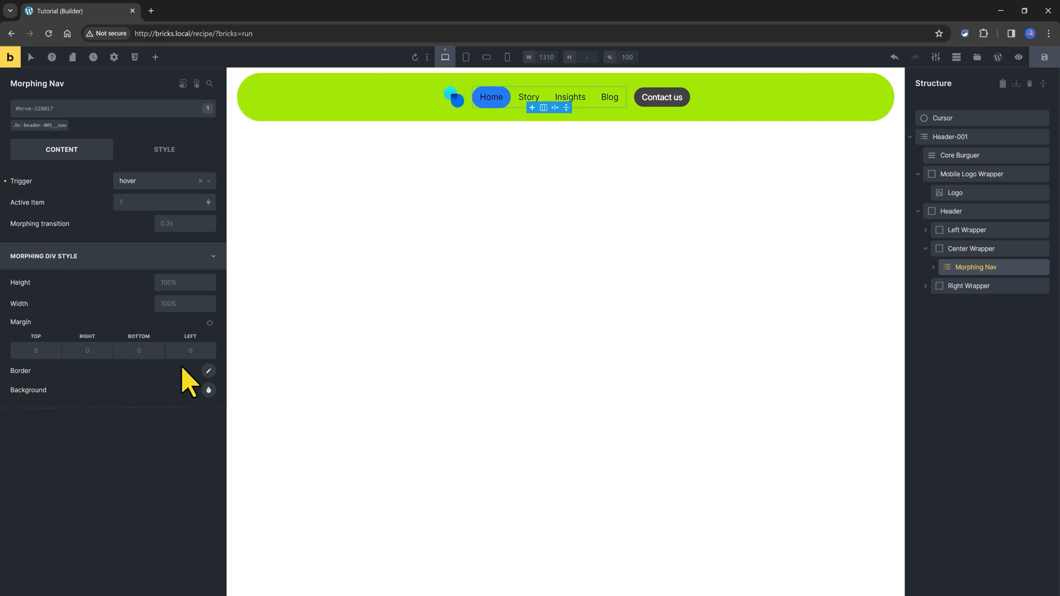
click(209, 371)
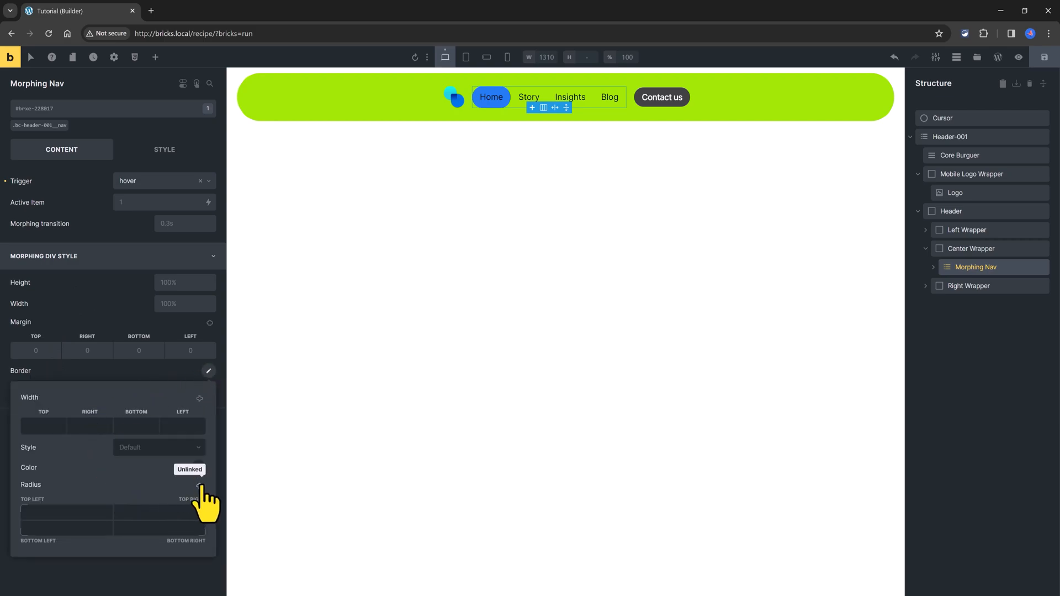
click(199, 485)
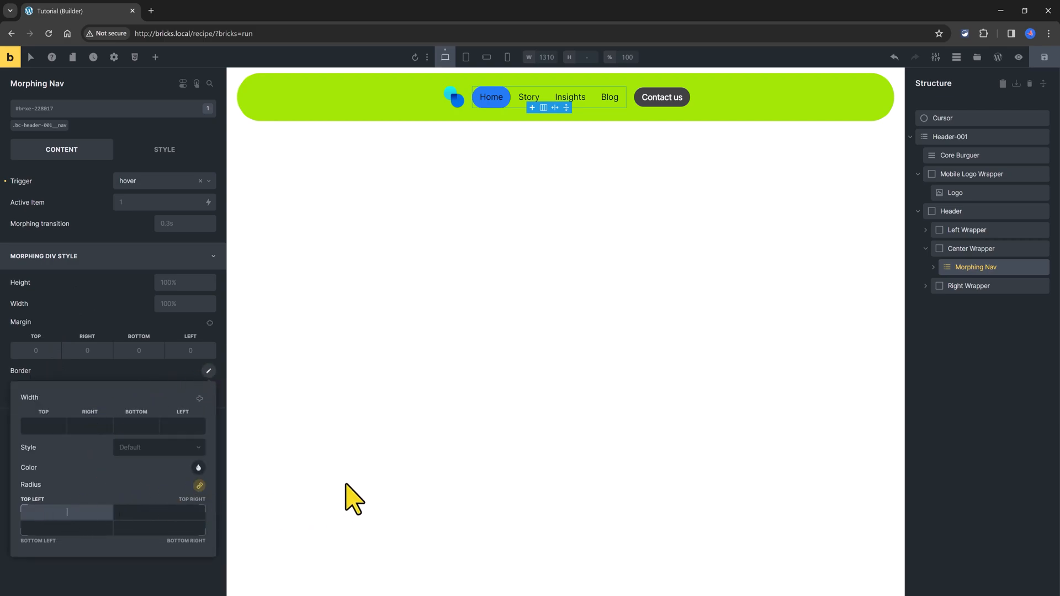
click(208, 371)
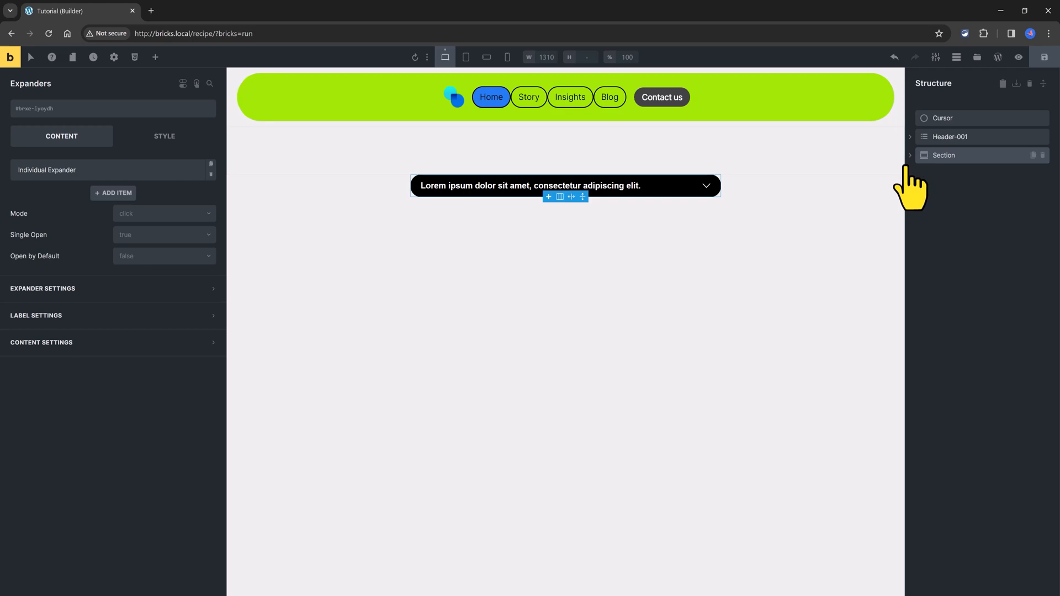
mouse_move(916, 186)
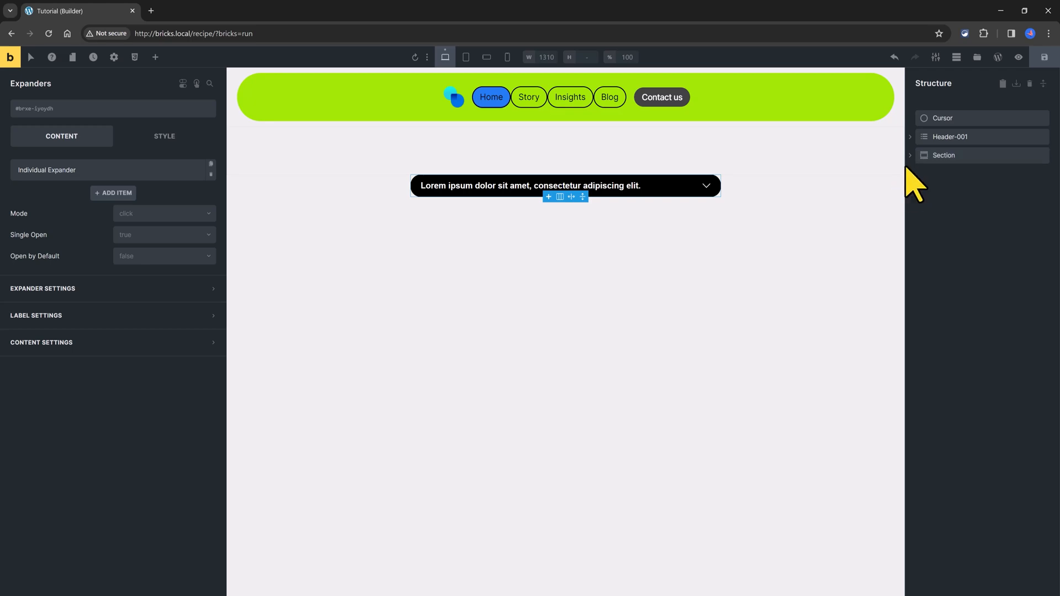
Step: Expand Section, Label Wrapper and Content Wrapper in Structure, then select the Expanders element
click(945, 154)
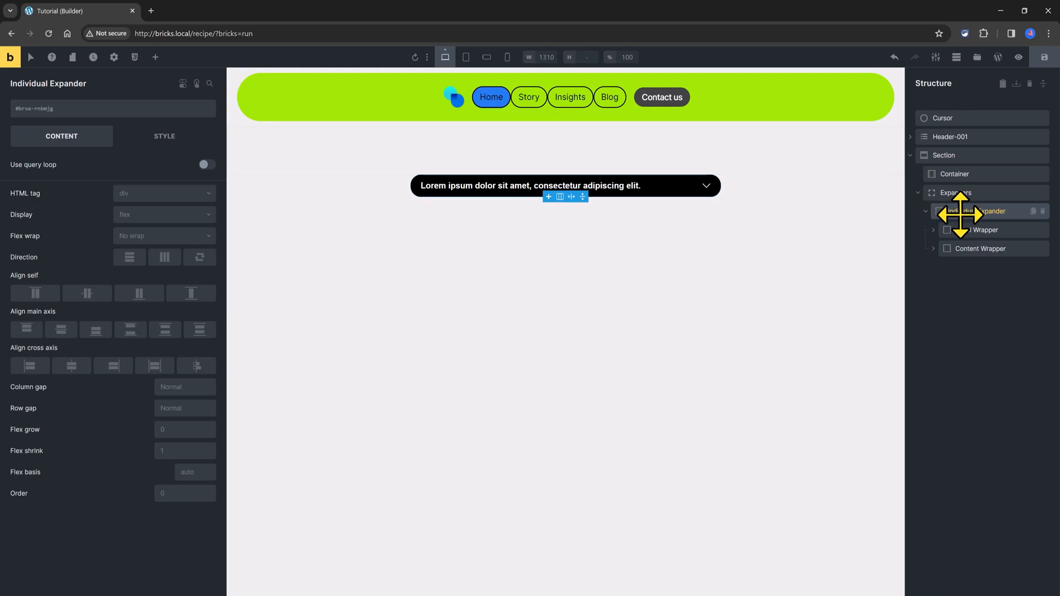
mouse_move(970, 232)
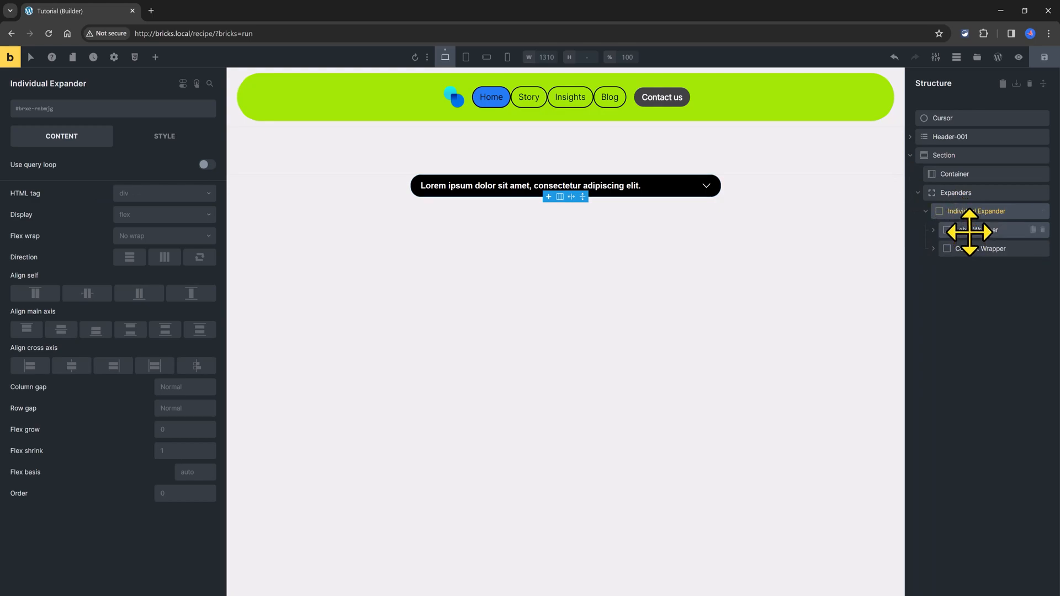
click(976, 229)
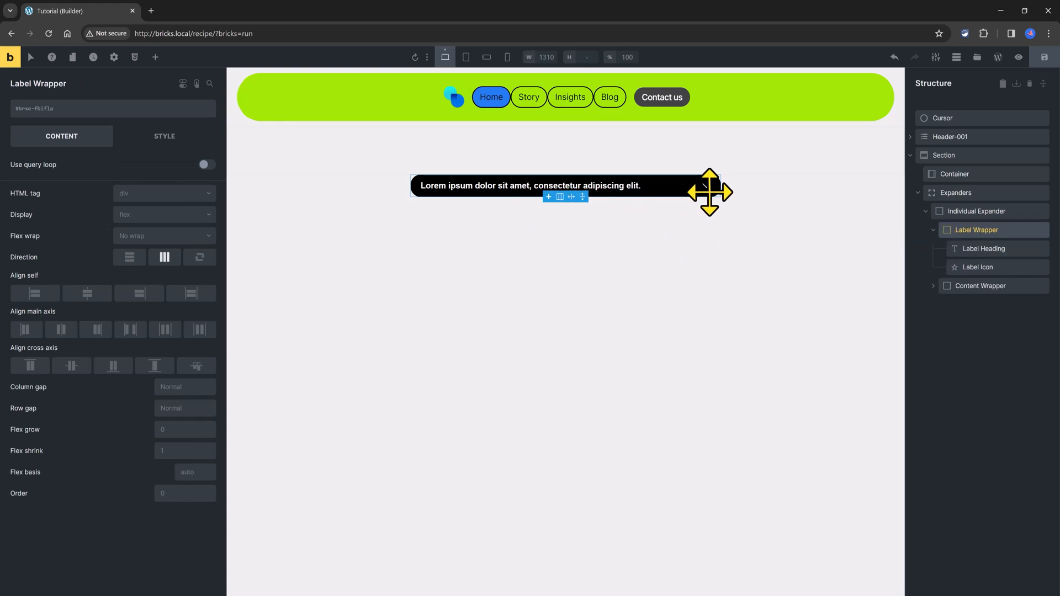
click(979, 285)
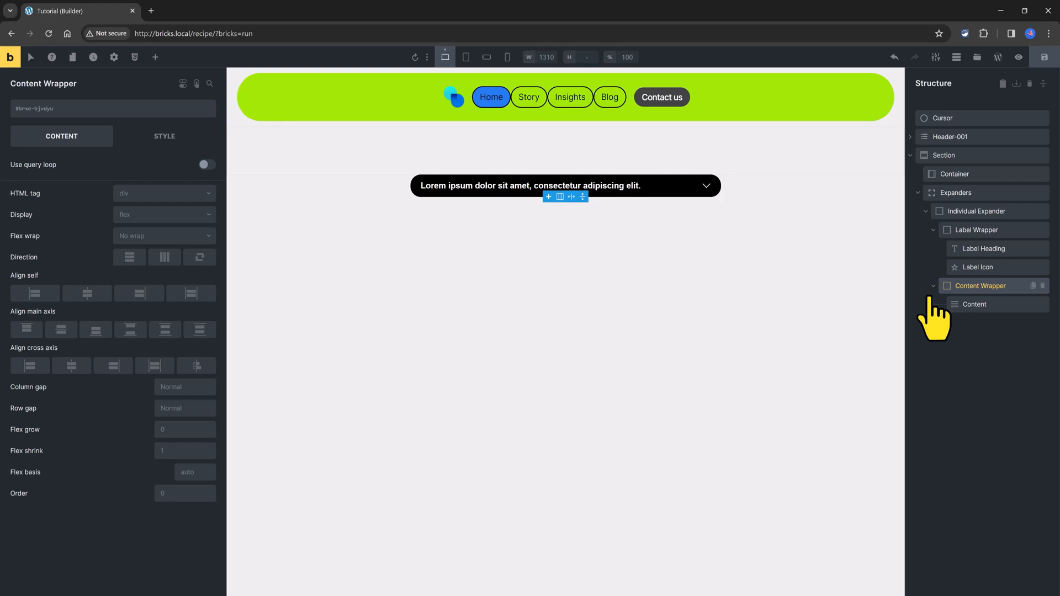
click(154, 56)
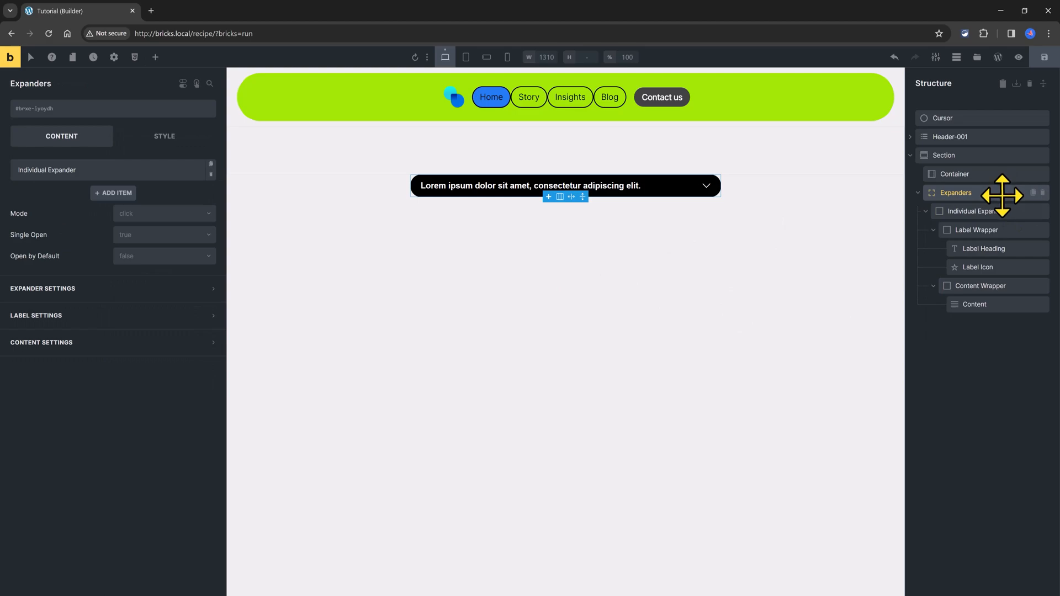
mouse_move(188, 246)
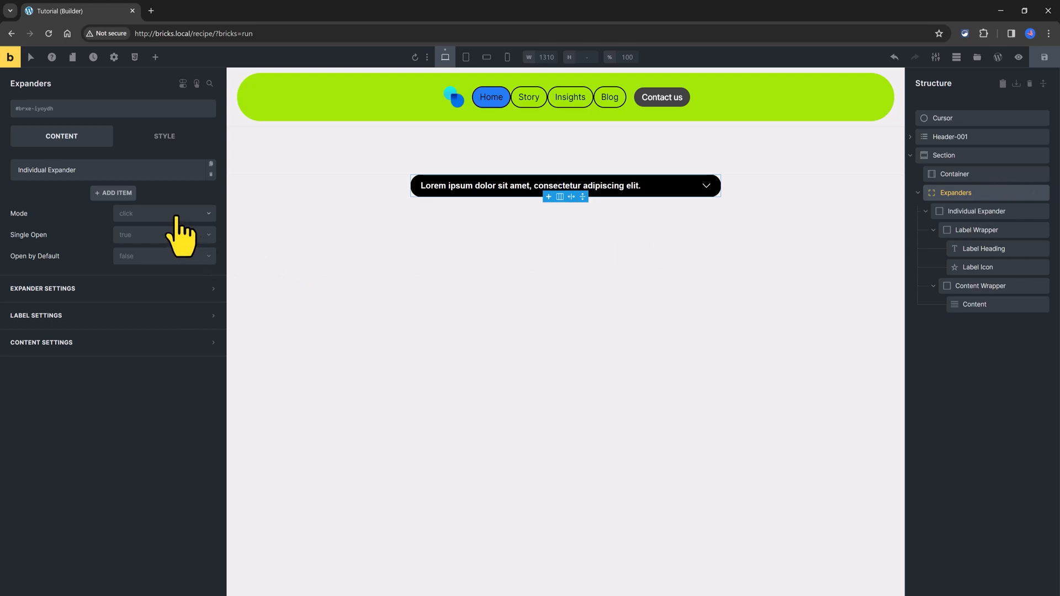
Step: Set the Expanders mode to hover and add another expander item
click(163, 213)
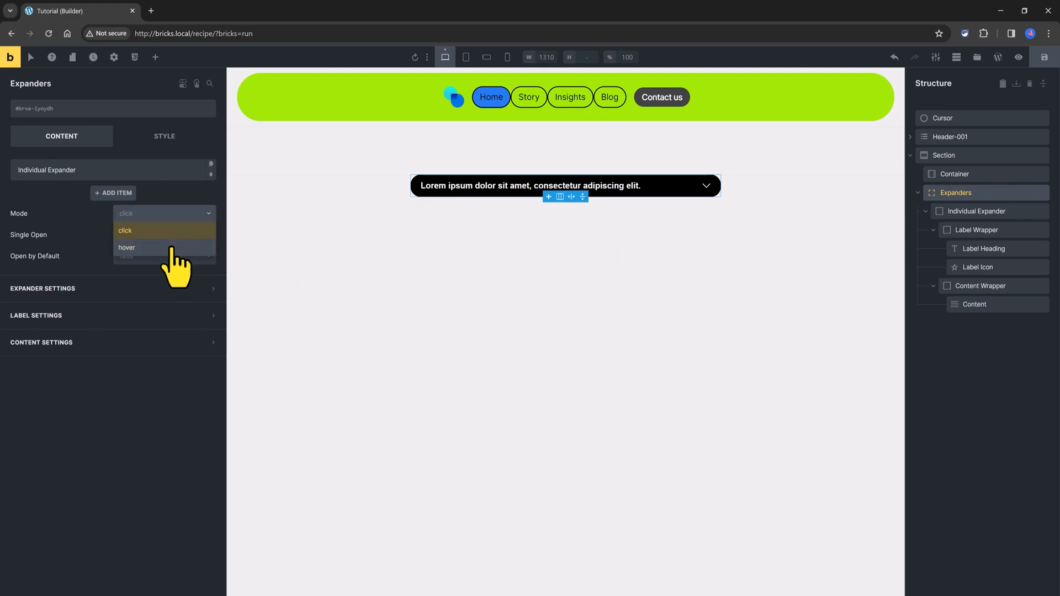
click(126, 246)
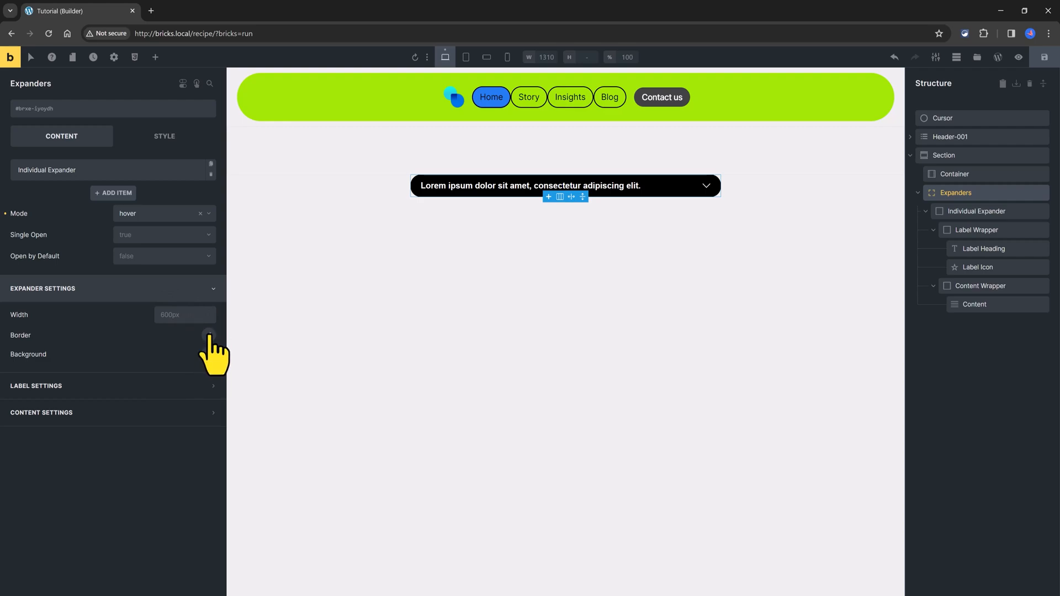
mouse_move(167, 399)
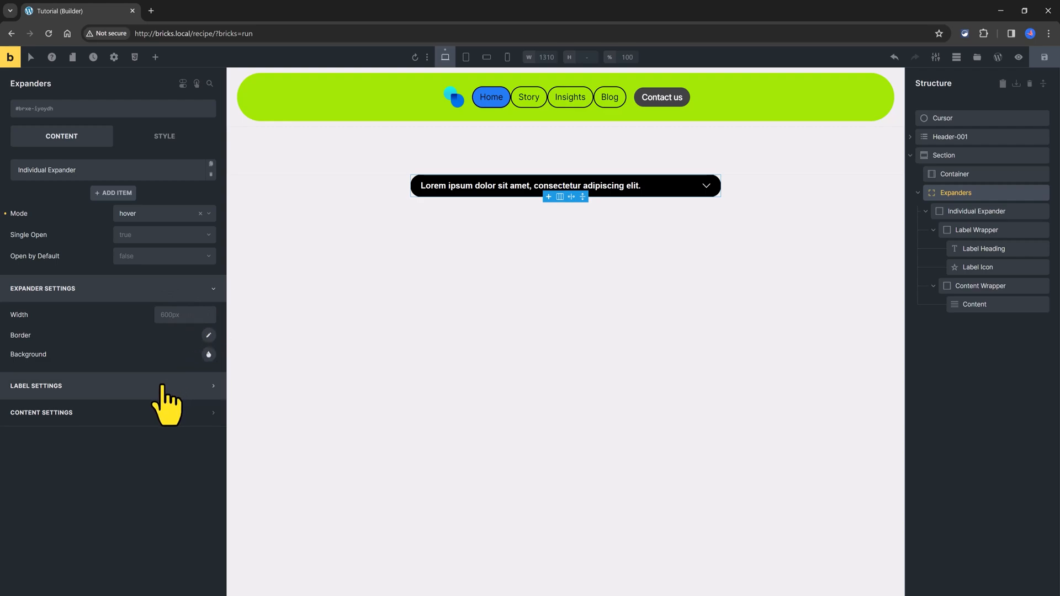
click(35, 386)
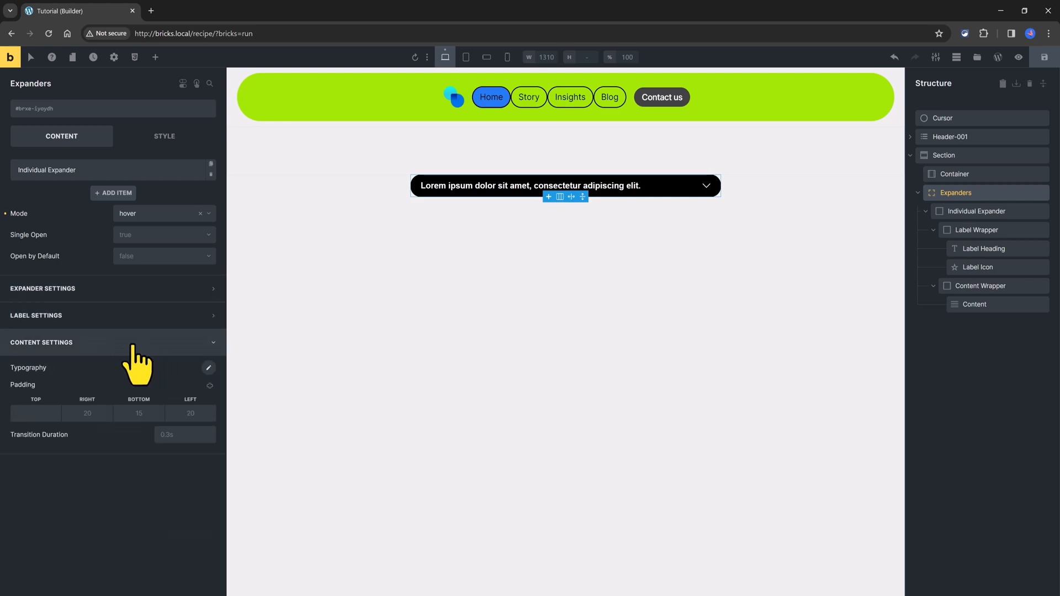
click(41, 342)
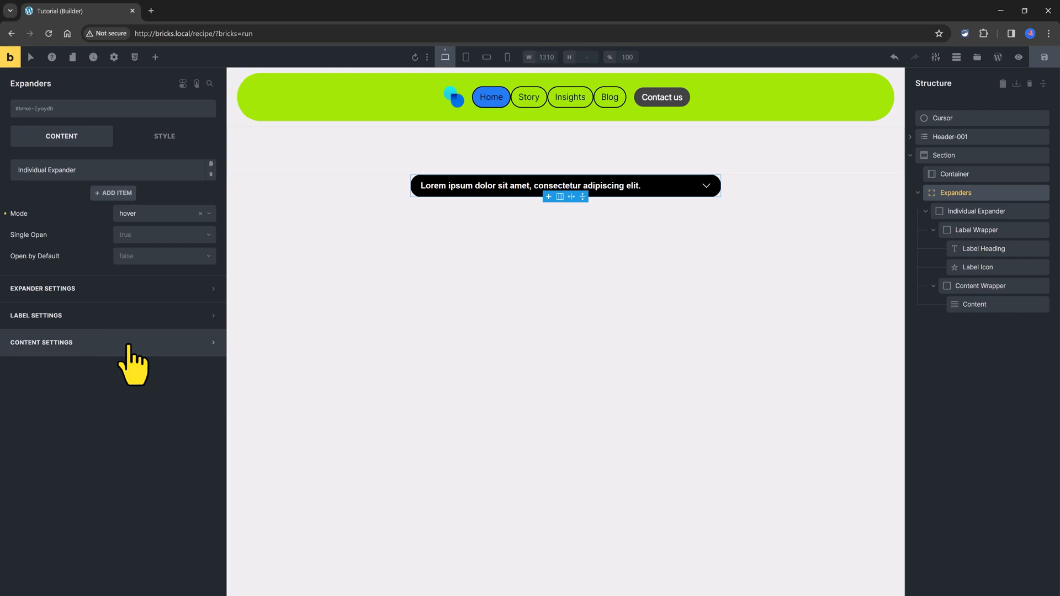
mouse_move(133, 200)
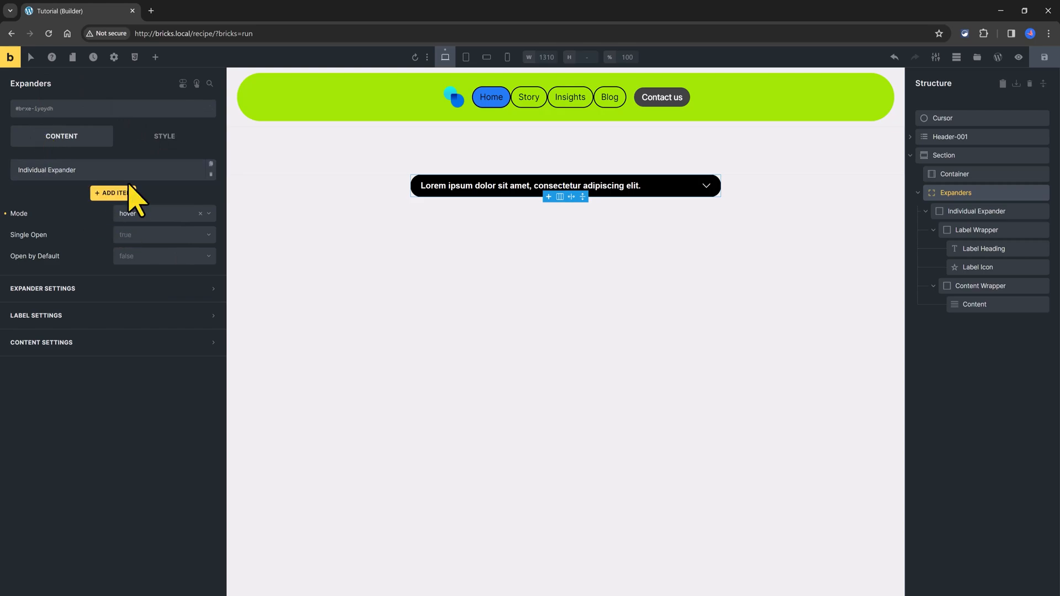
click(113, 192)
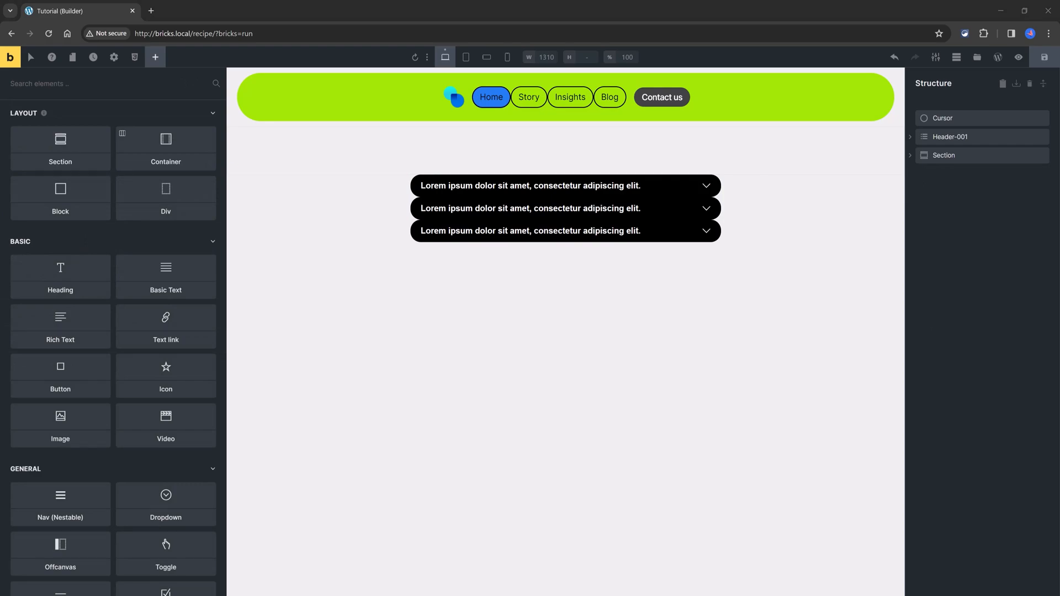
Step: Insert a Codepen element in a new section and select it for editing
click(59, 131)
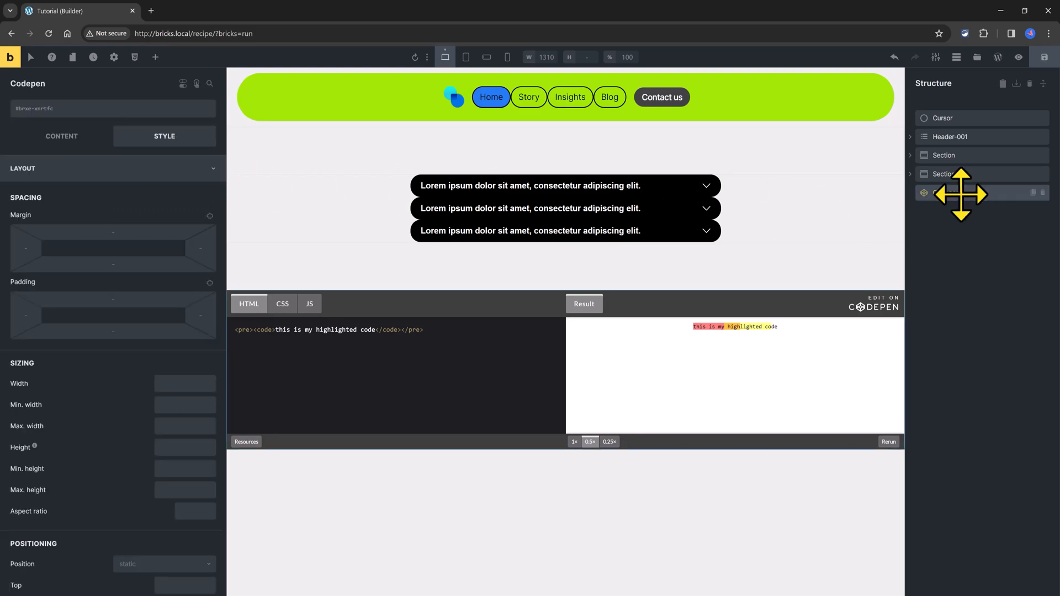
click(62, 136)
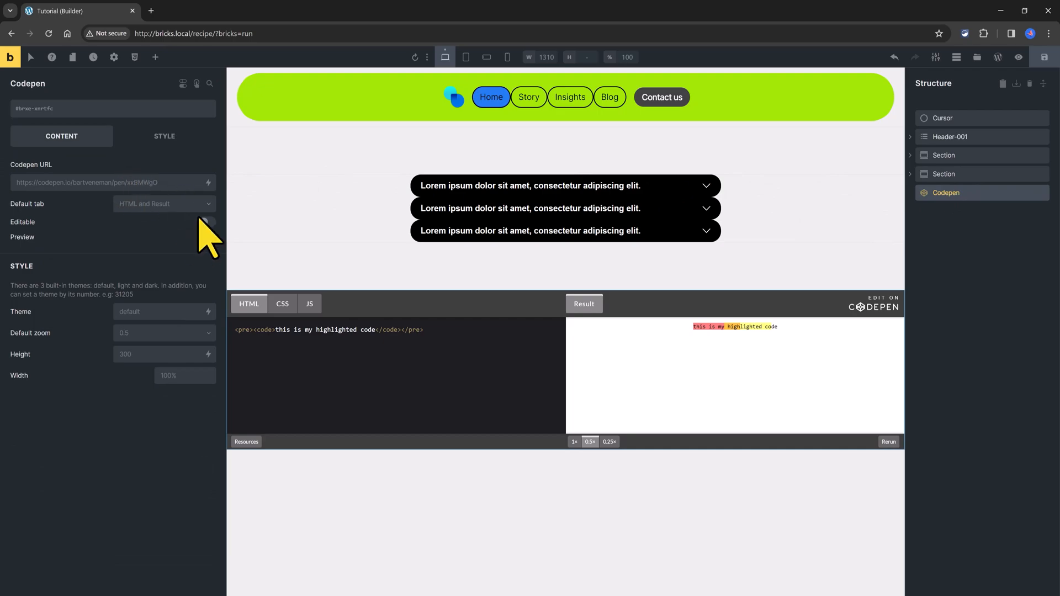
click(207, 222)
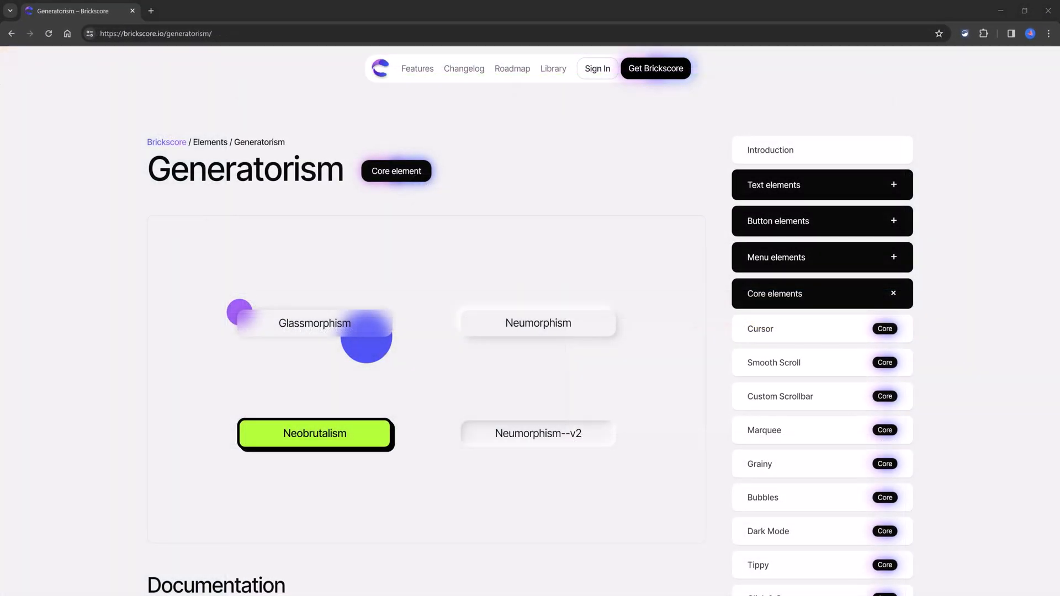
mouse_move(296, 331)
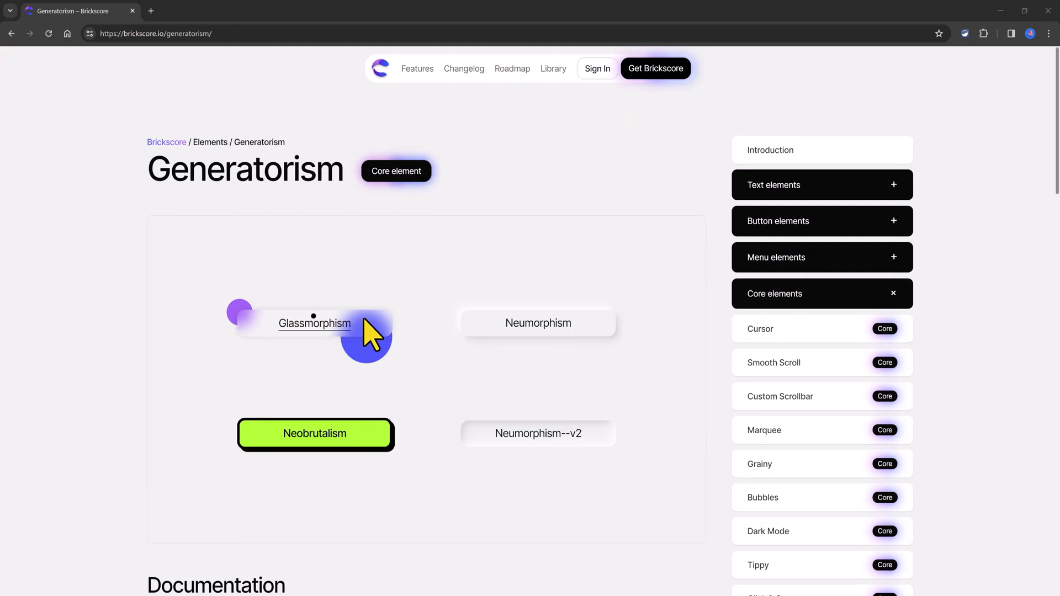
mouse_move(555, 456)
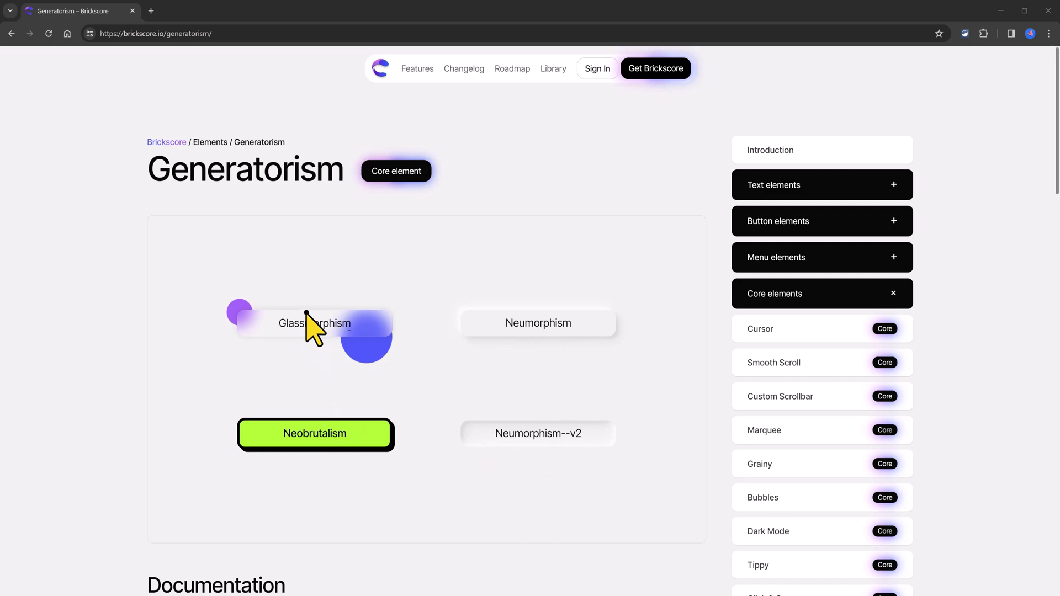
mouse_move(323, 322)
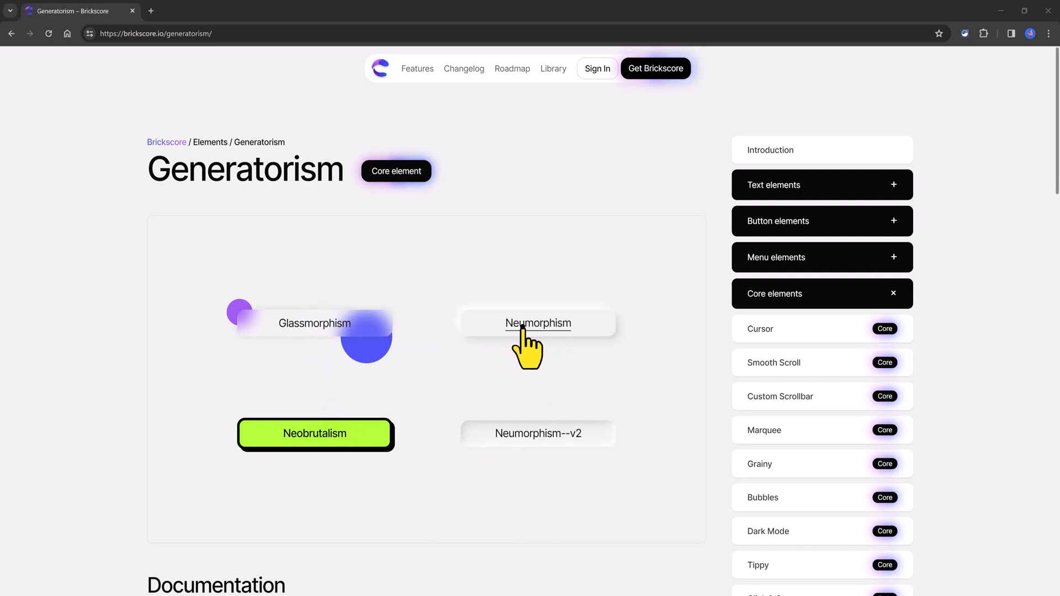
mouse_move(525, 474)
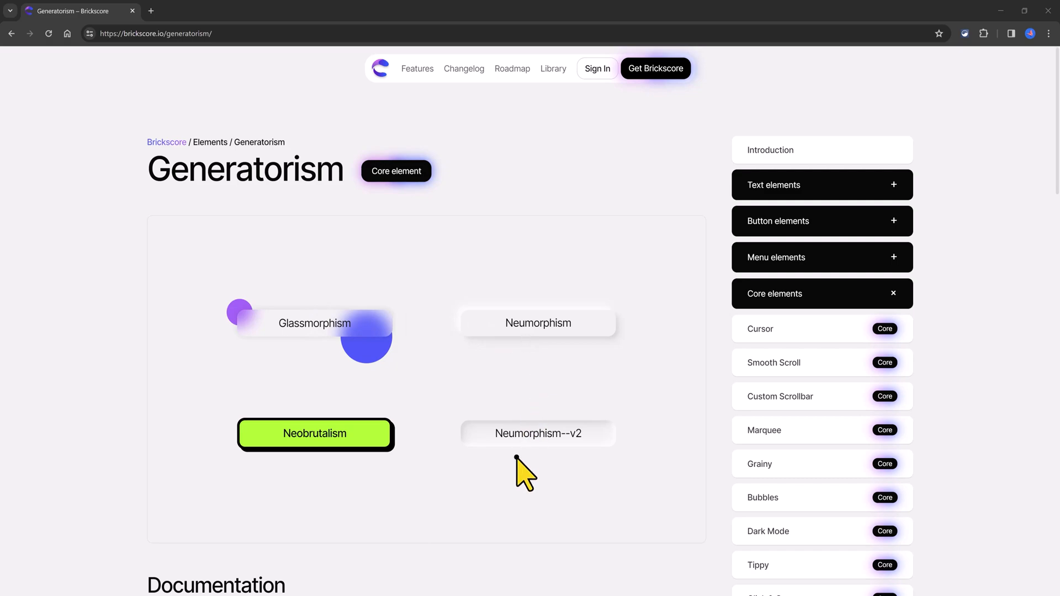
mouse_move(261, 460)
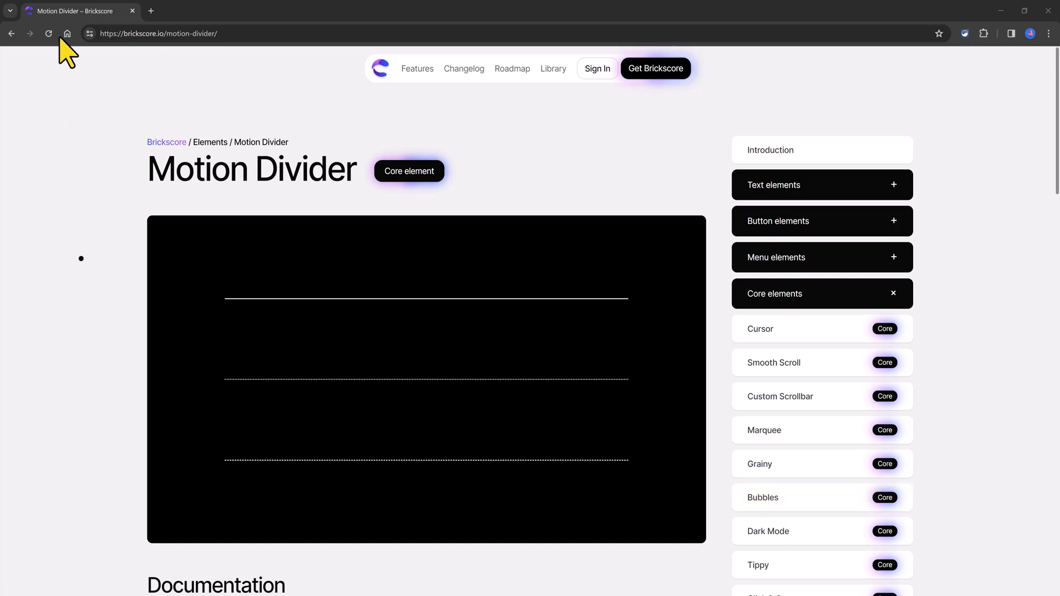
mouse_move(99, 345)
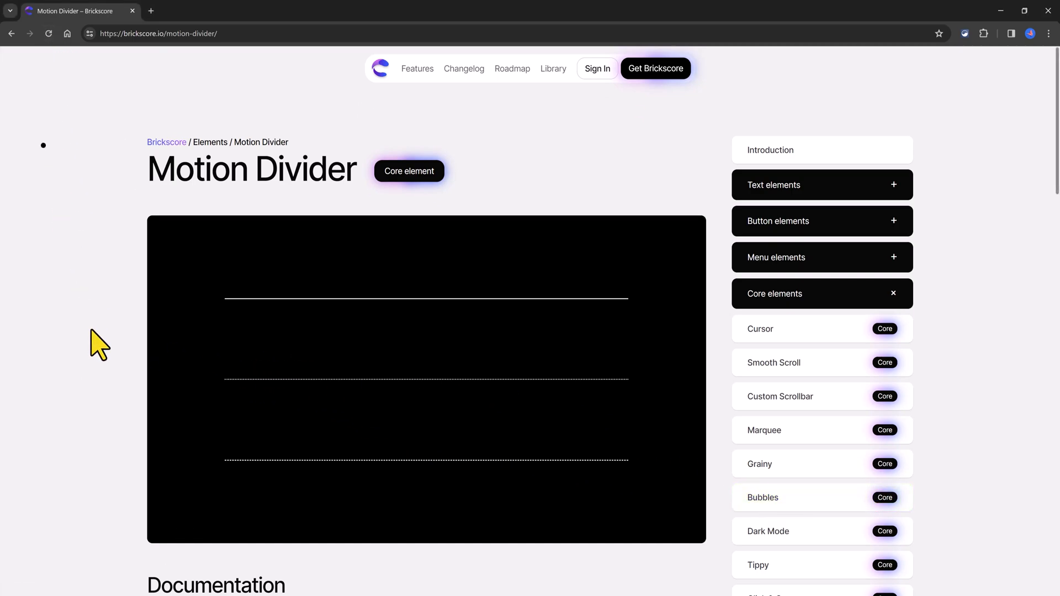
mouse_move(139, 433)
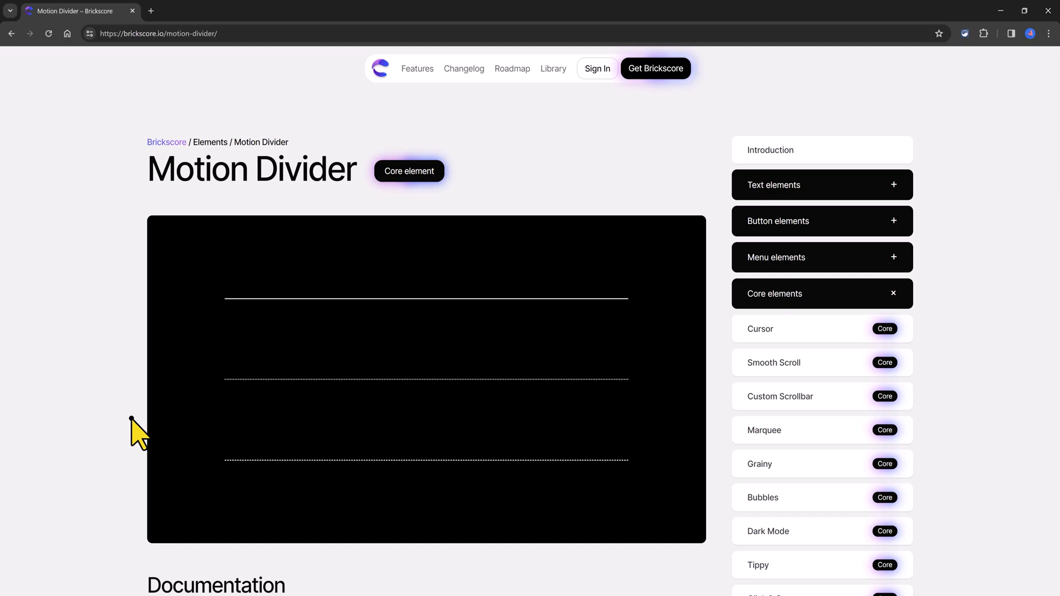
Step: Scroll down the Motion Divider page to its animated black demo area
scroll(down, 3)
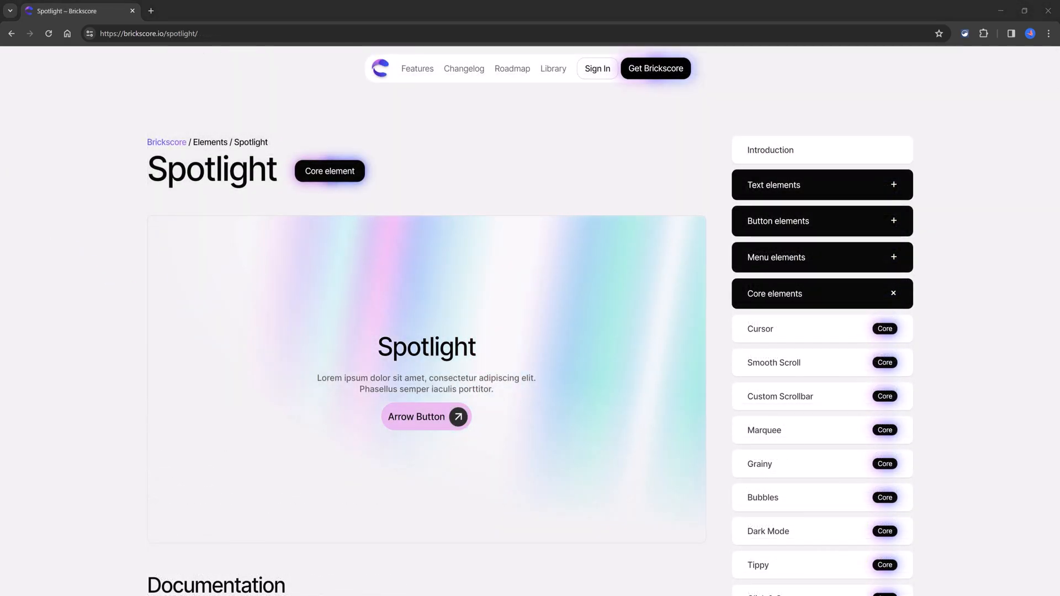
mouse_move(251, 284)
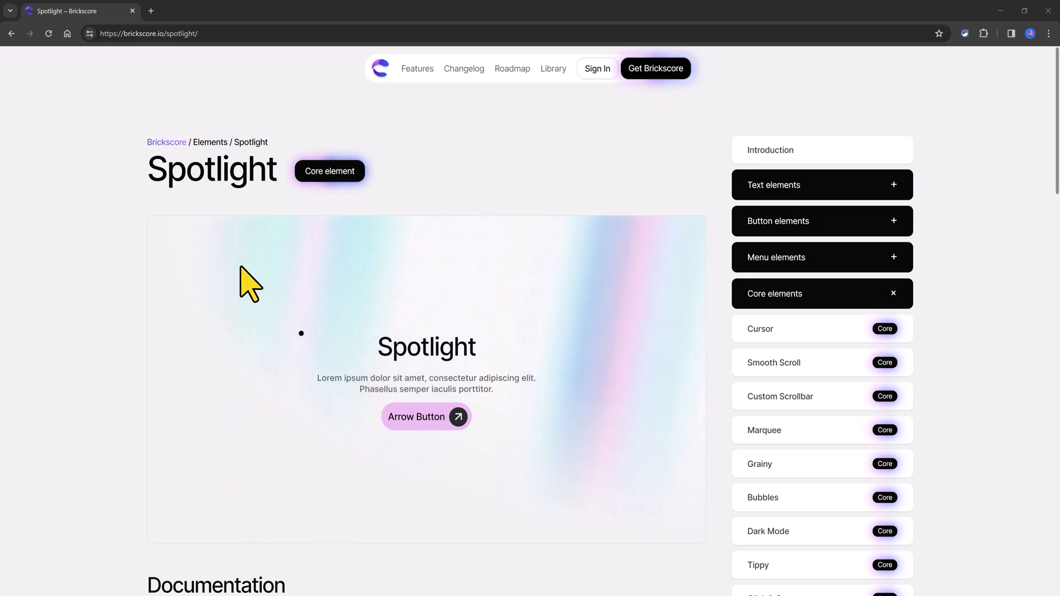
mouse_move(402, 520)
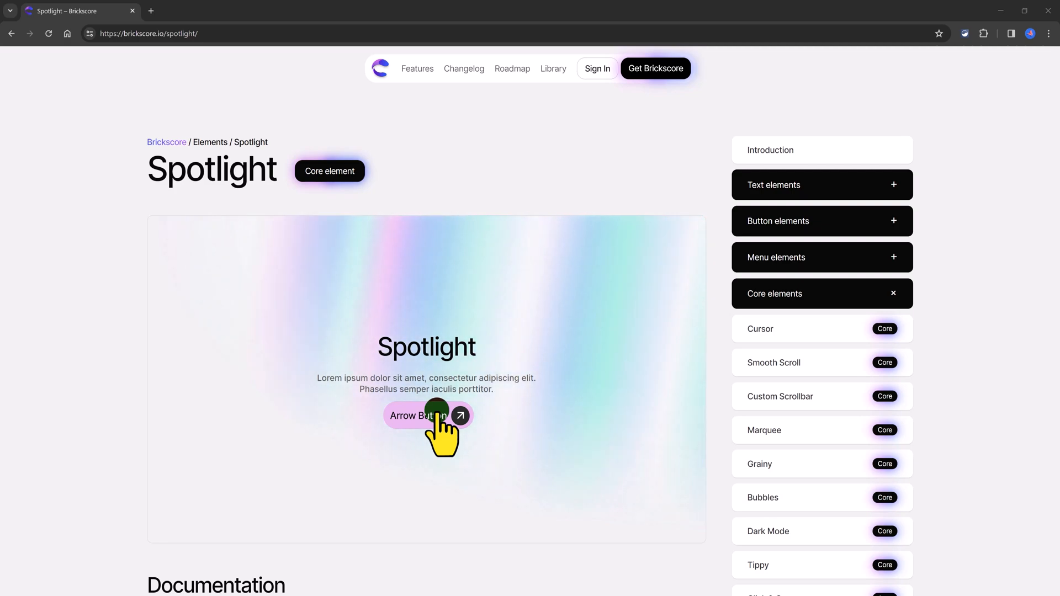
mouse_move(377, 436)
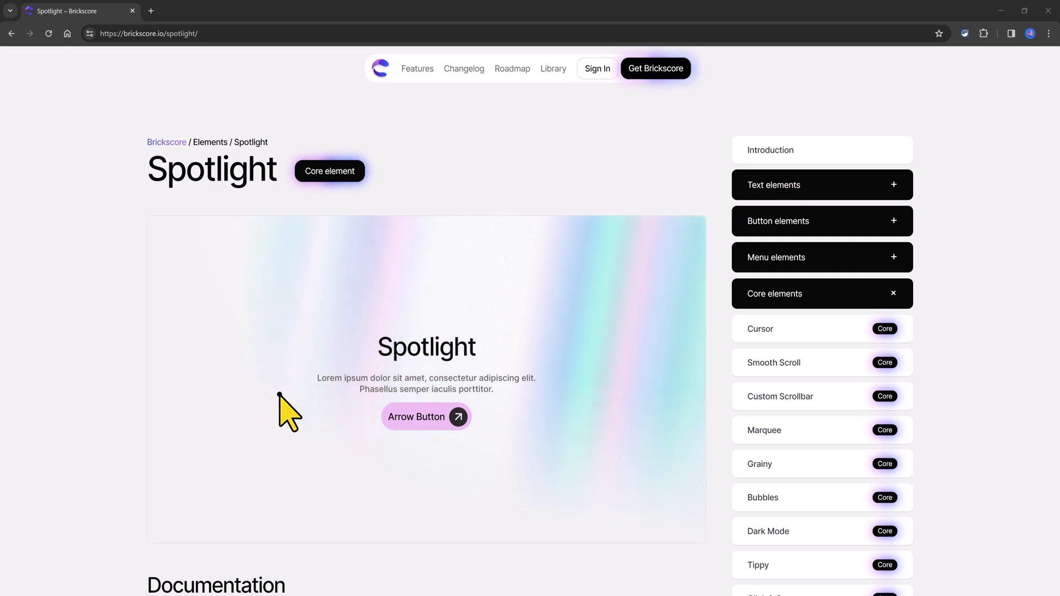
mouse_move(291, 410)
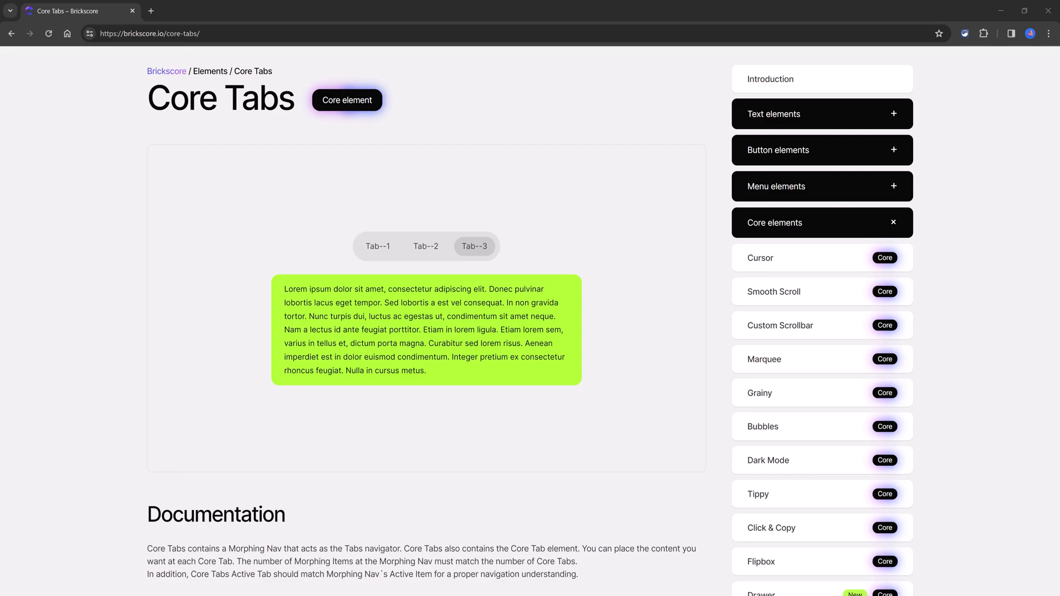
Step: Switch the Core Tabs demo between Tab--2 and Tab--3, then go to the Bubbles element demo
click(426, 247)
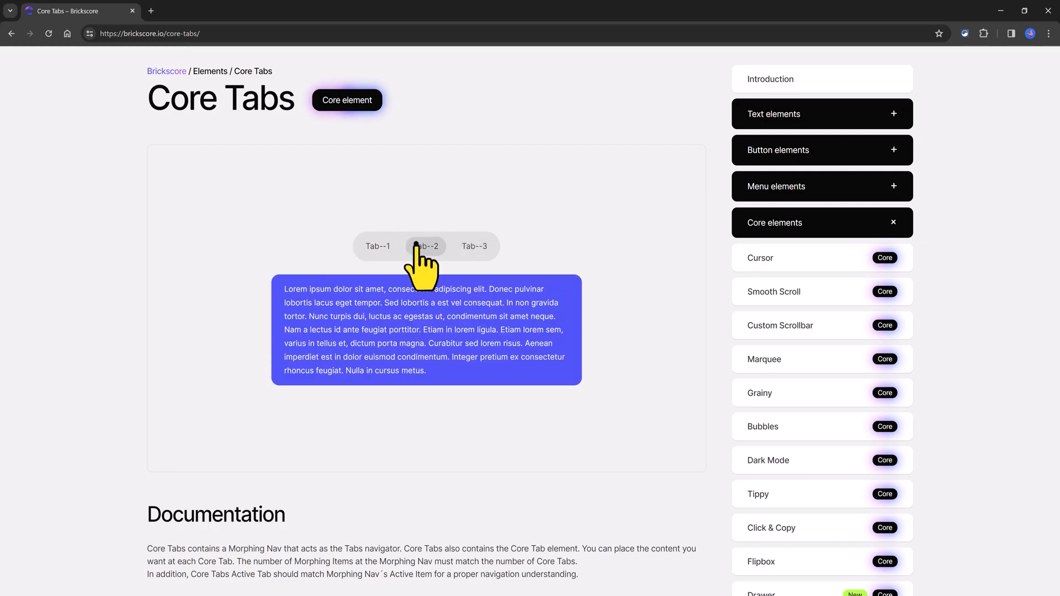
mouse_move(430, 264)
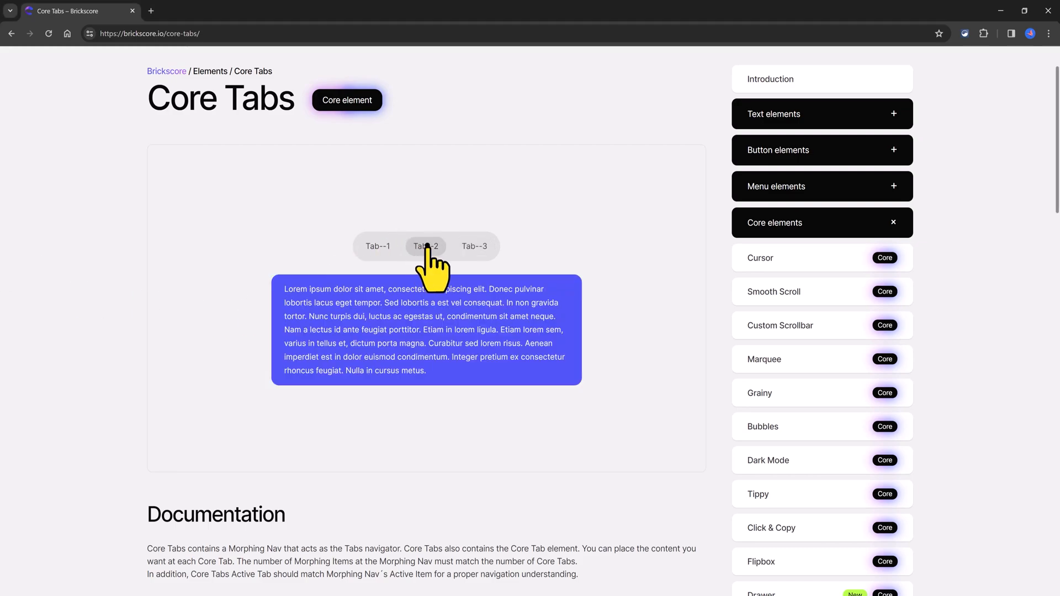
mouse_move(436, 267)
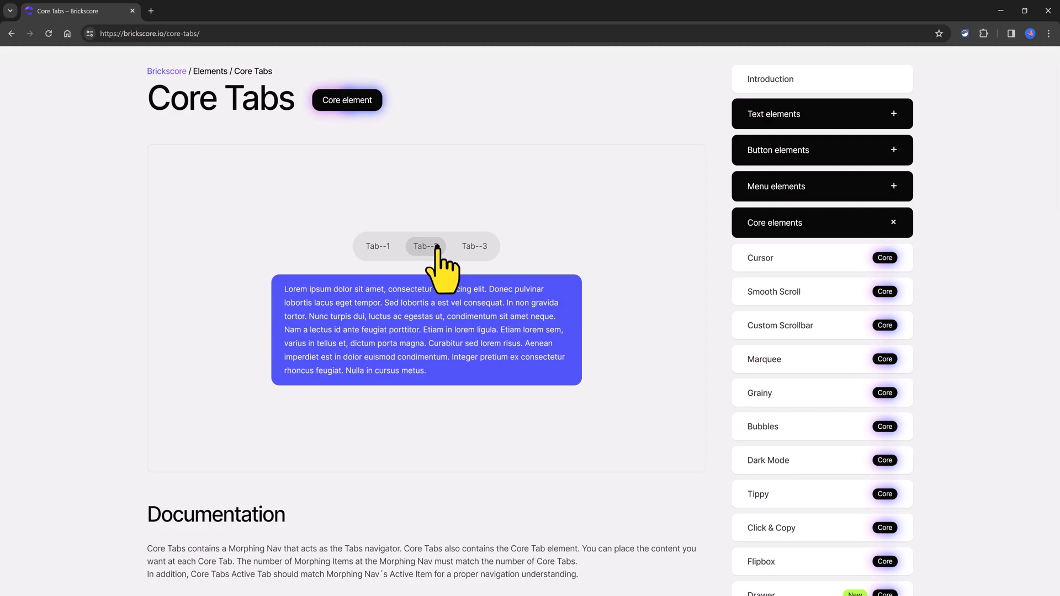
click(474, 246)
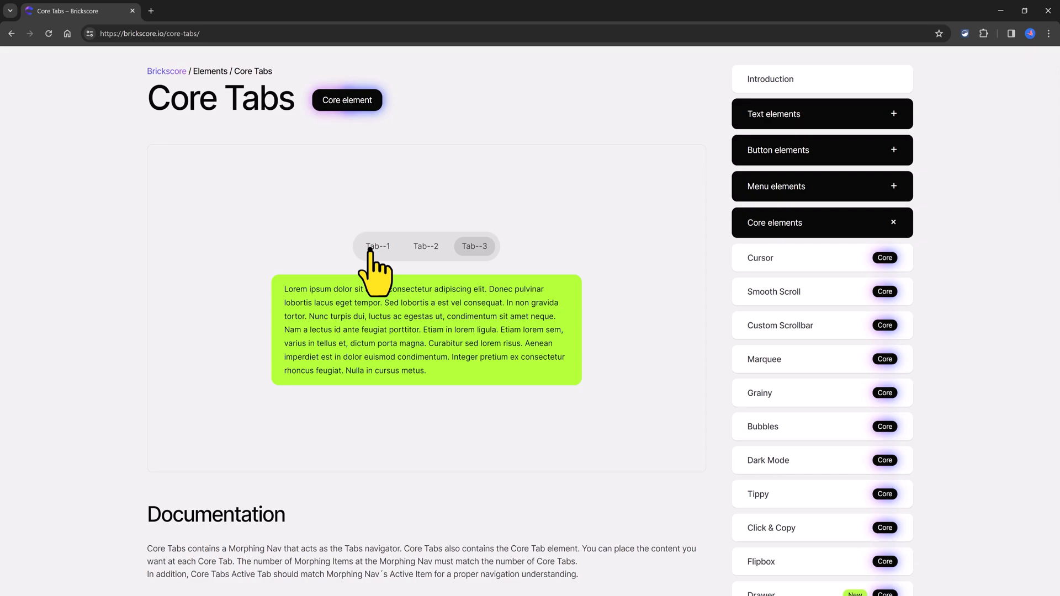
click(427, 246)
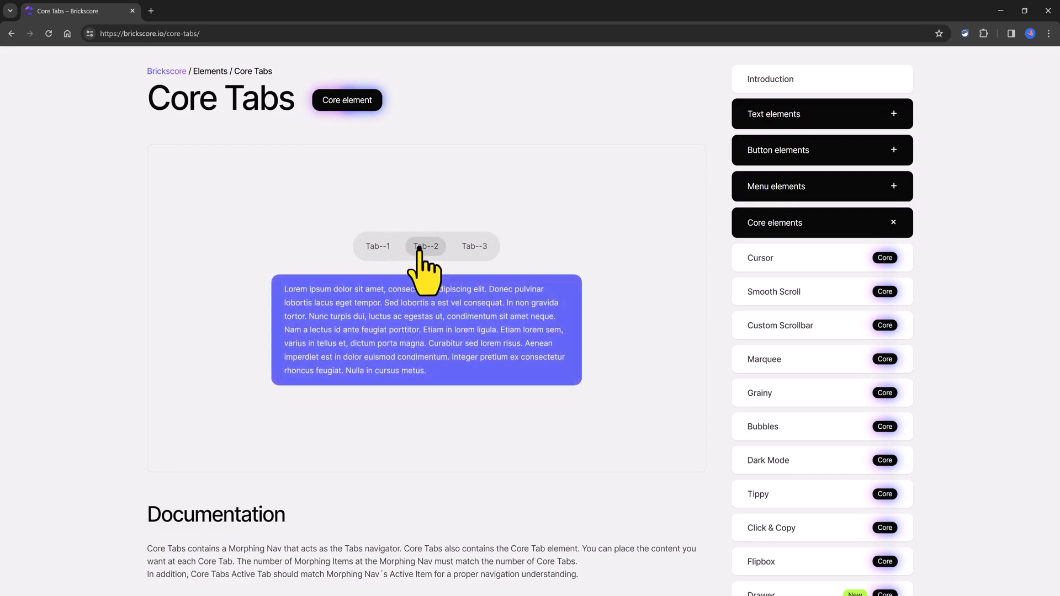
click(475, 246)
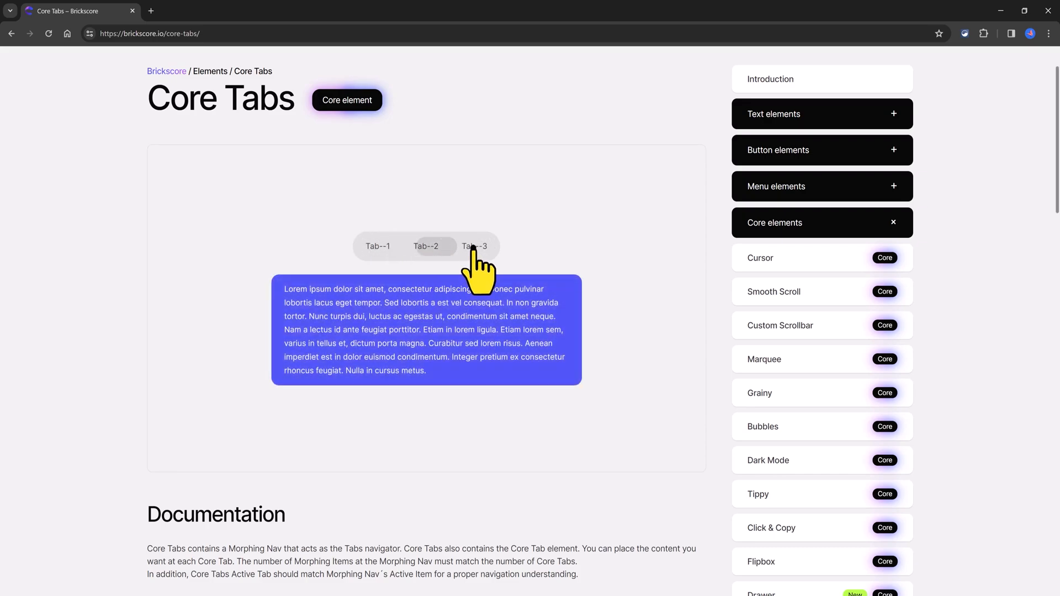
click(763, 426)
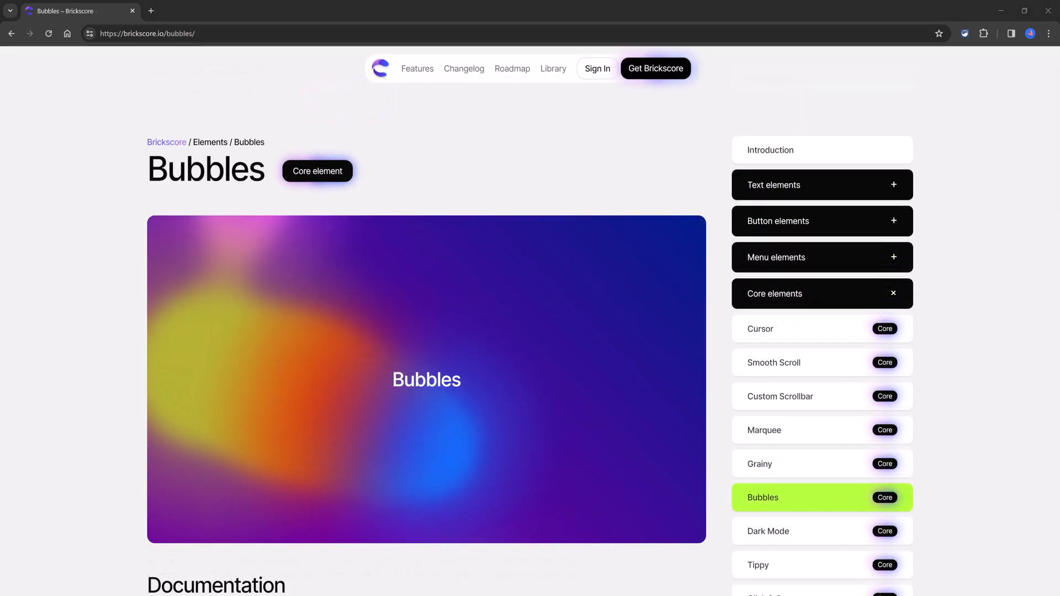